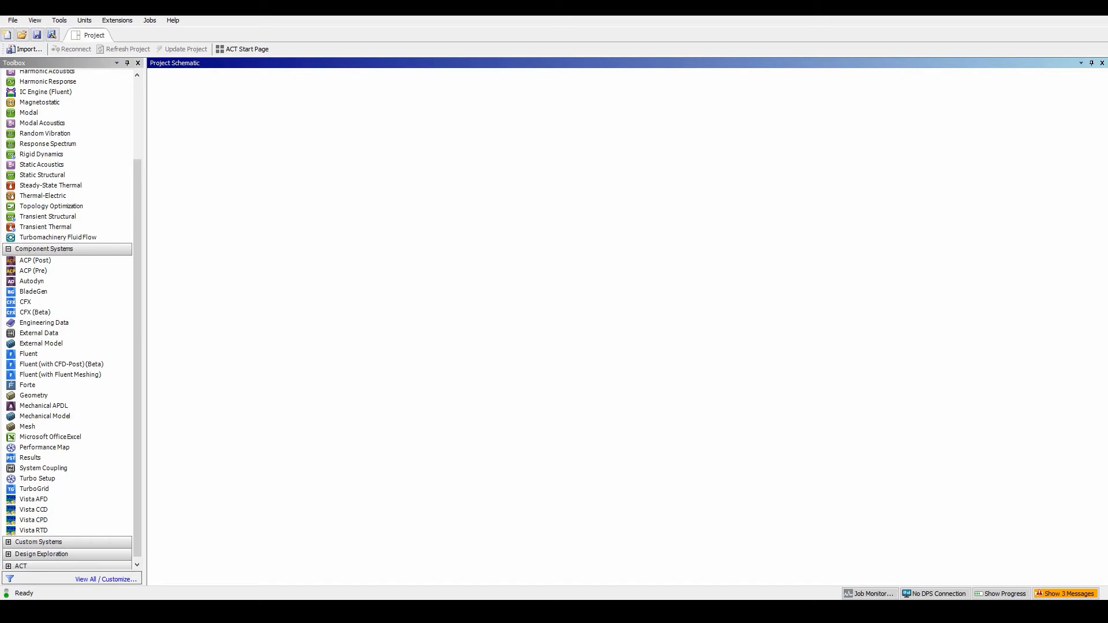
Add a Mesh system and import the pressure-vessel geometry file into it
{"action": "left_click", "coordinate": [30, 458]}
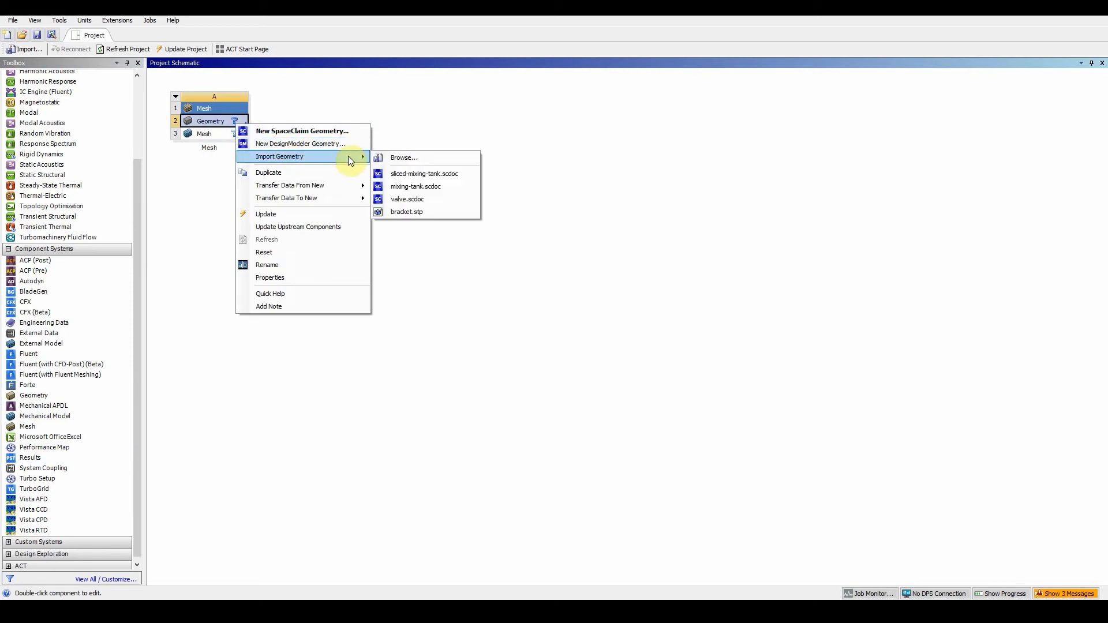
{"action": "left_click", "coordinate": [404, 157]}
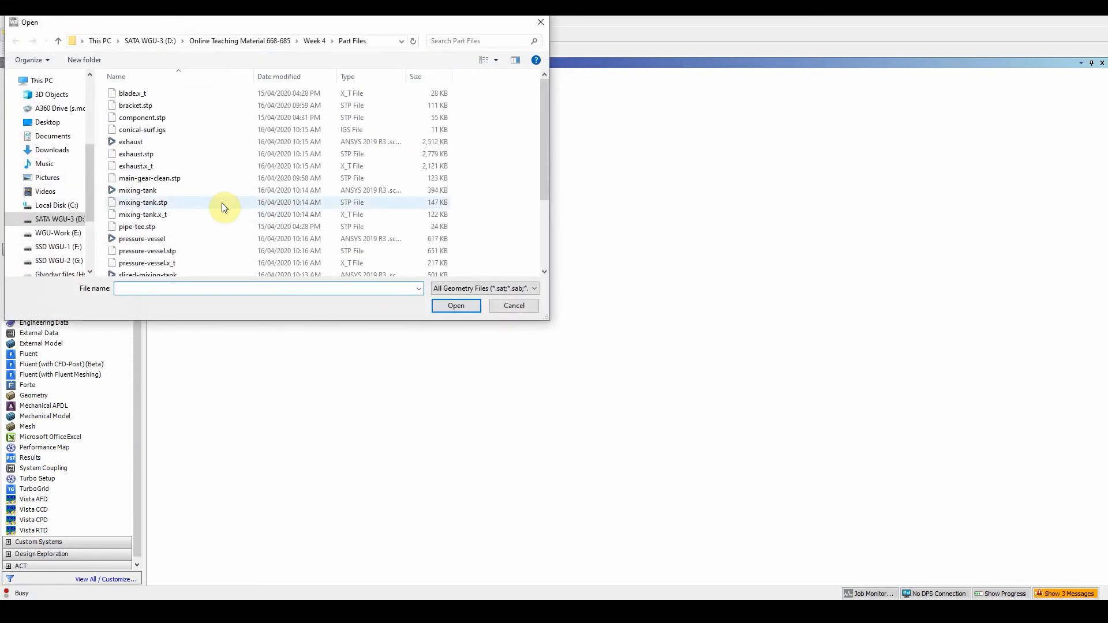
{"action": "left_click", "coordinate": [141, 238]}
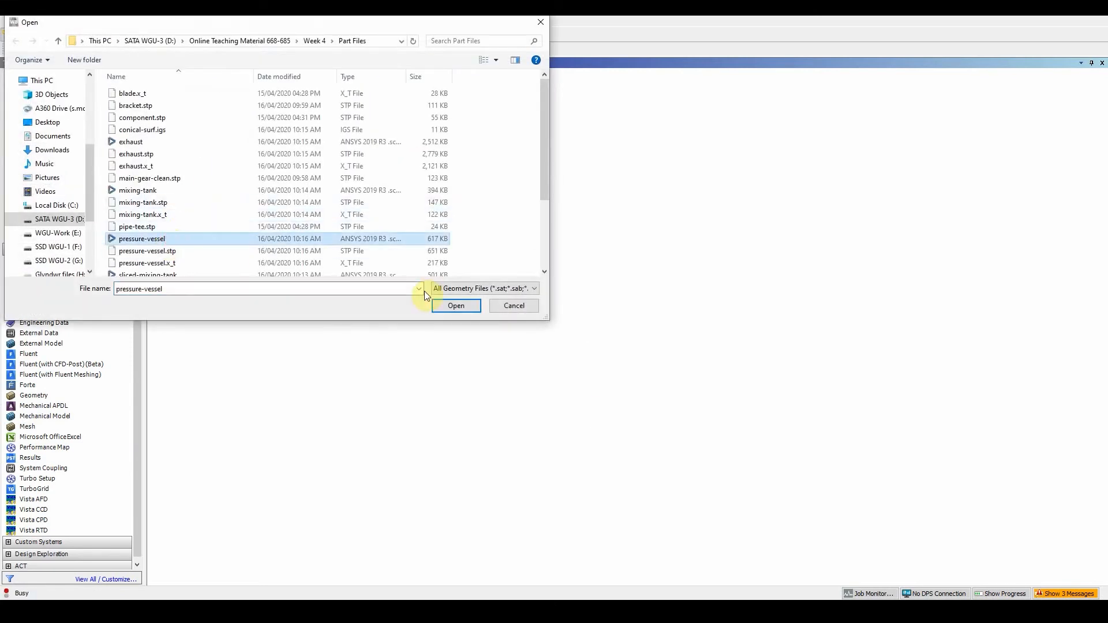
{"action": "left_click", "coordinate": [456, 305]}
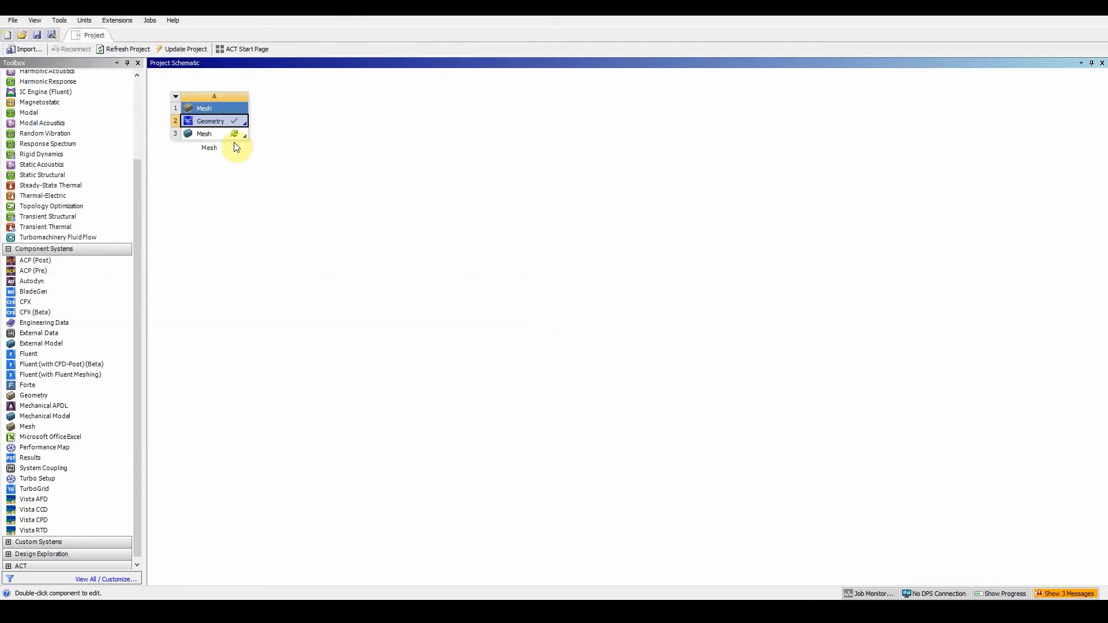
Launch Mechanical on the model, switch units to Metric (cm, g, dyne, s, V, A) and select Mesh
{"action": "double_click", "coordinate": [210, 120]}
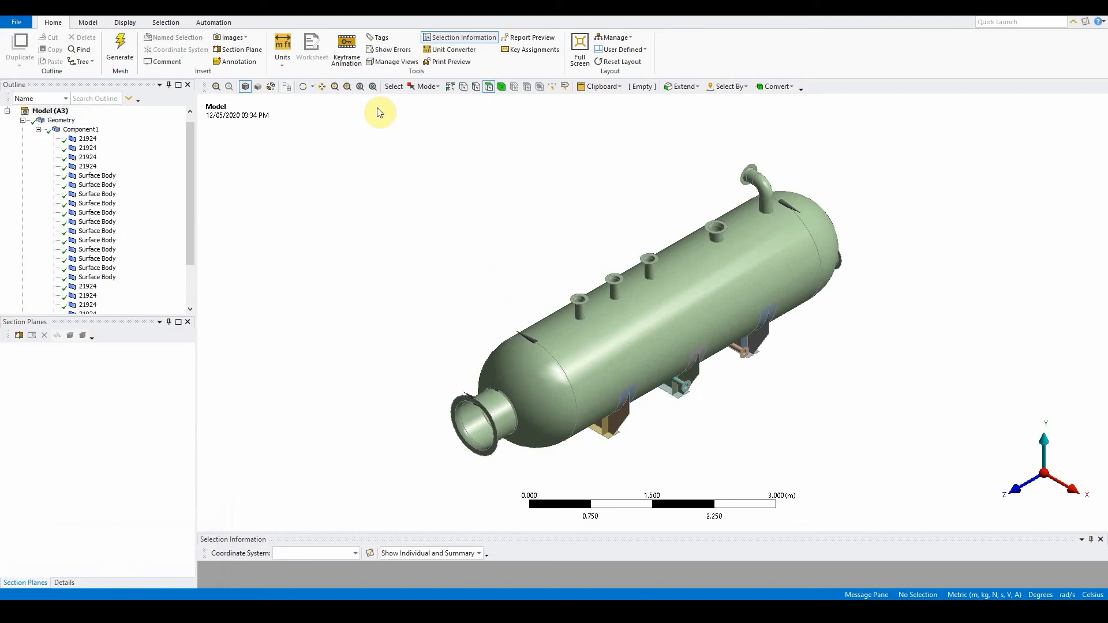
{"action": "mouse_move", "coordinate": [231, 37]}
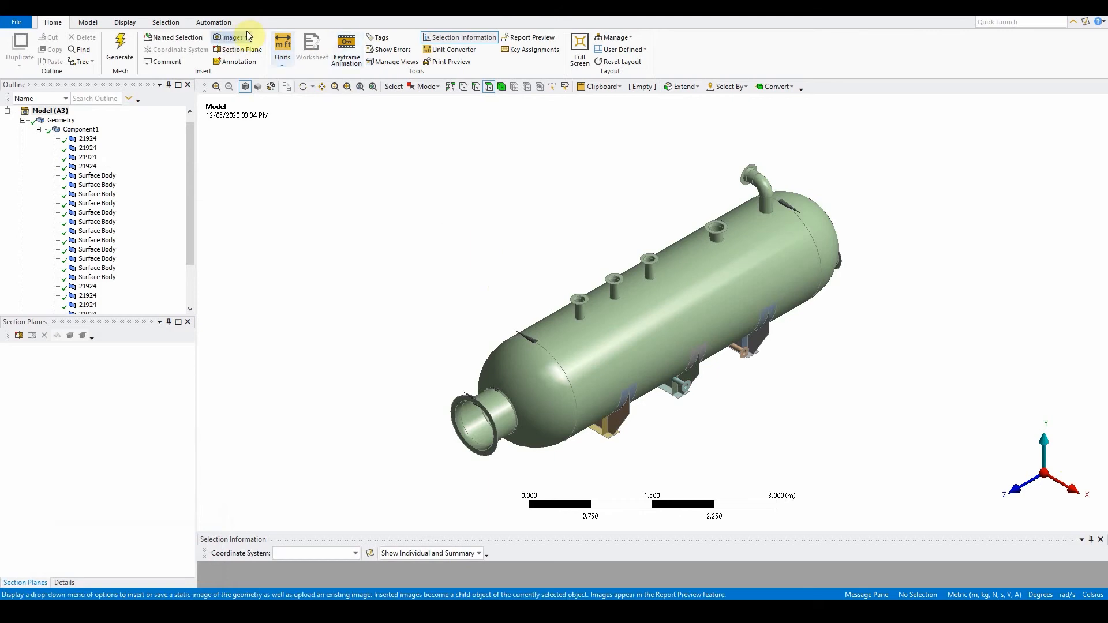
{"action": "left_click", "coordinate": [282, 44]}
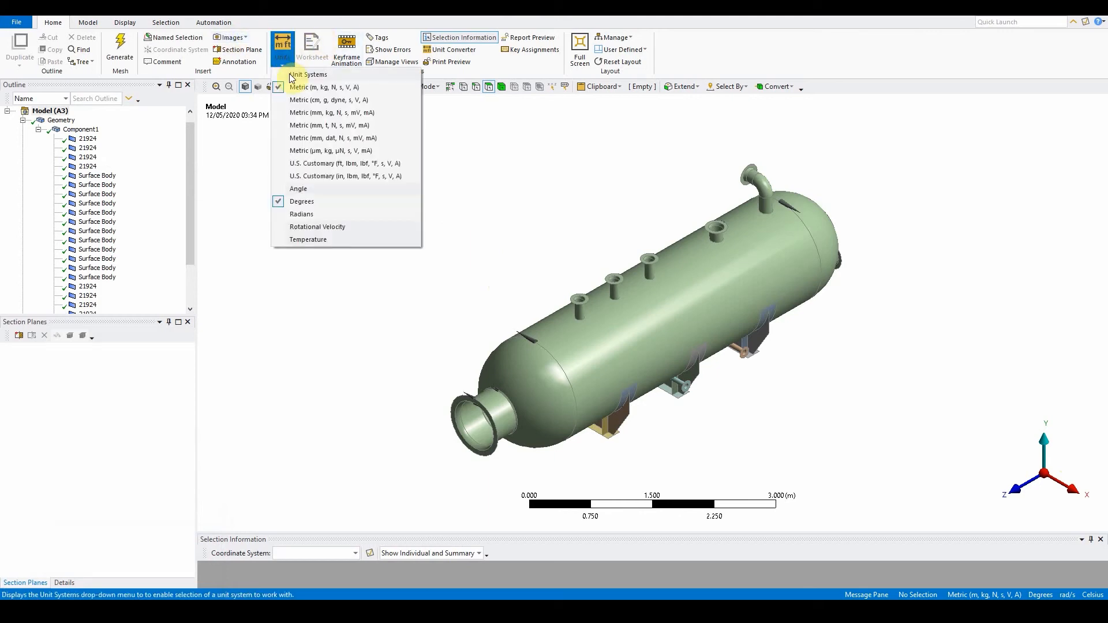
{"action": "left_click", "coordinate": [329, 99]}
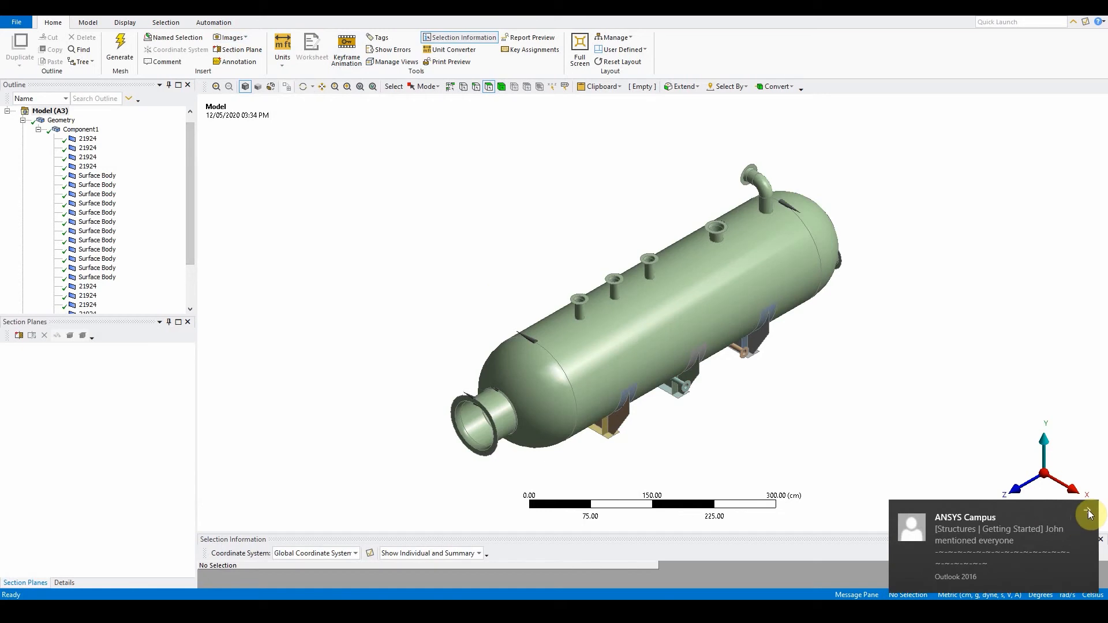
{"action": "left_click", "coordinate": [1089, 514]}
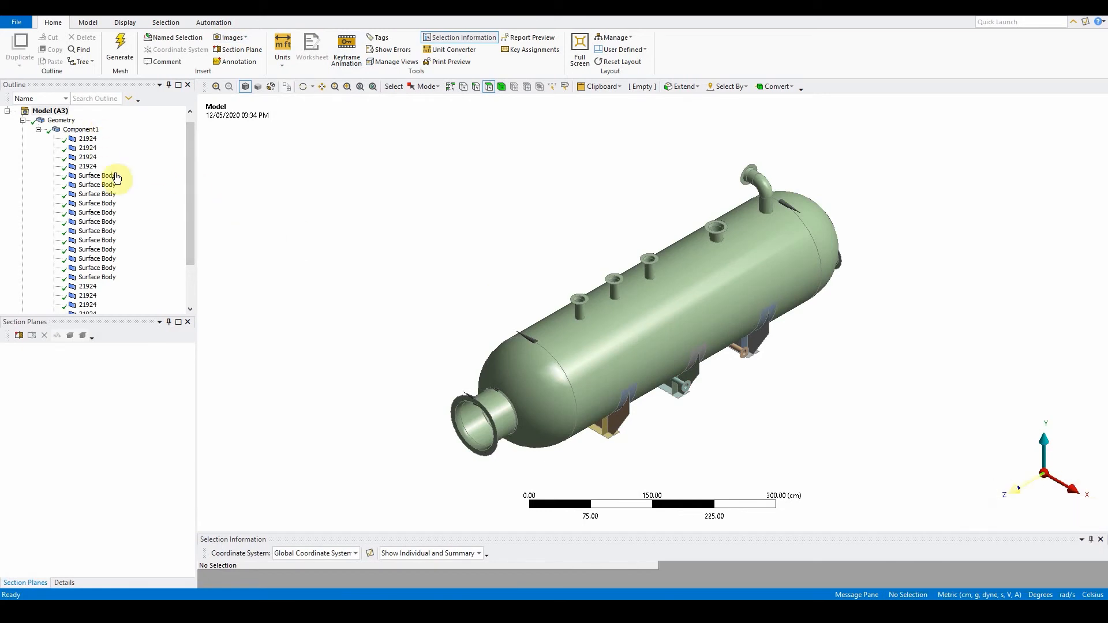
{"action": "scroll", "scroll_direction": "down", "scroll_amount": 3}
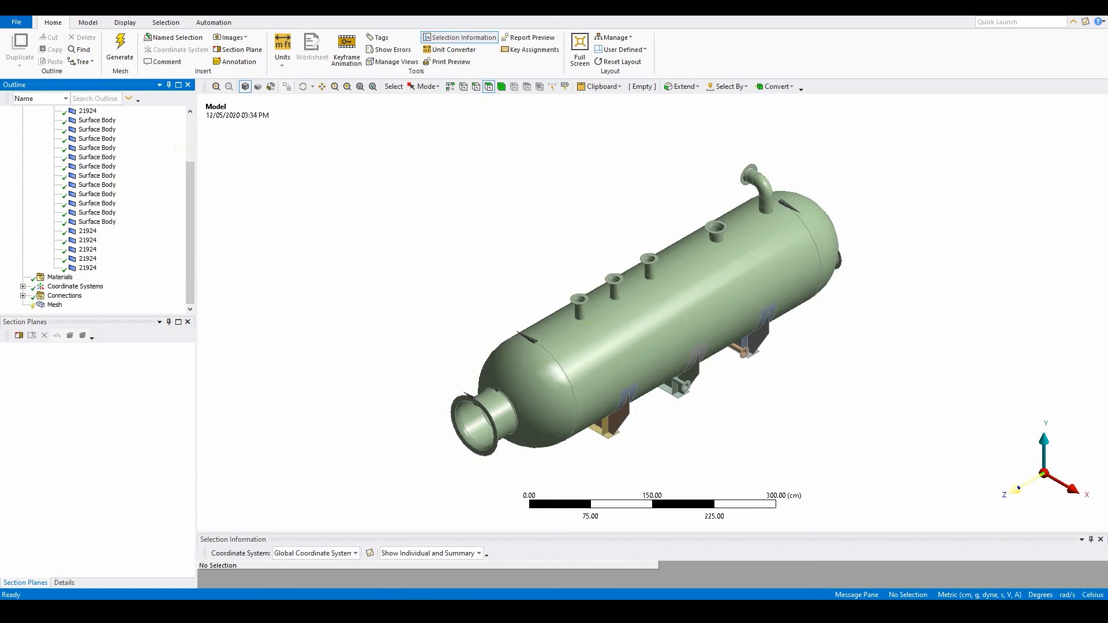
{"action": "mouse_move", "coordinate": [848, 409]}
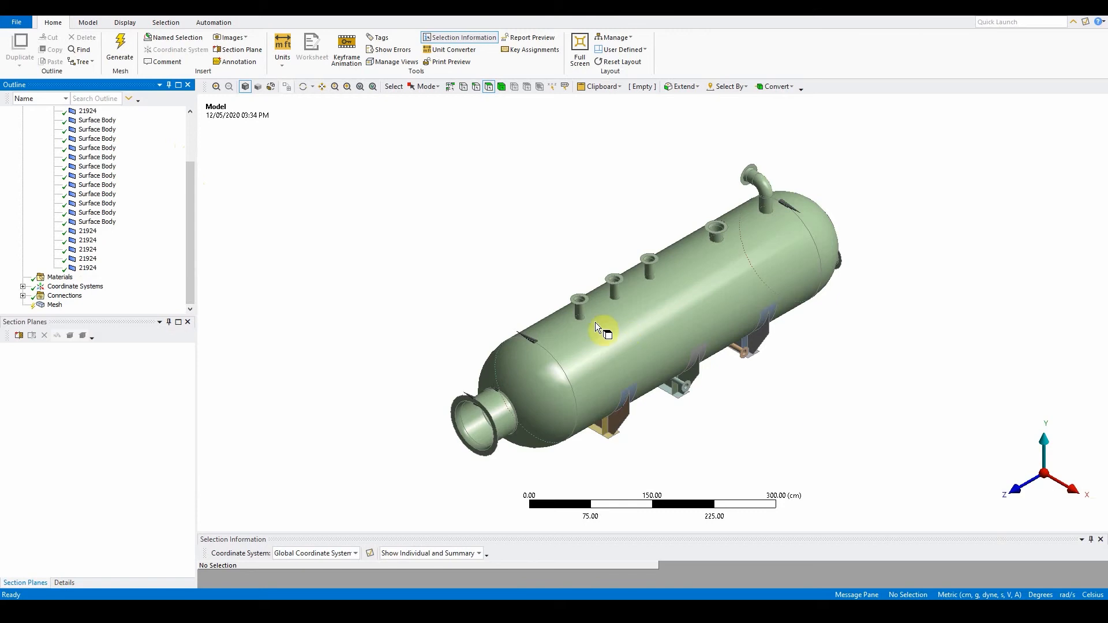
{"action": "mouse_move", "coordinate": [588, 324]}
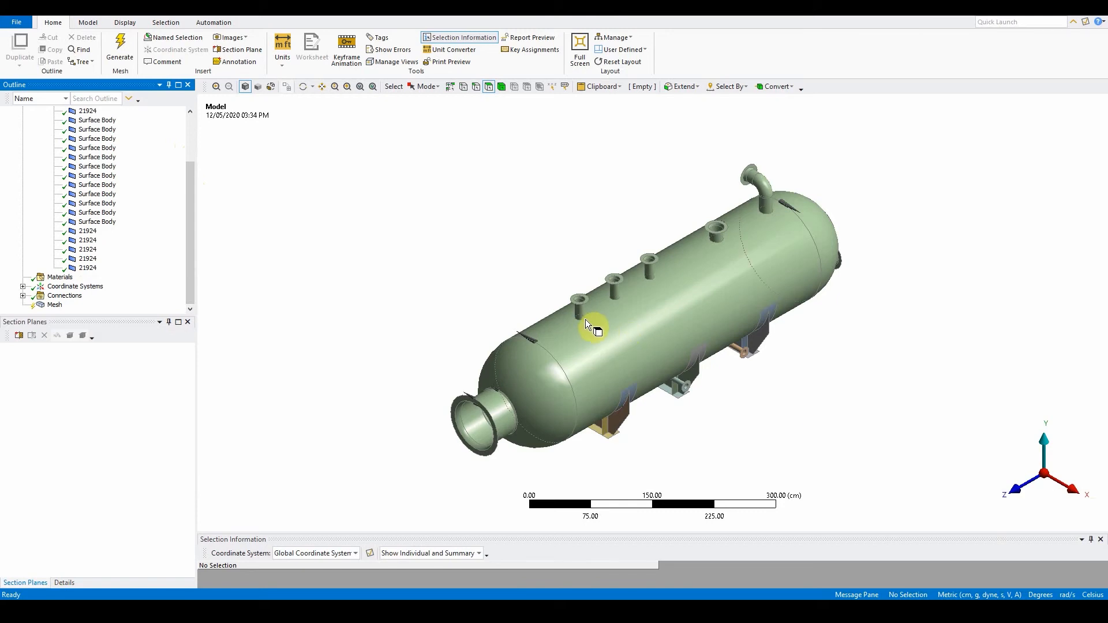
{"action": "mouse_move", "coordinate": [729, 244]}
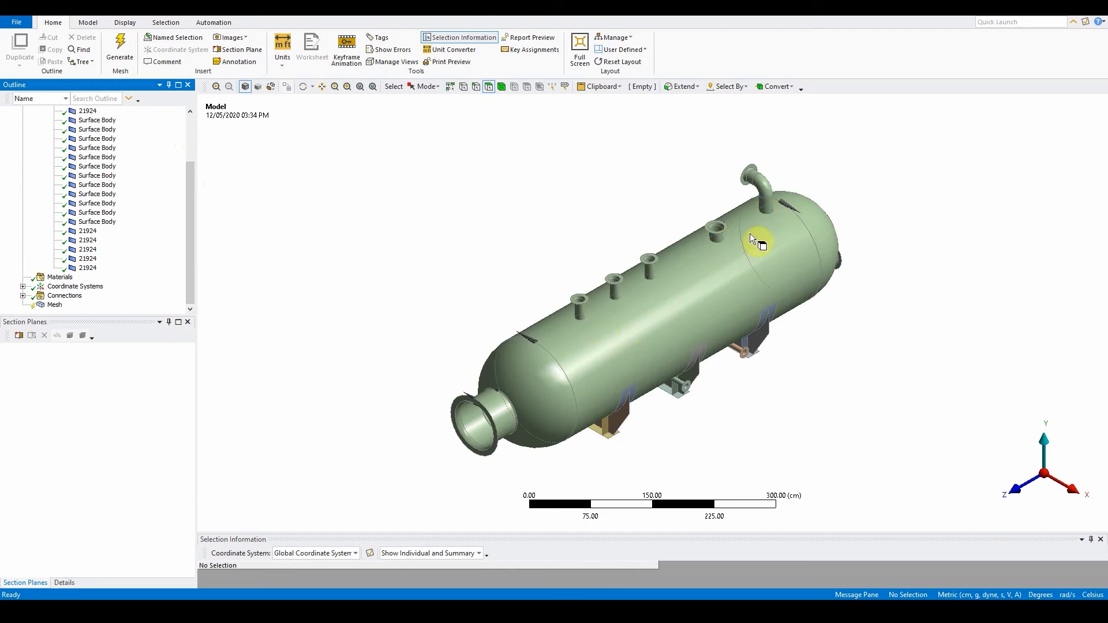
{"action": "mouse_move", "coordinate": [589, 250]}
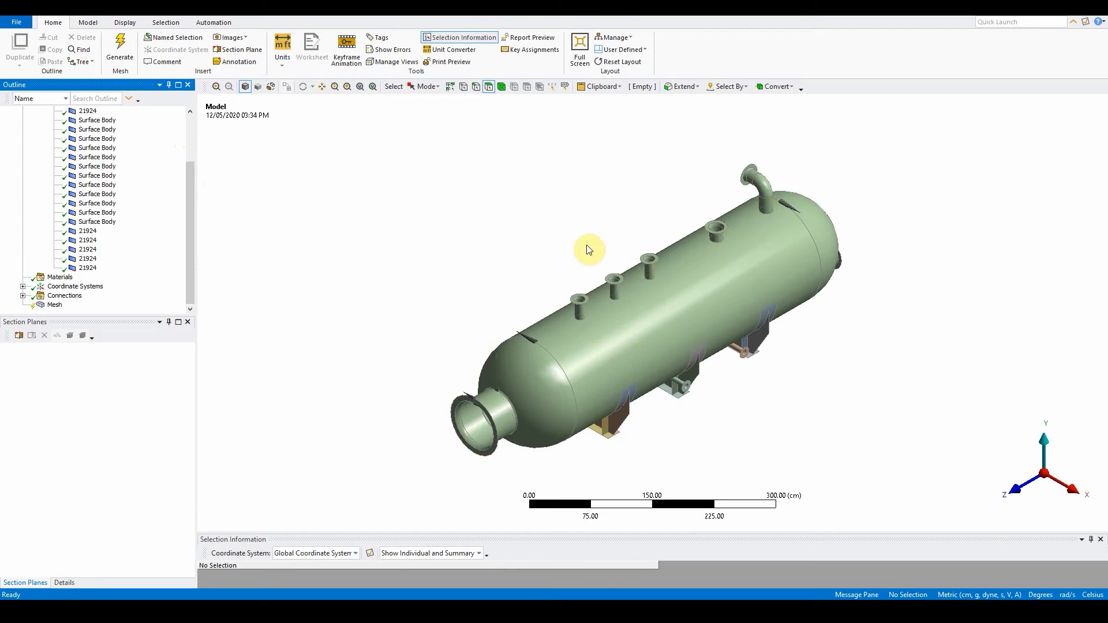
{"action": "mouse_move", "coordinate": [713, 353]}
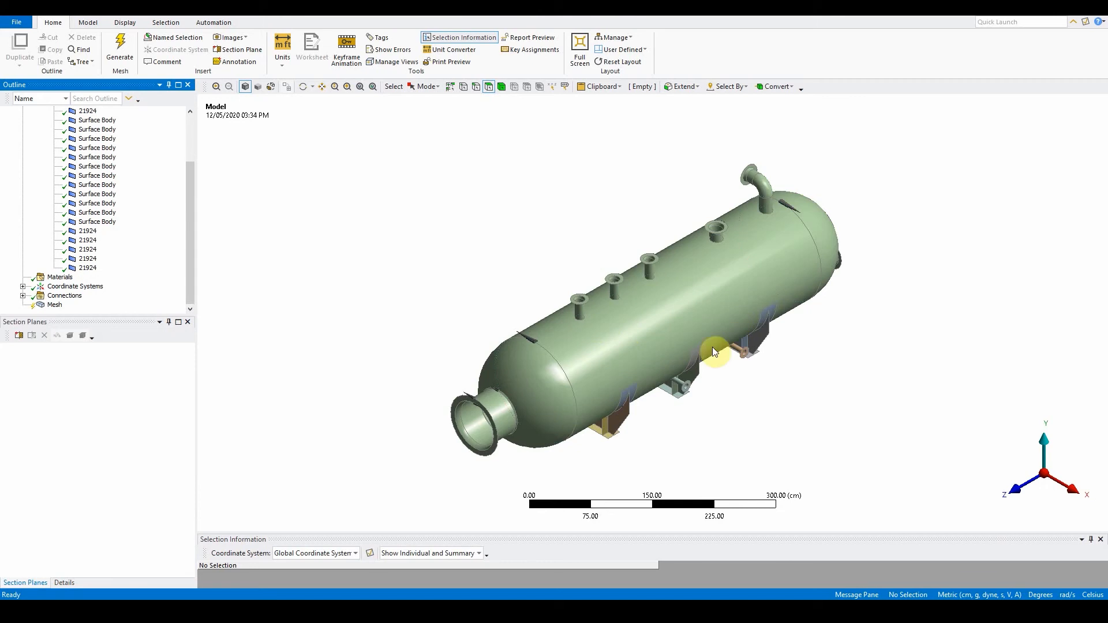
{"action": "mouse_move", "coordinate": [590, 325]}
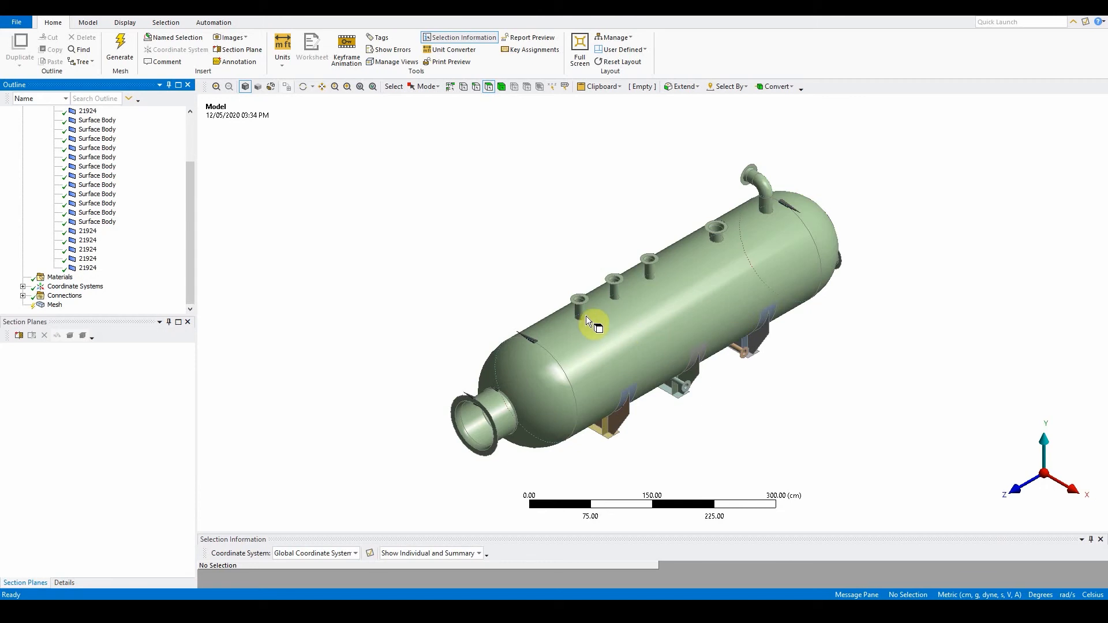
{"action": "mouse_move", "coordinate": [790, 305]}
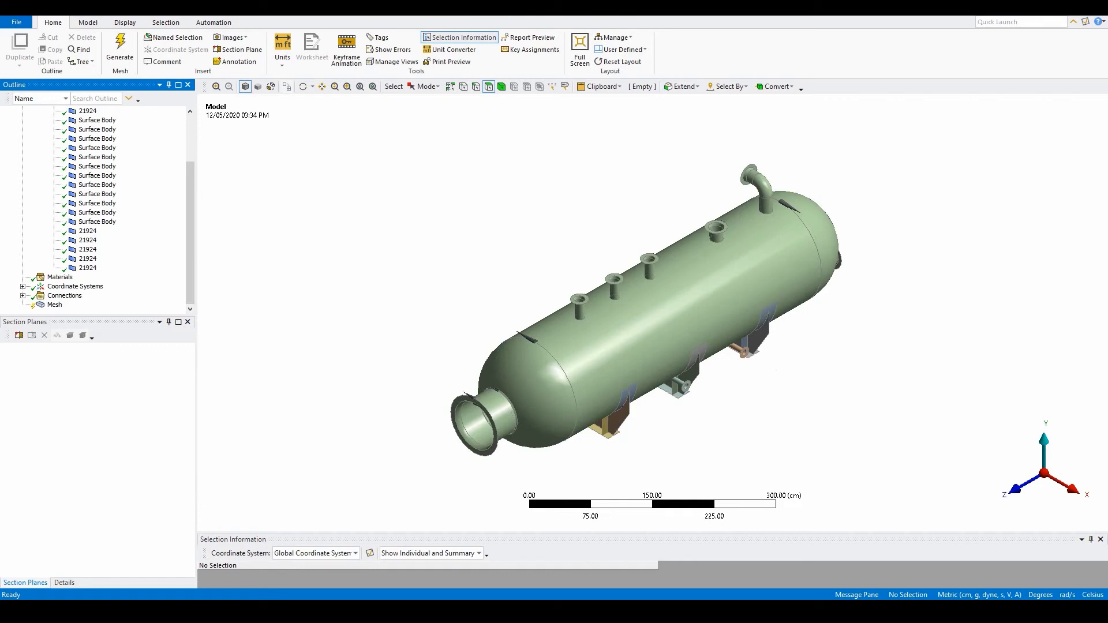
{"action": "left_click", "coordinate": [55, 305]}
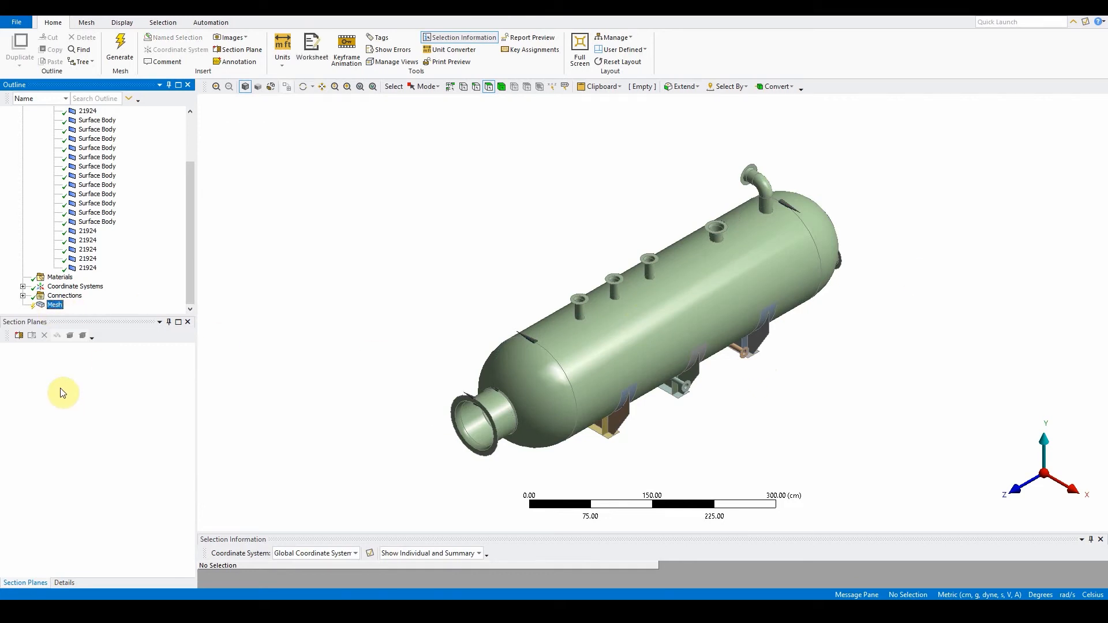
Show the global mesh details for setting the 5.0 cm element size and proximity capture
{"action": "left_click", "coordinate": [54, 305]}
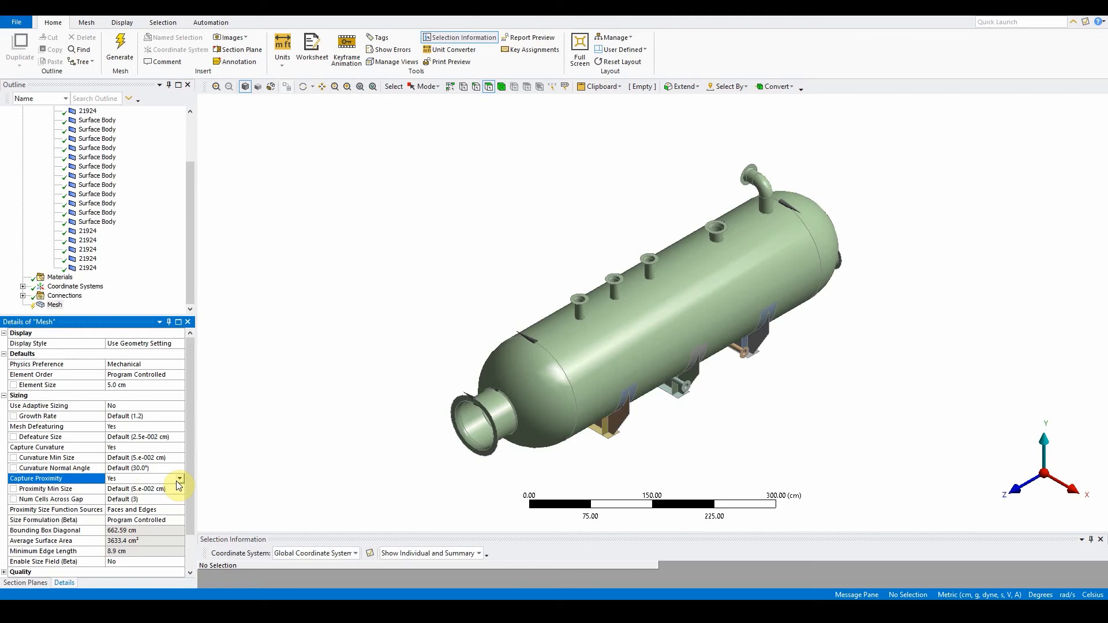
{"action": "mouse_move", "coordinate": [106, 393]}
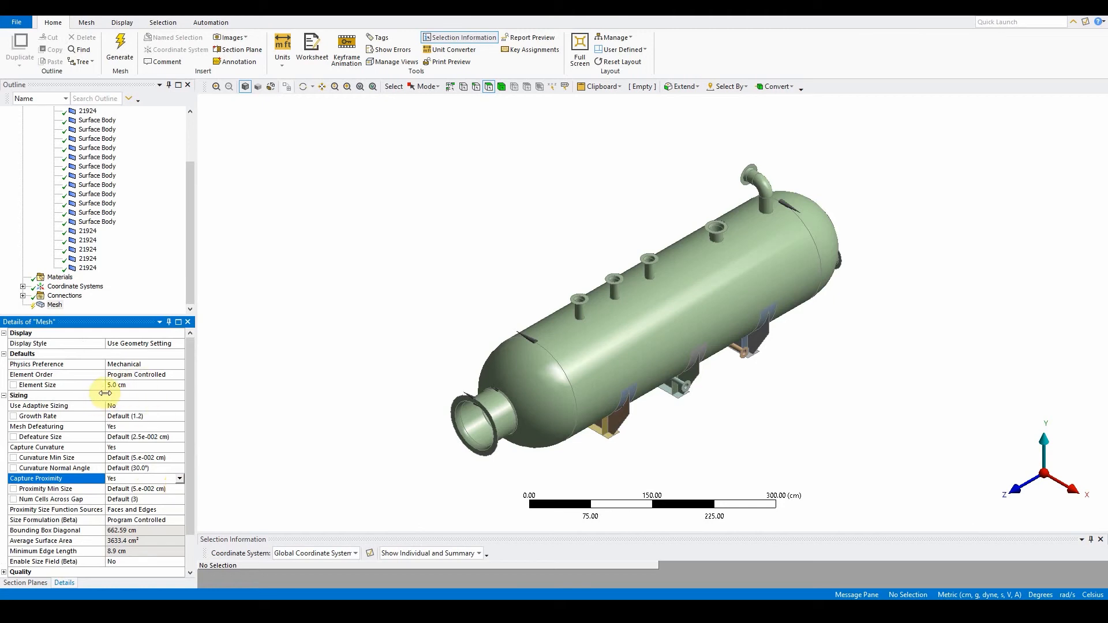
{"action": "mouse_move", "coordinate": [154, 393]}
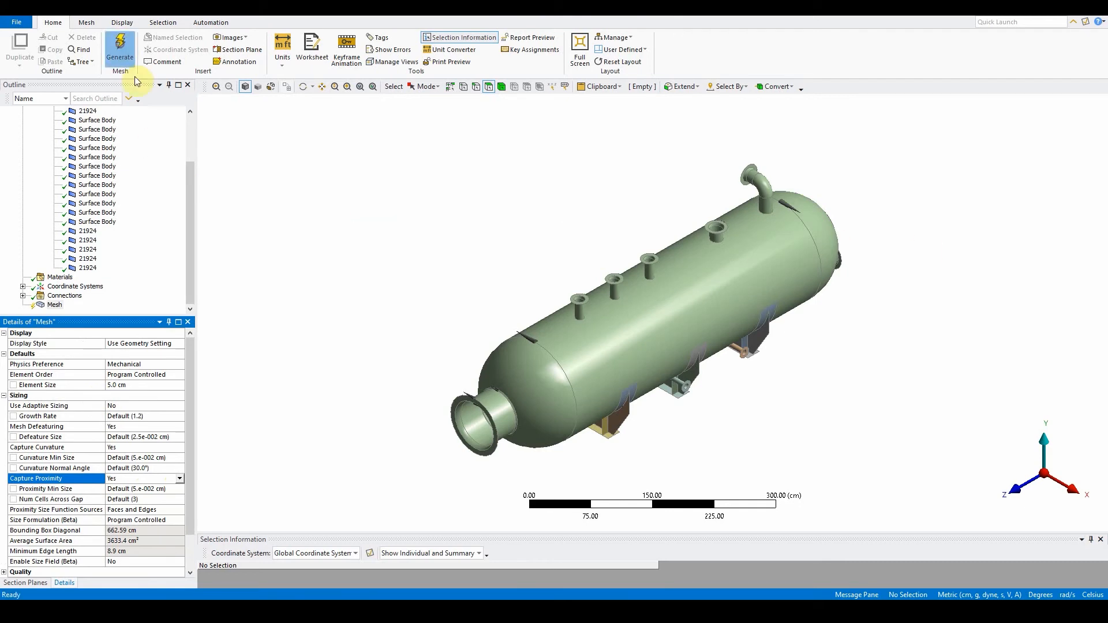
Generate the surface mesh over the whole vessel with the 5 cm global settings
{"action": "left_click", "coordinate": [119, 48]}
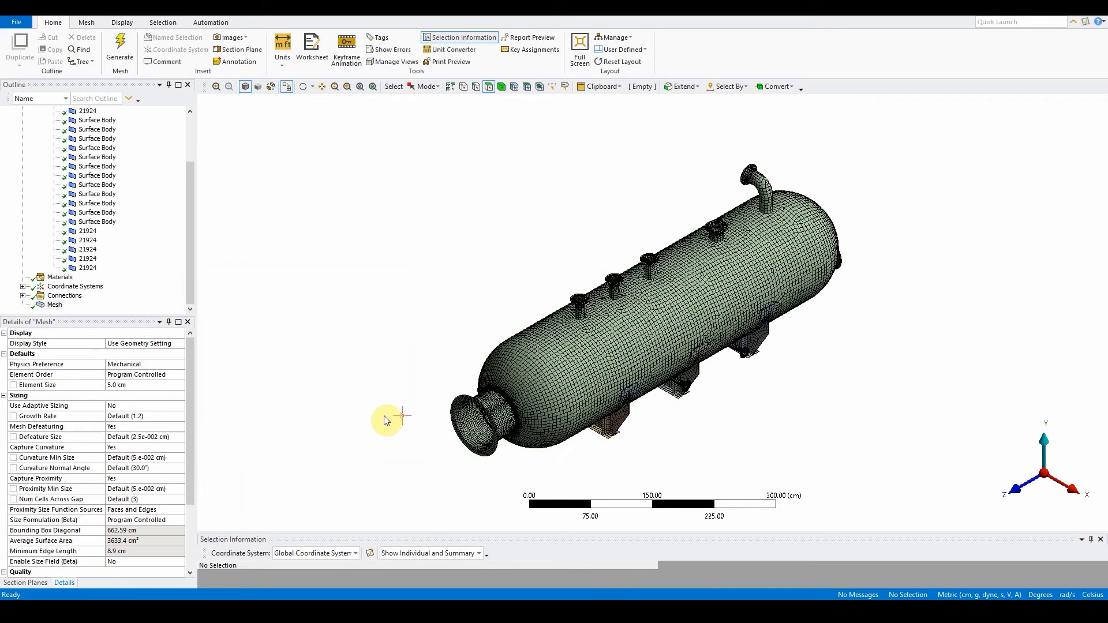
{"action": "mouse_move", "coordinate": [399, 352]}
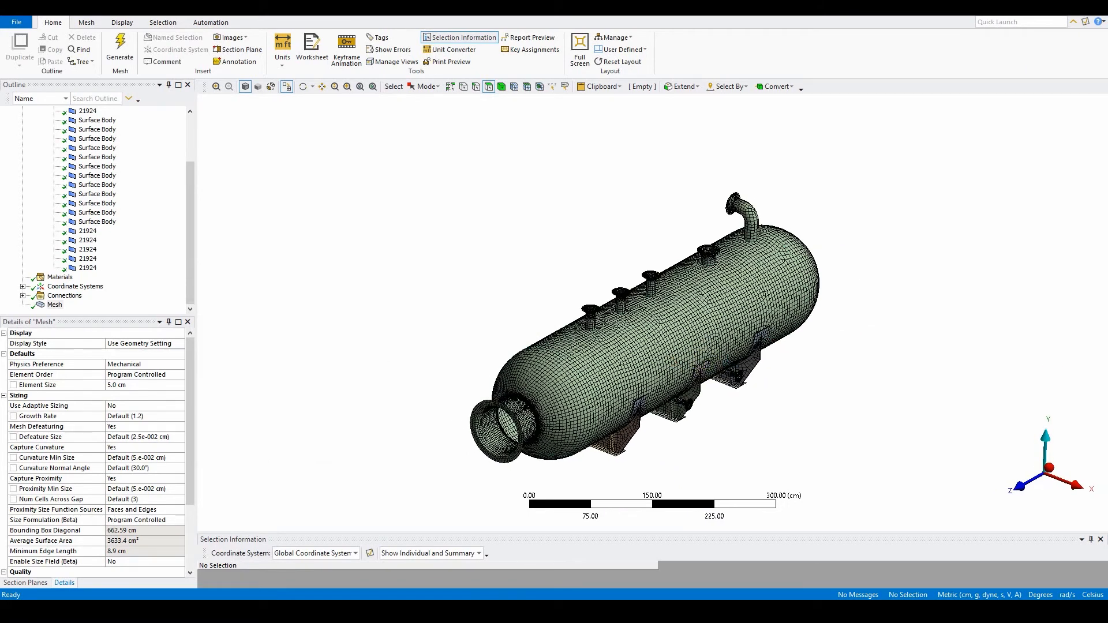
{"action": "scroll", "scroll_direction": "down", "scroll_amount": 3}
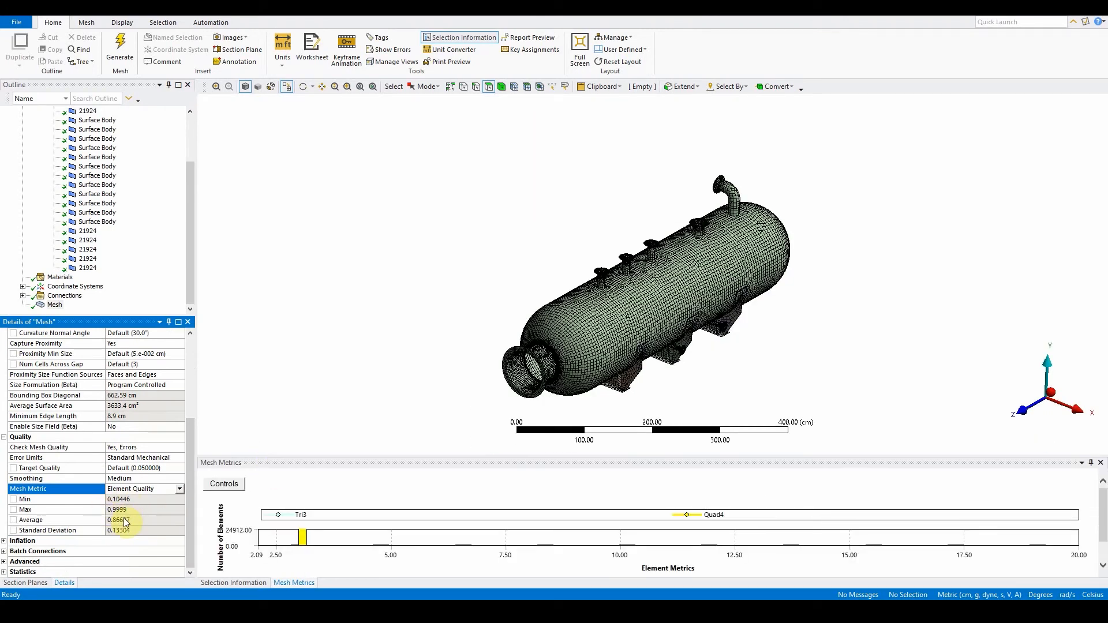
{"action": "mouse_move", "coordinate": [689, 500]}
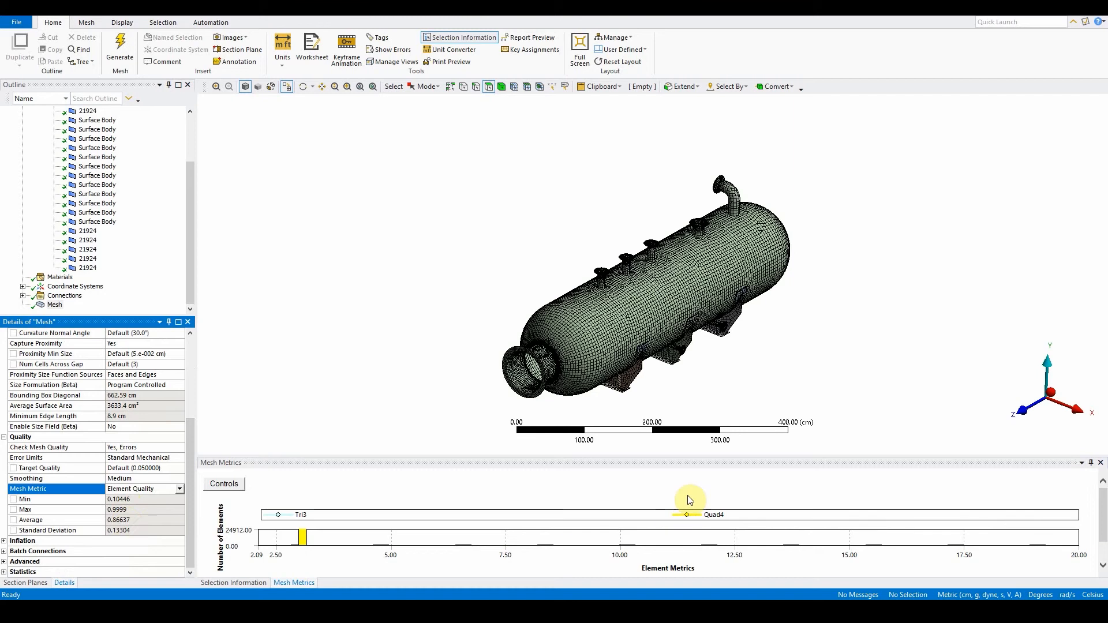
{"action": "mouse_move", "coordinate": [685, 456]}
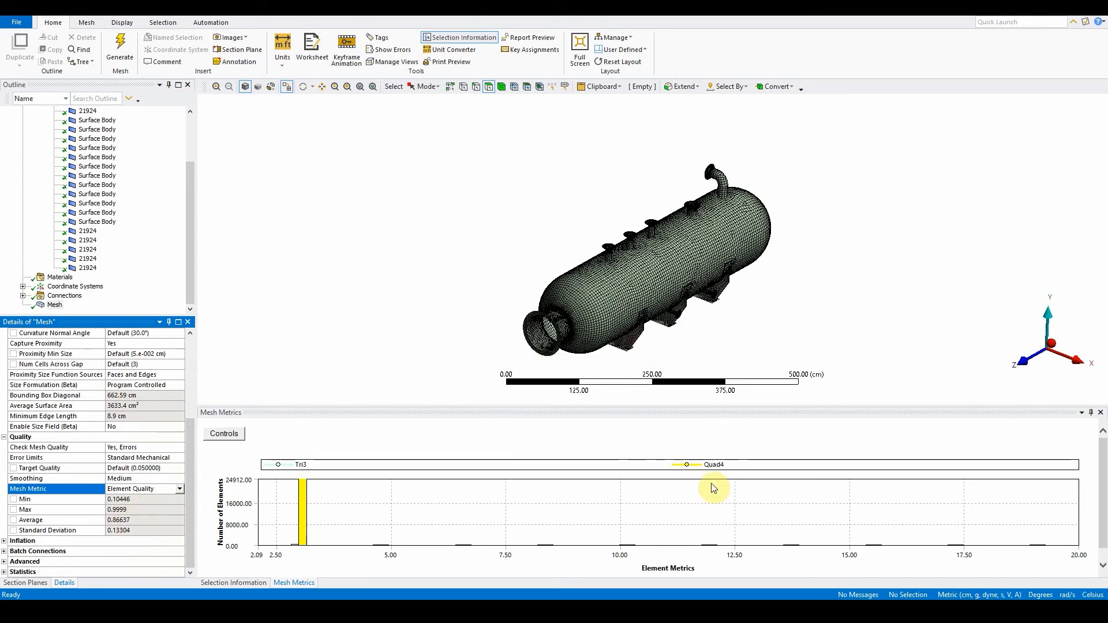
{"action": "mouse_move", "coordinate": [690, 491]}
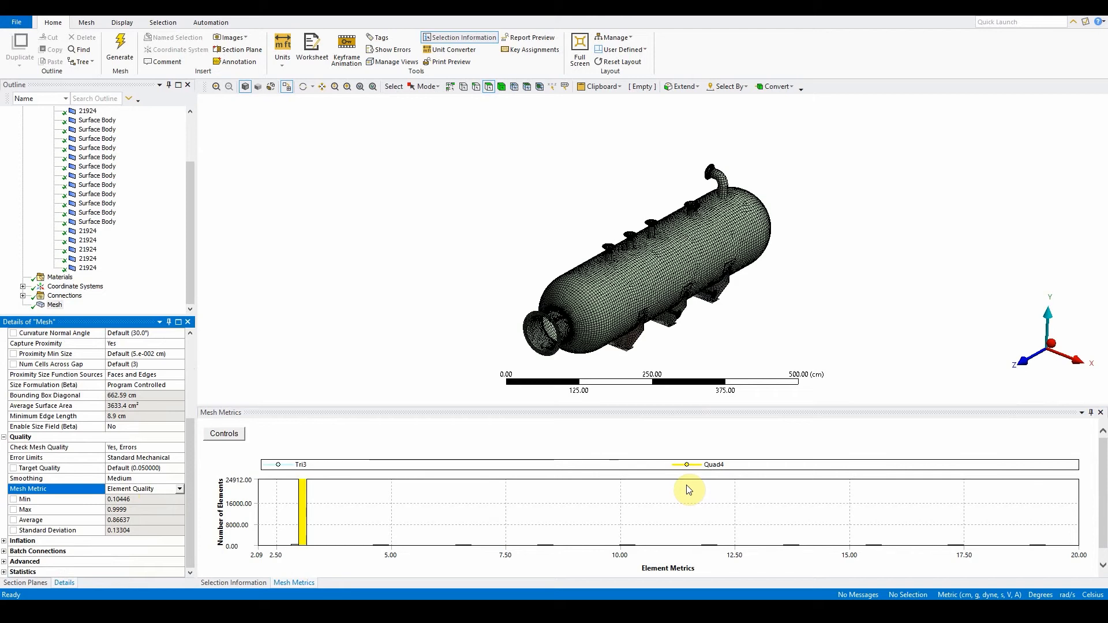
{"action": "mouse_move", "coordinate": [243, 518]}
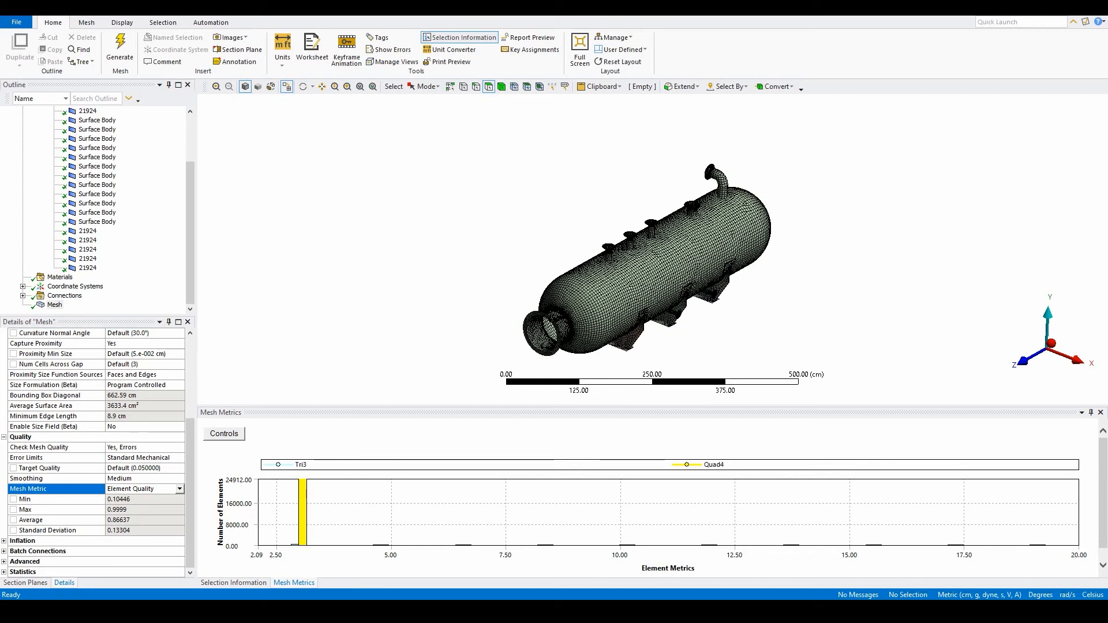
{"action": "mouse_move", "coordinate": [56, 305]}
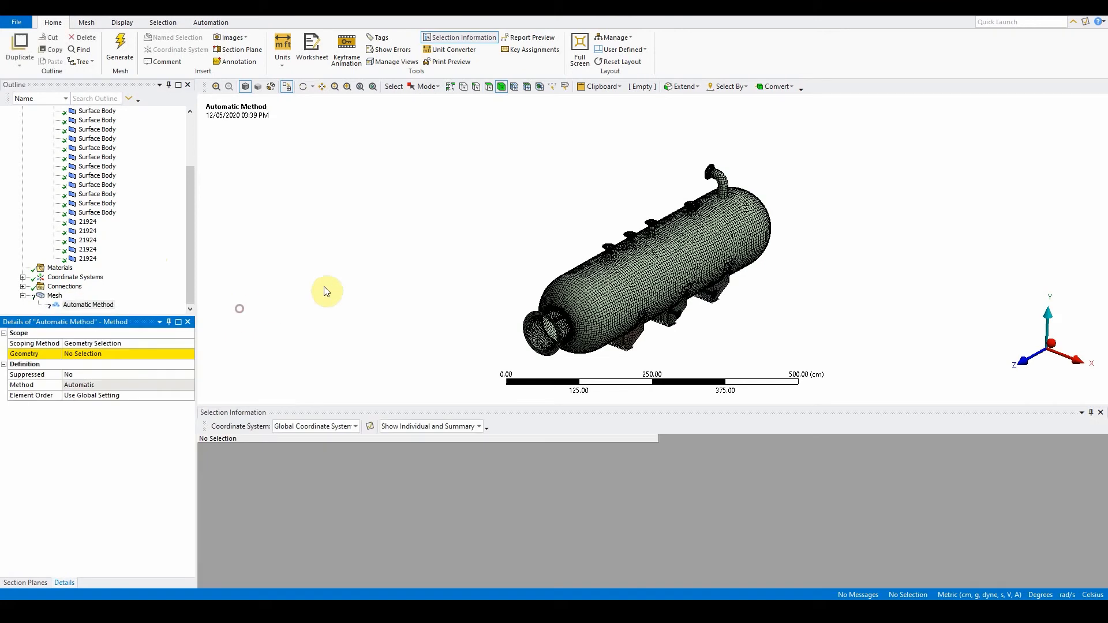
{"action": "mouse_move", "coordinate": [336, 304]}
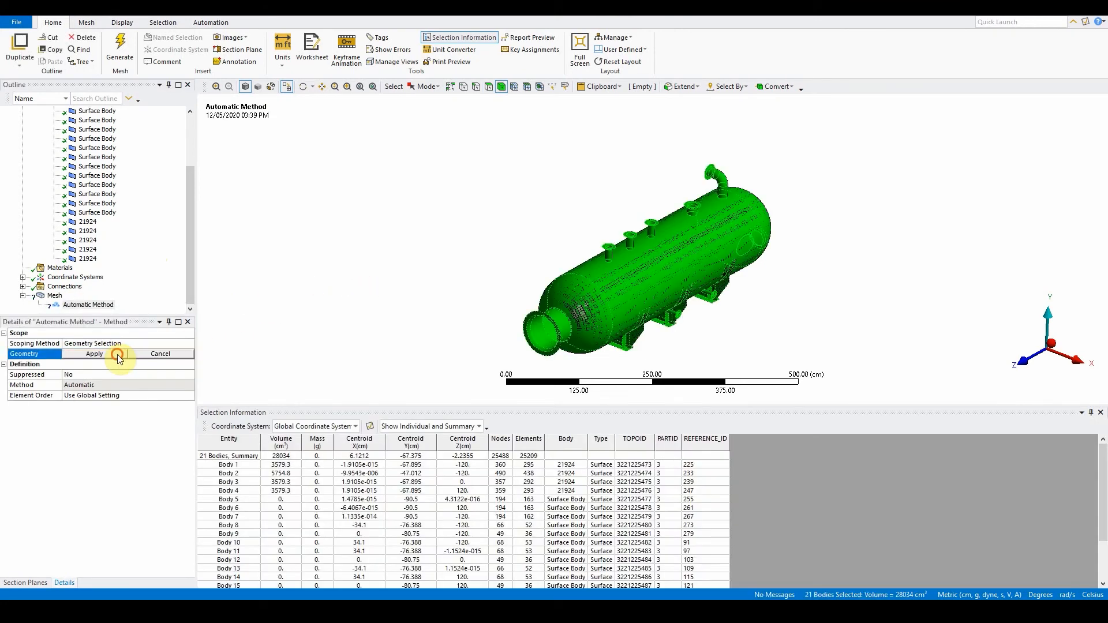
Scope the method to all 21 bodies as MultiZone Quad/Tri with Uniform surface mesh and All Quad free faces
{"action": "left_click", "coordinate": [94, 353]}
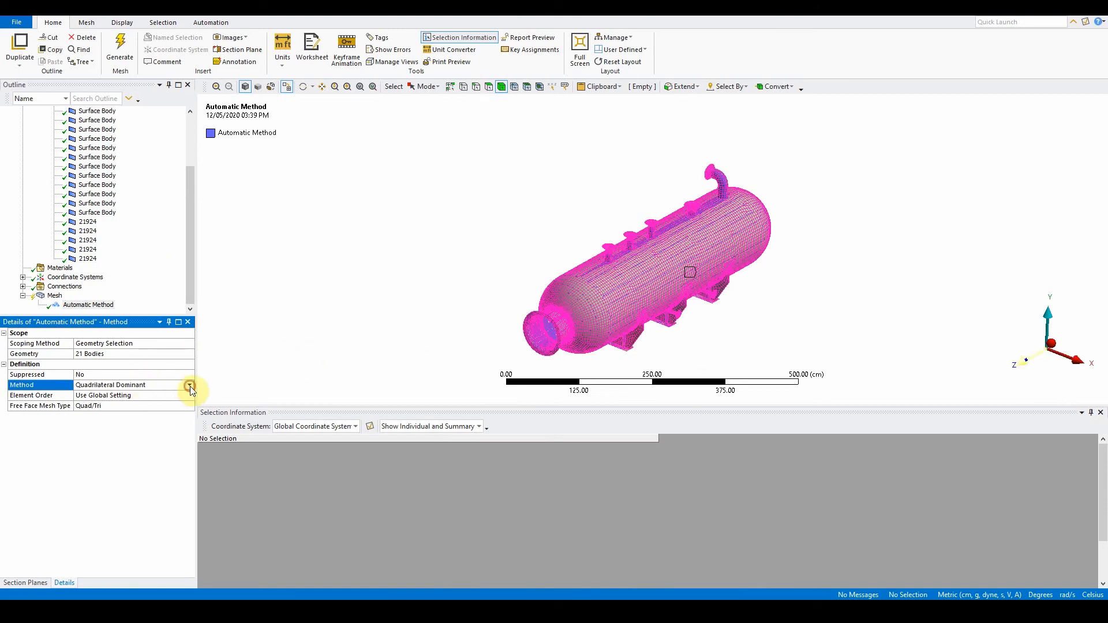
{"action": "left_click", "coordinate": [189, 386]}
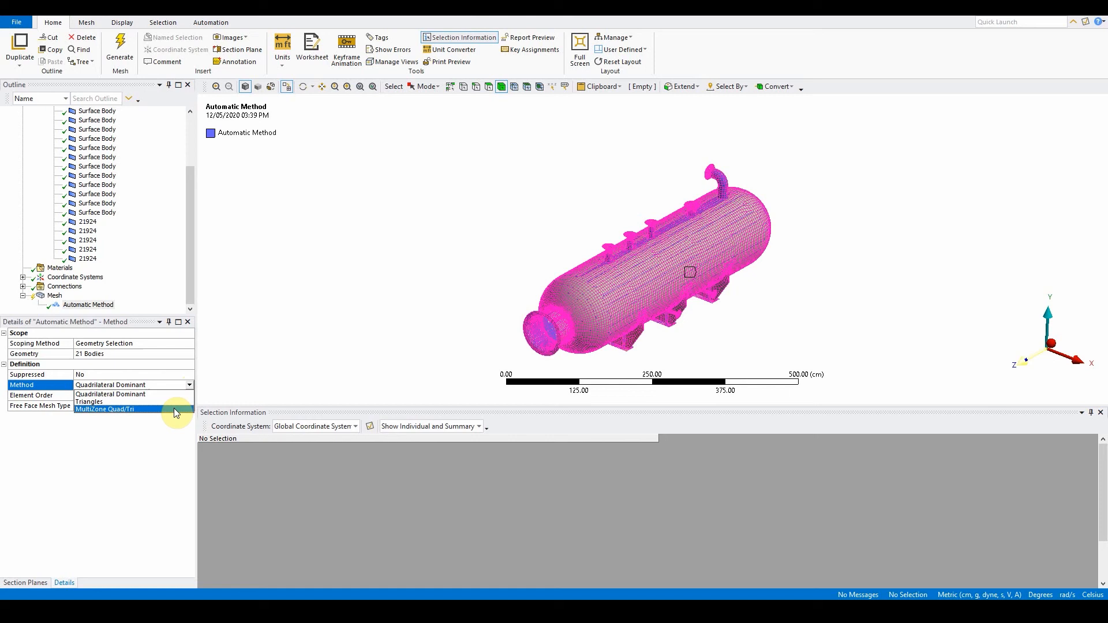
{"action": "left_click", "coordinate": [104, 409]}
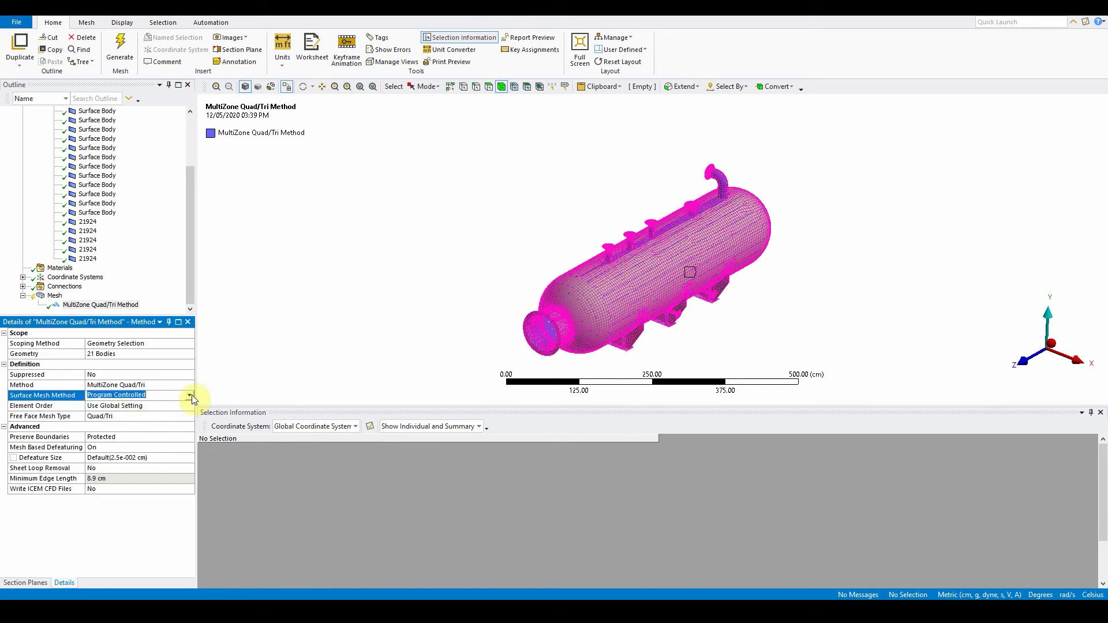
{"action": "left_click", "coordinate": [190, 394]}
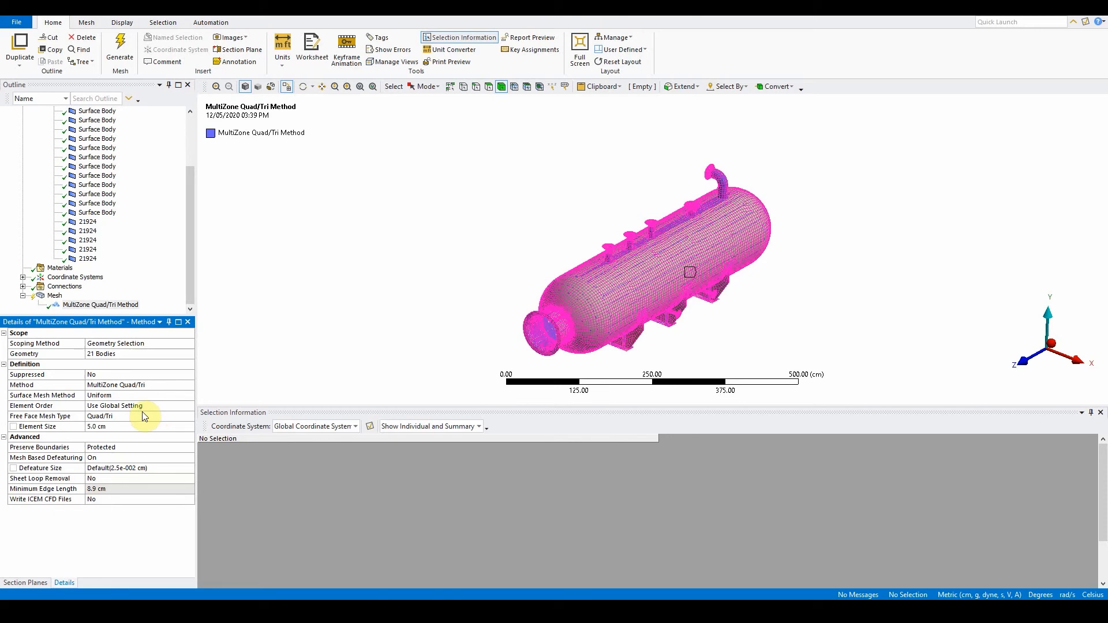
{"action": "left_click", "coordinate": [187, 415]}
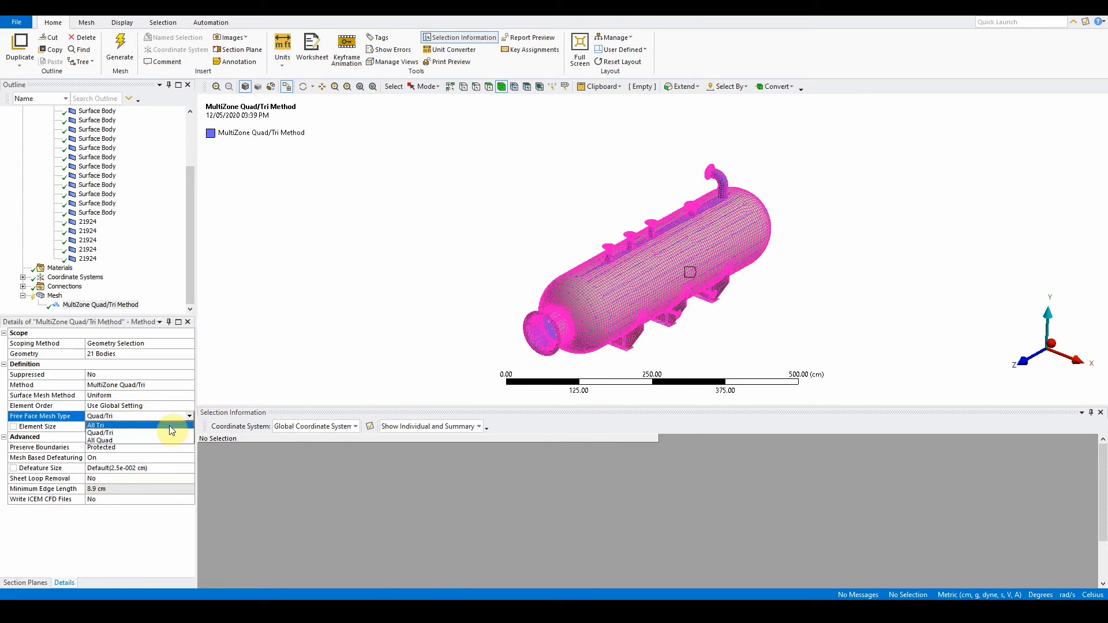
{"action": "left_click", "coordinate": [100, 440]}
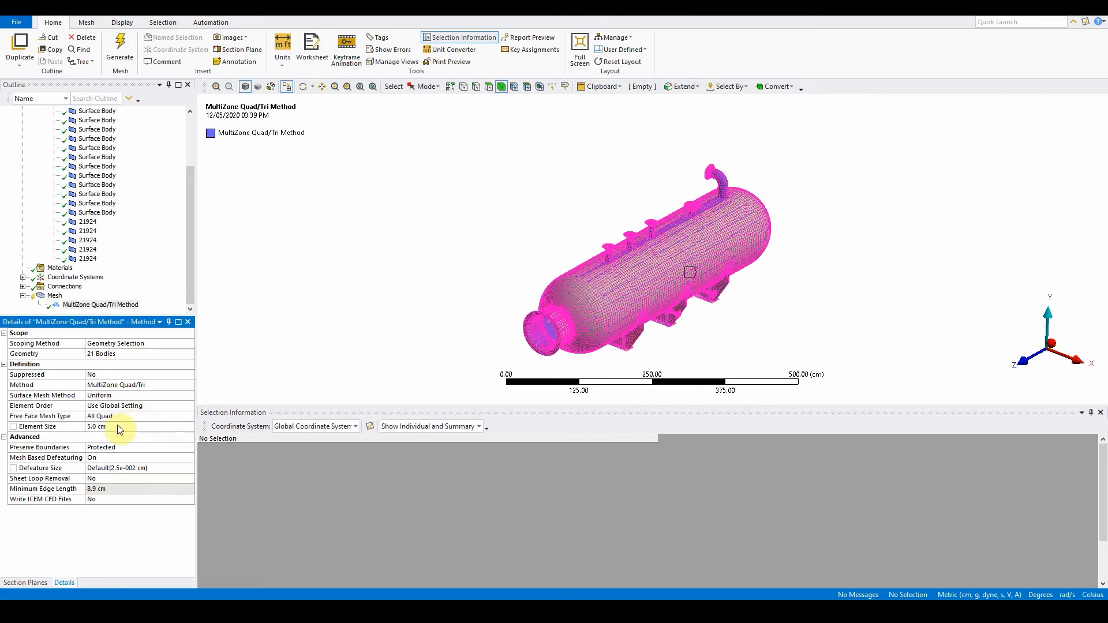
{"action": "mouse_move", "coordinate": [128, 432]}
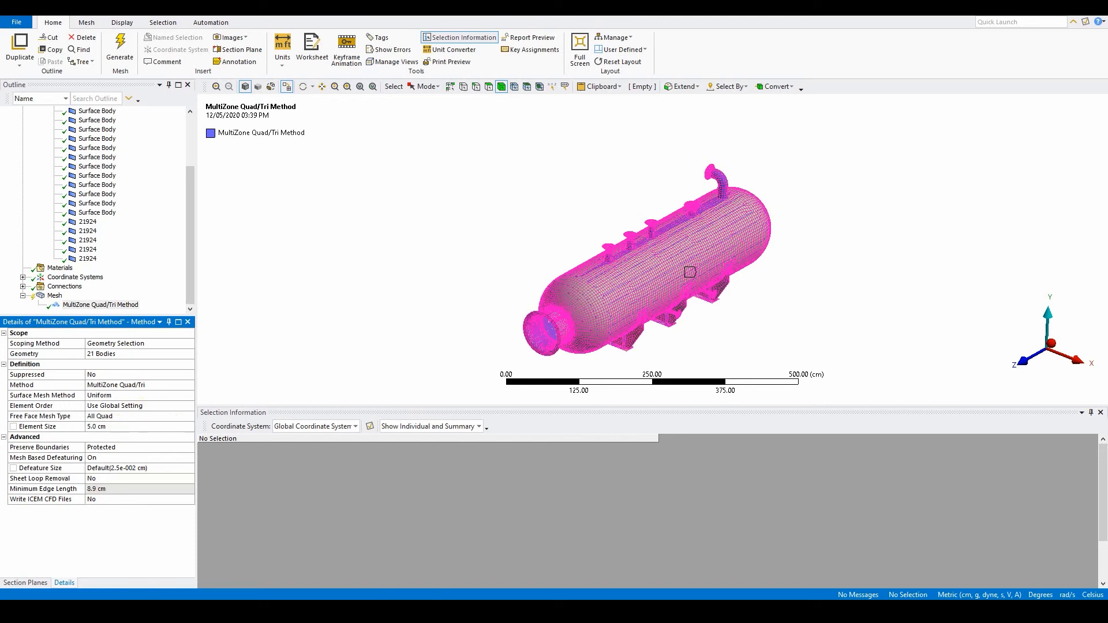
{"action": "mouse_move", "coordinate": [90, 276]}
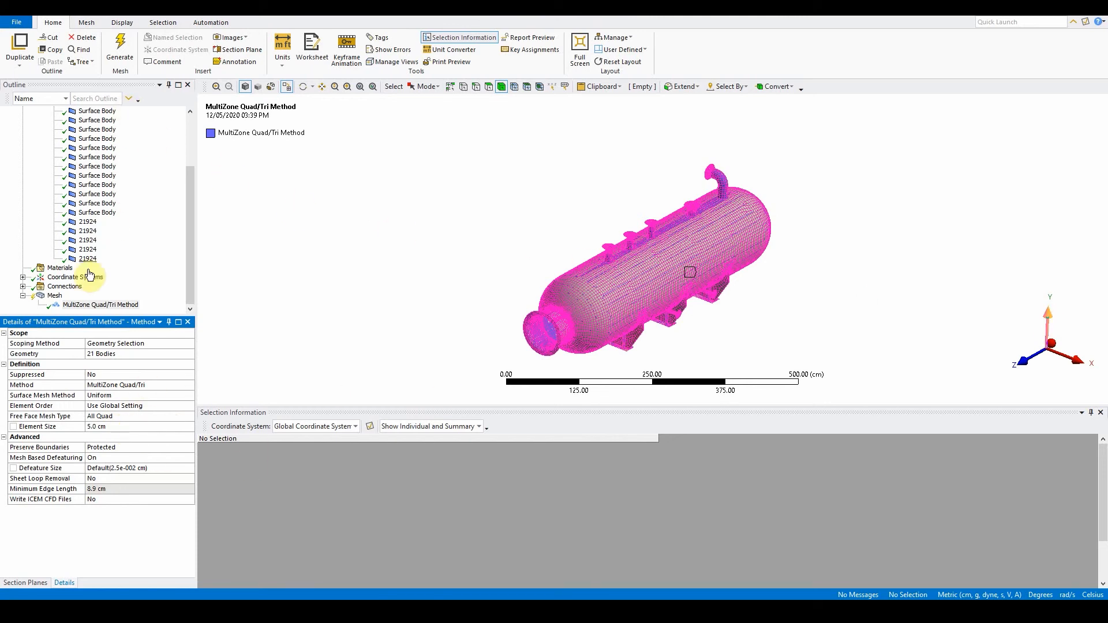
Update the mesh so the vessel regenerates with only Quad4 elements
{"action": "right_click", "coordinate": [54, 295]}
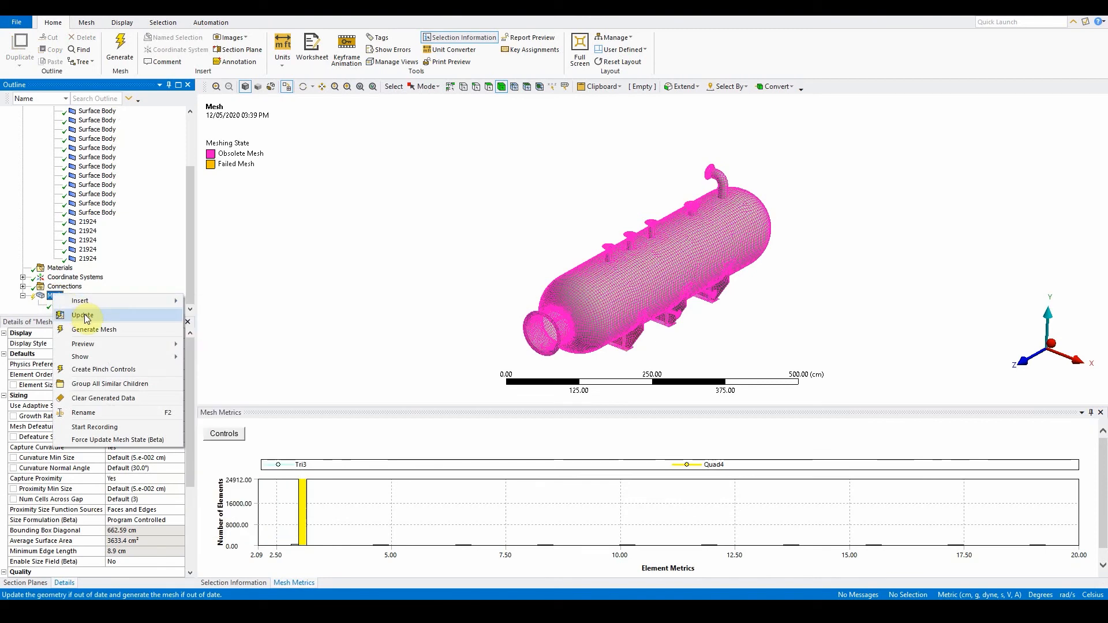
{"action": "left_click", "coordinate": [83, 314]}
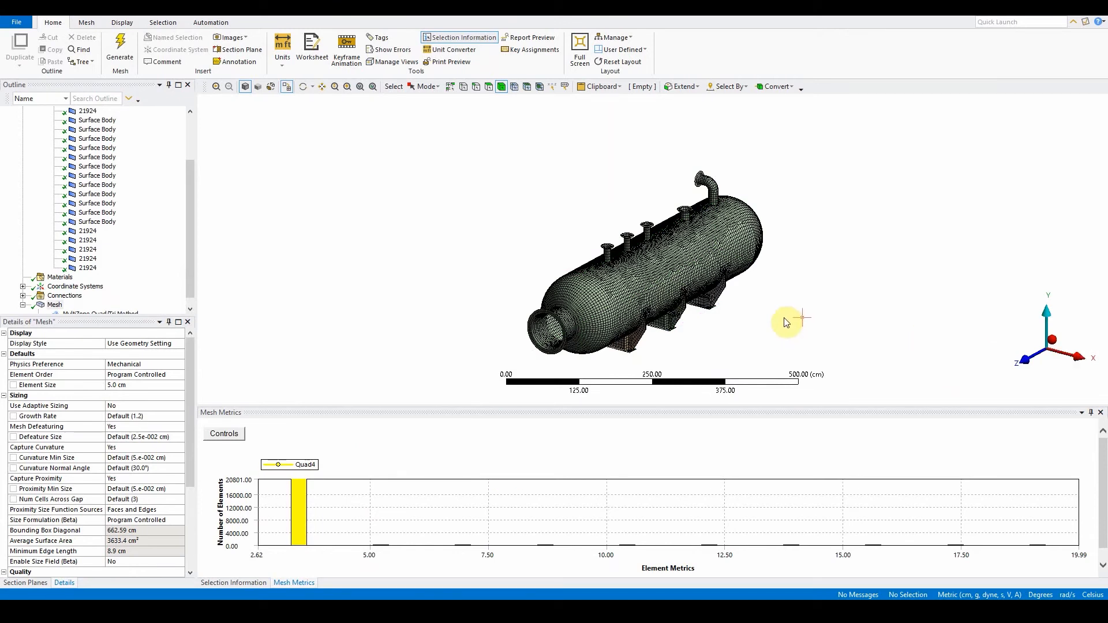
{"action": "mouse_move", "coordinate": [375, 534]}
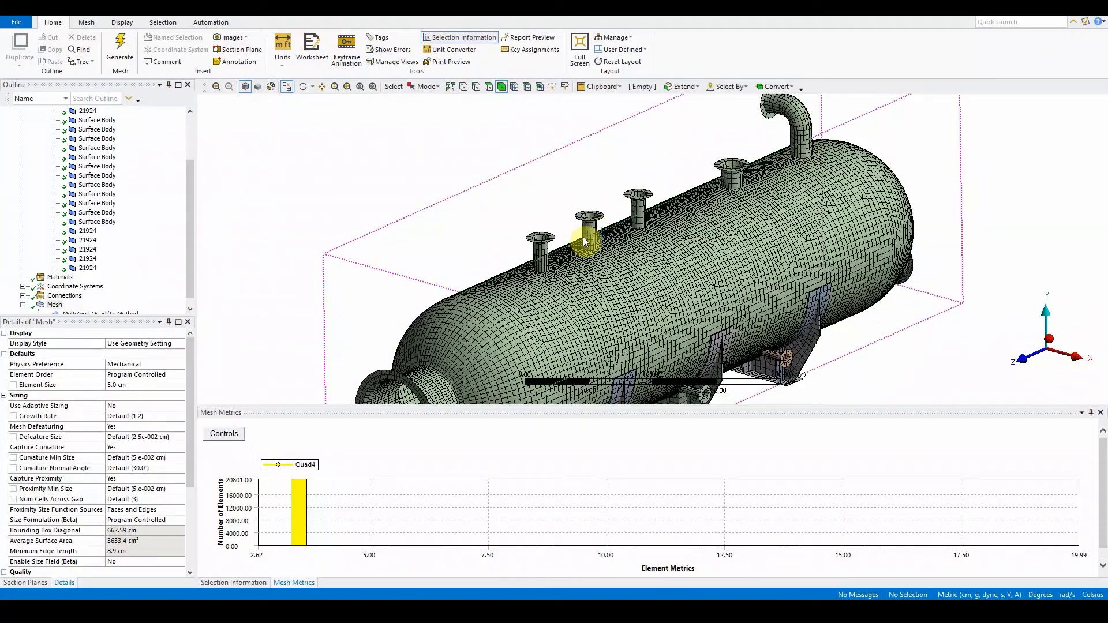
{"action": "mouse_move", "coordinate": [576, 276]}
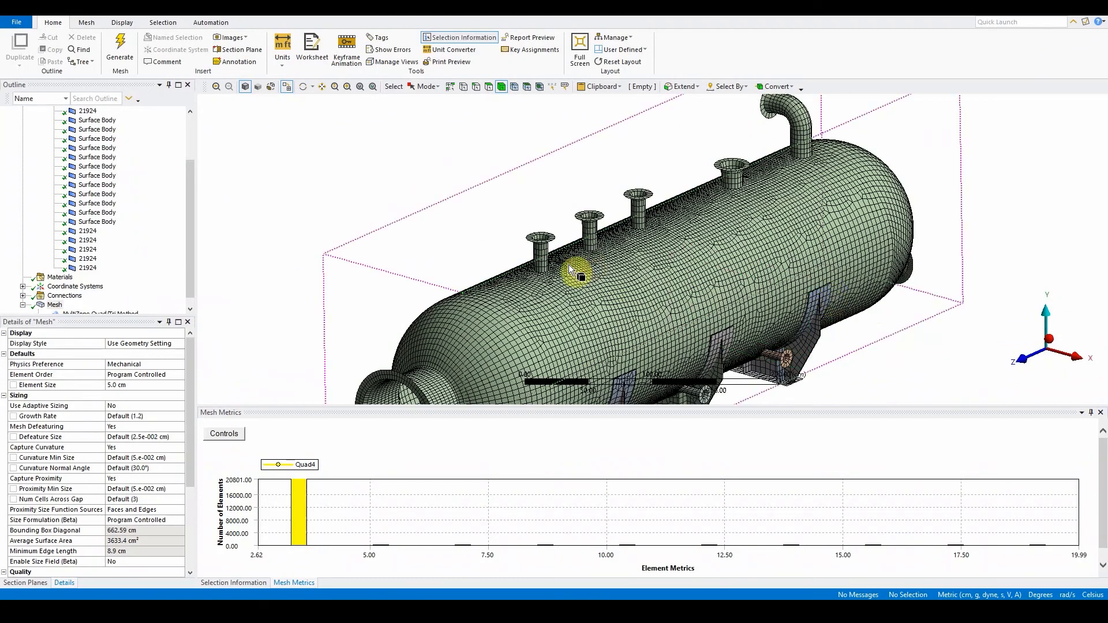
{"action": "mouse_move", "coordinate": [549, 247]}
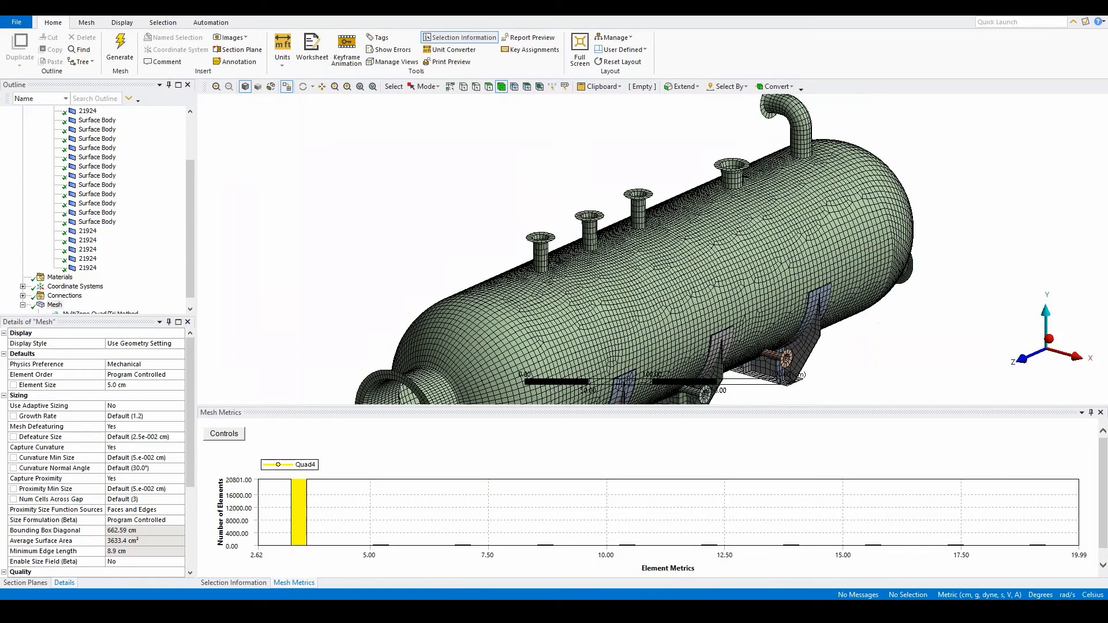
{"action": "mouse_move", "coordinate": [1044, 547]}
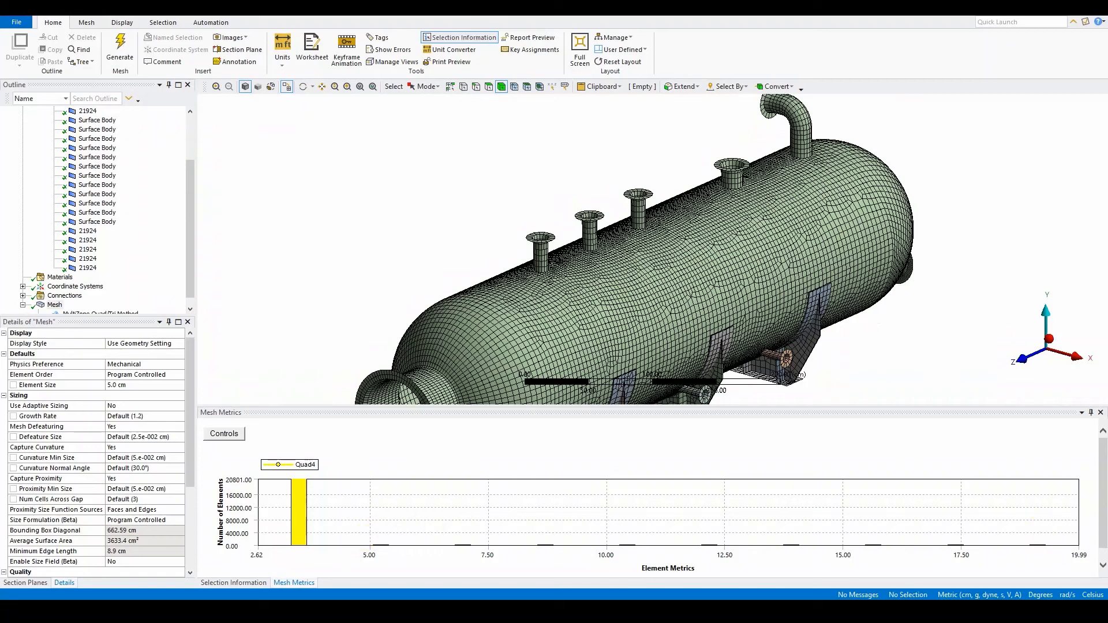
{"action": "mouse_move", "coordinate": [922, 340]}
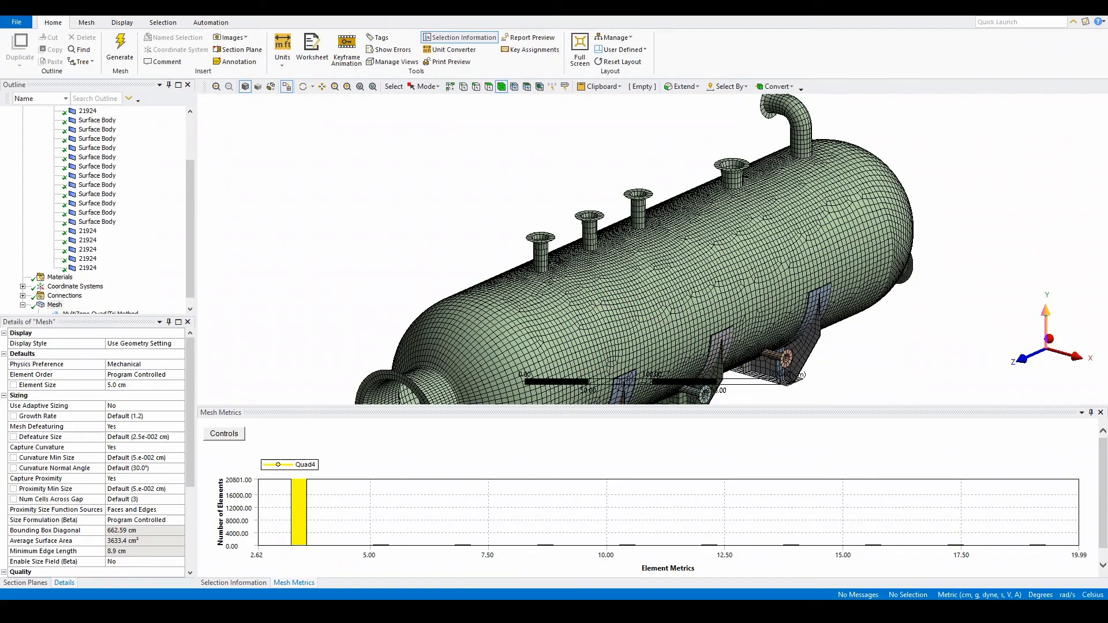
{"action": "mouse_move", "coordinate": [1096, 323]}
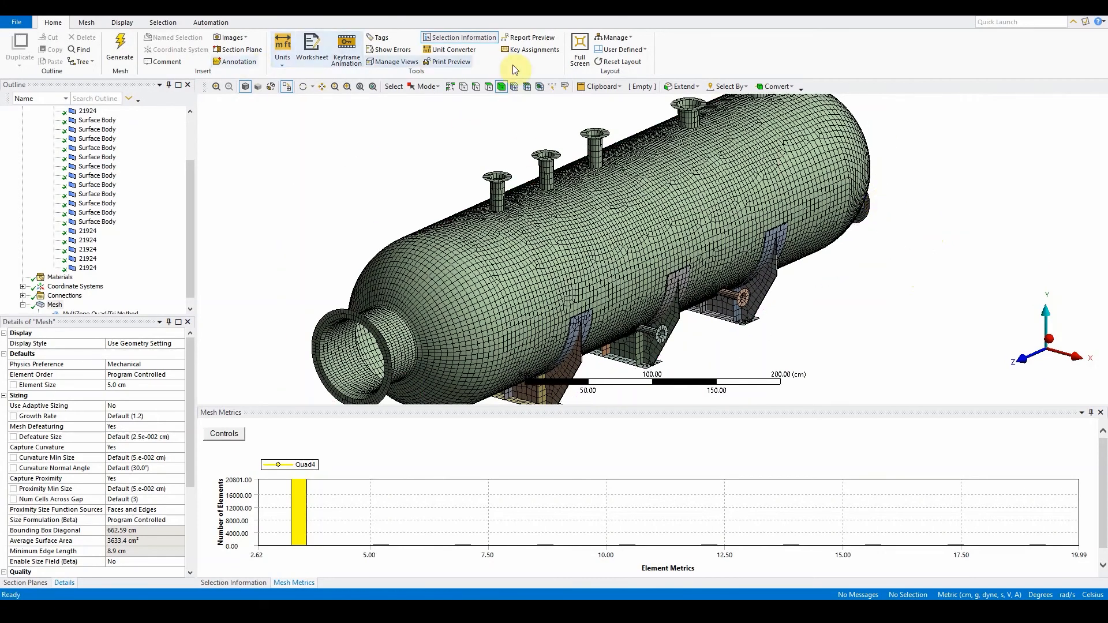
In face selection mode, pick the top nozzle faces one after another
{"action": "left_click", "coordinate": [502, 190]}
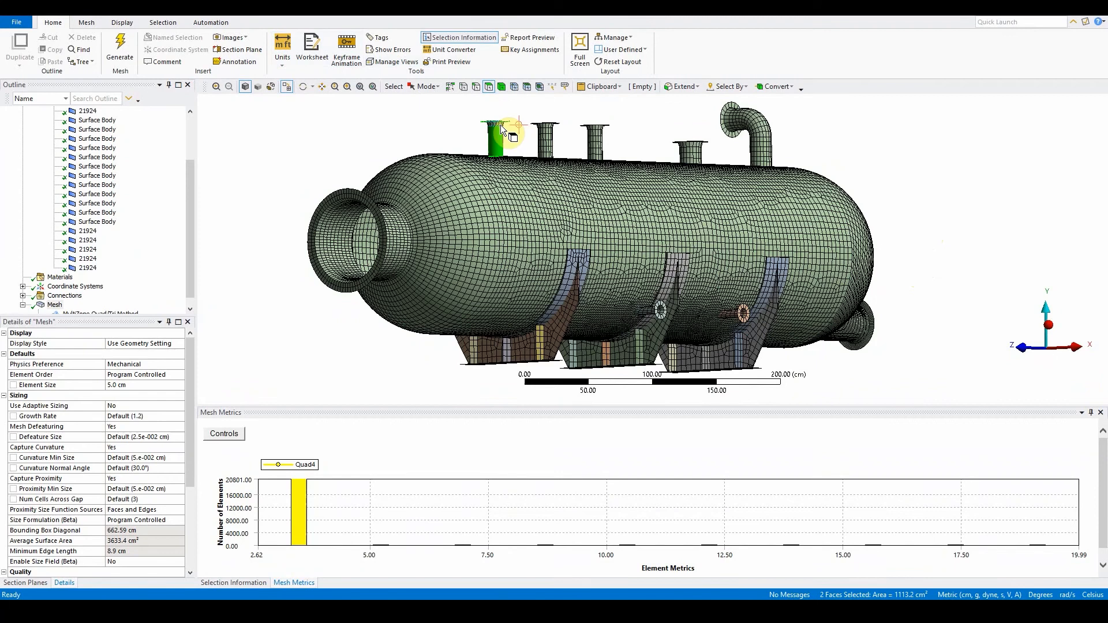
{"action": "left_click", "coordinate": [511, 137]}
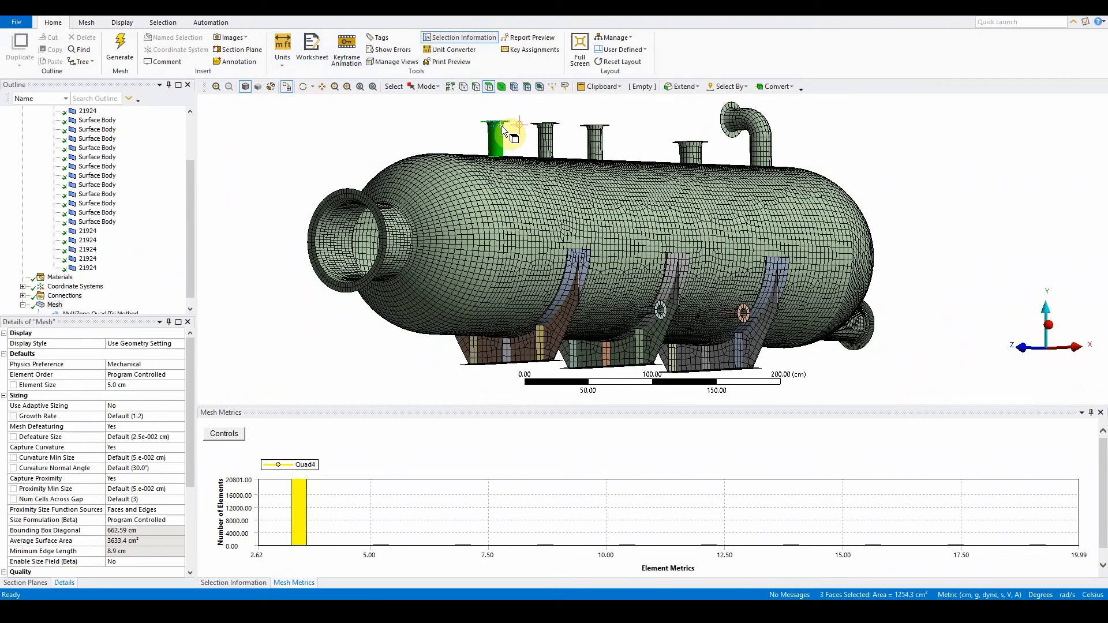
{"action": "left_click", "coordinate": [556, 141]}
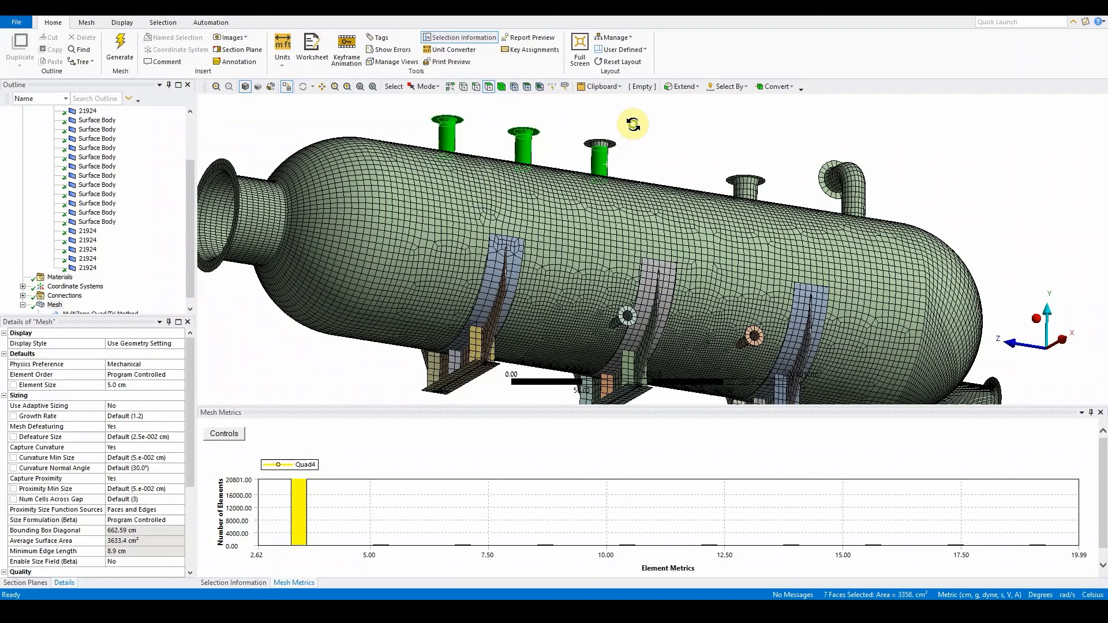
{"action": "mouse_move", "coordinate": [486, 103]}
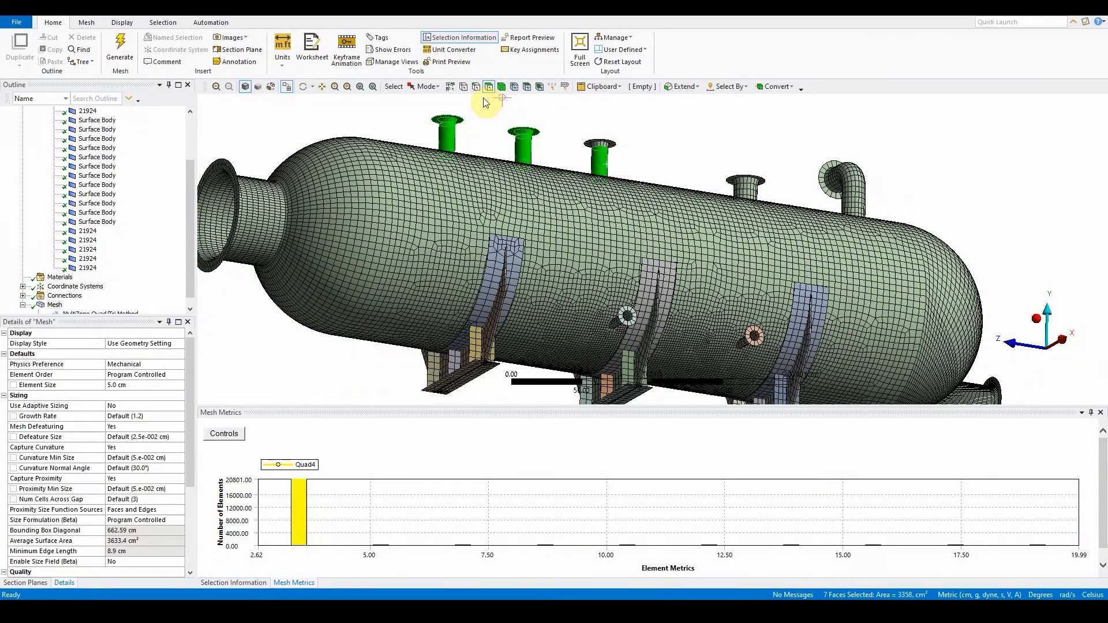
{"action": "left_click", "coordinate": [695, 86]}
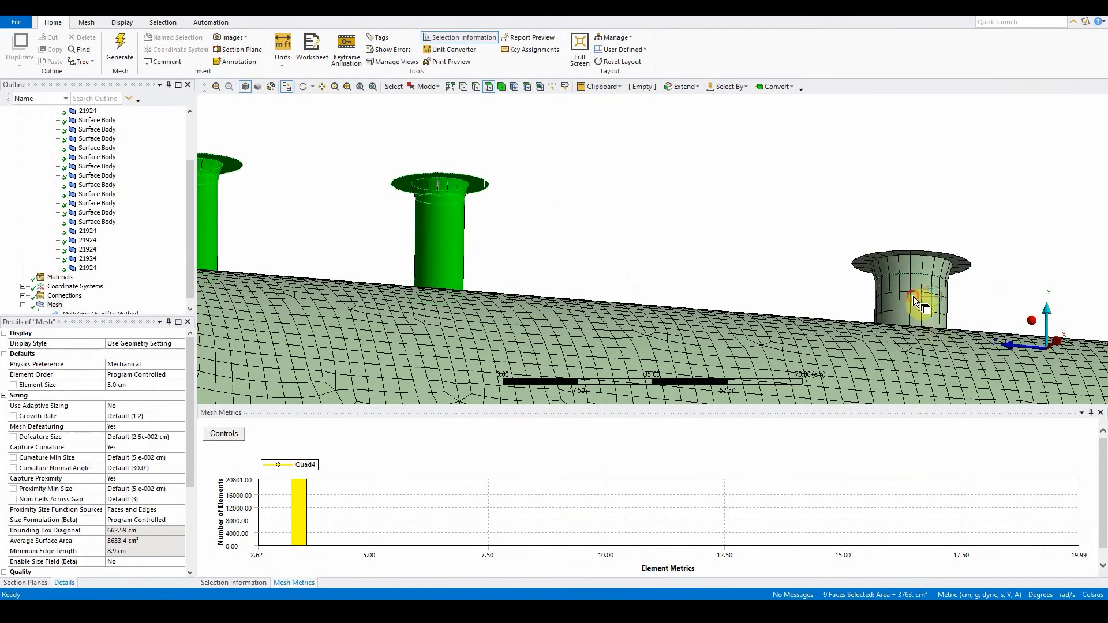
{"action": "left_click", "coordinate": [916, 300]}
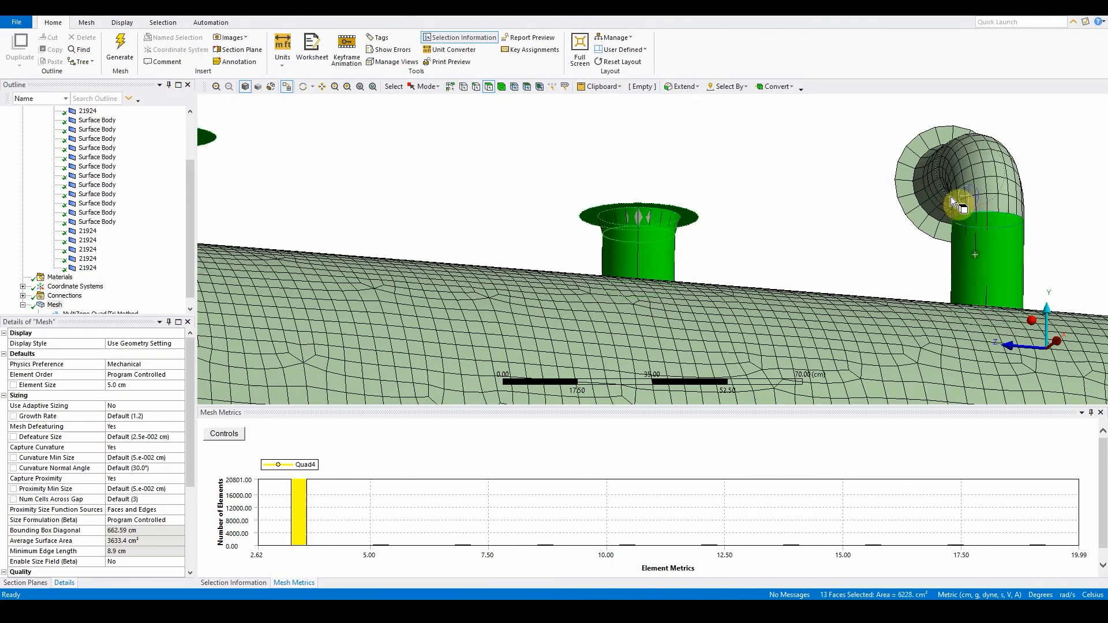
Add the elbow, end-nozzle, flange and side-opening faces to reach twenty selected faces
{"action": "left_click", "coordinate": [955, 201]}
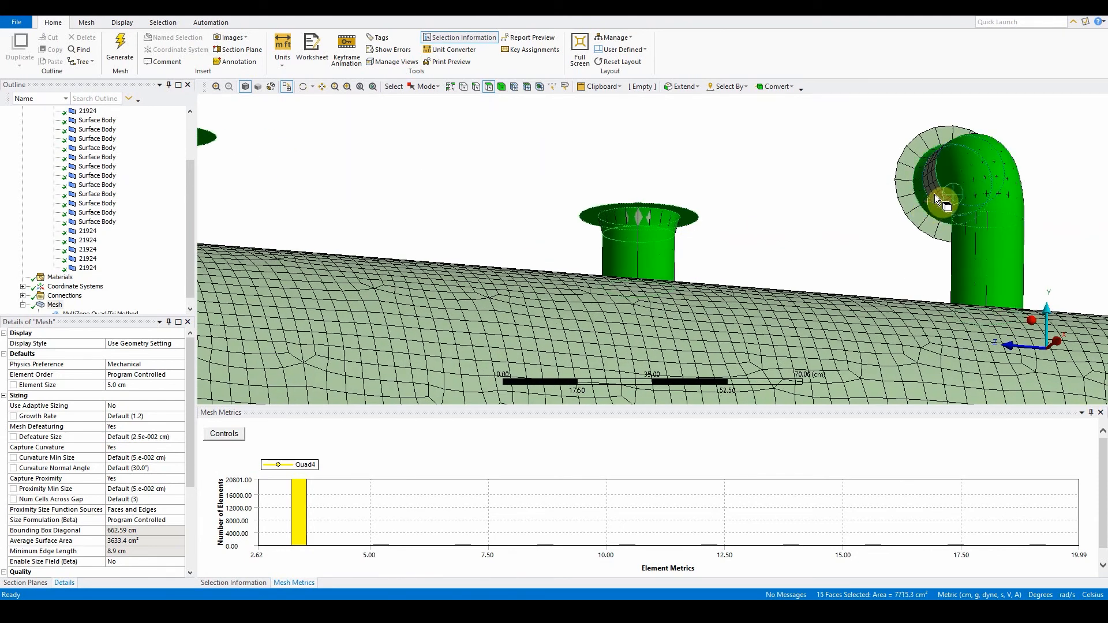
{"action": "left_click", "coordinate": [934, 233]}
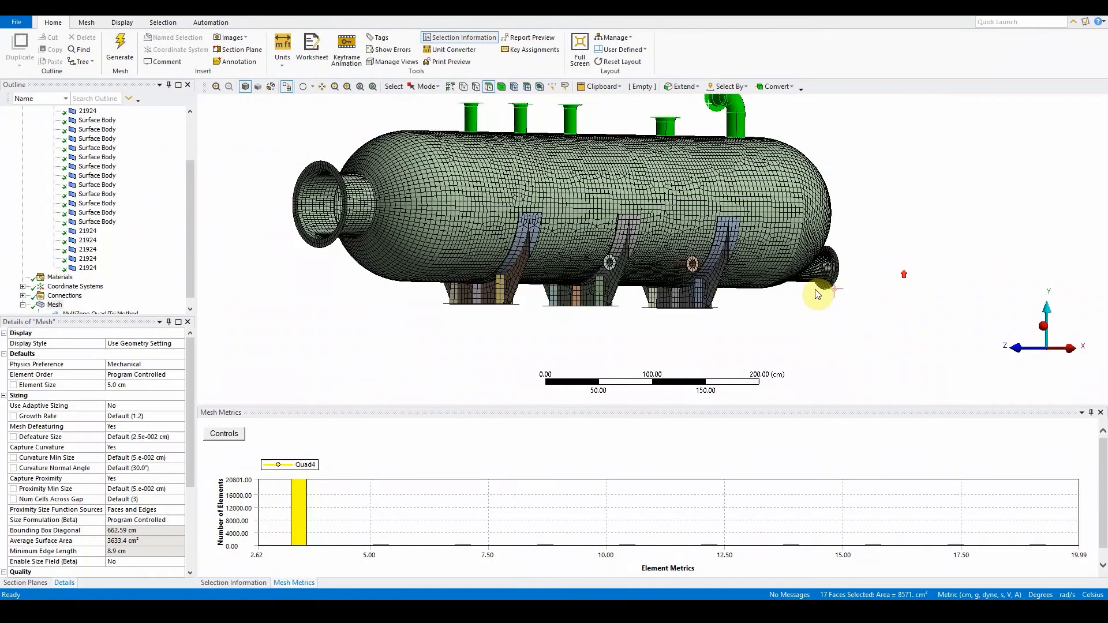
{"action": "scroll", "scroll_direction": "up", "scroll_amount": 3}
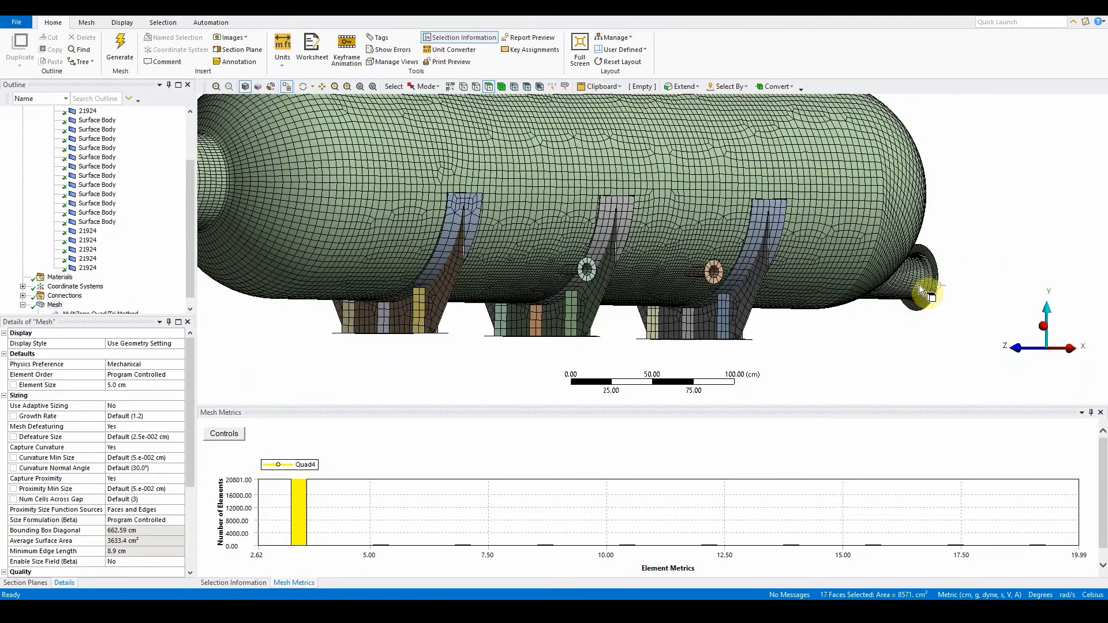
{"action": "left_click", "coordinate": [933, 283]}
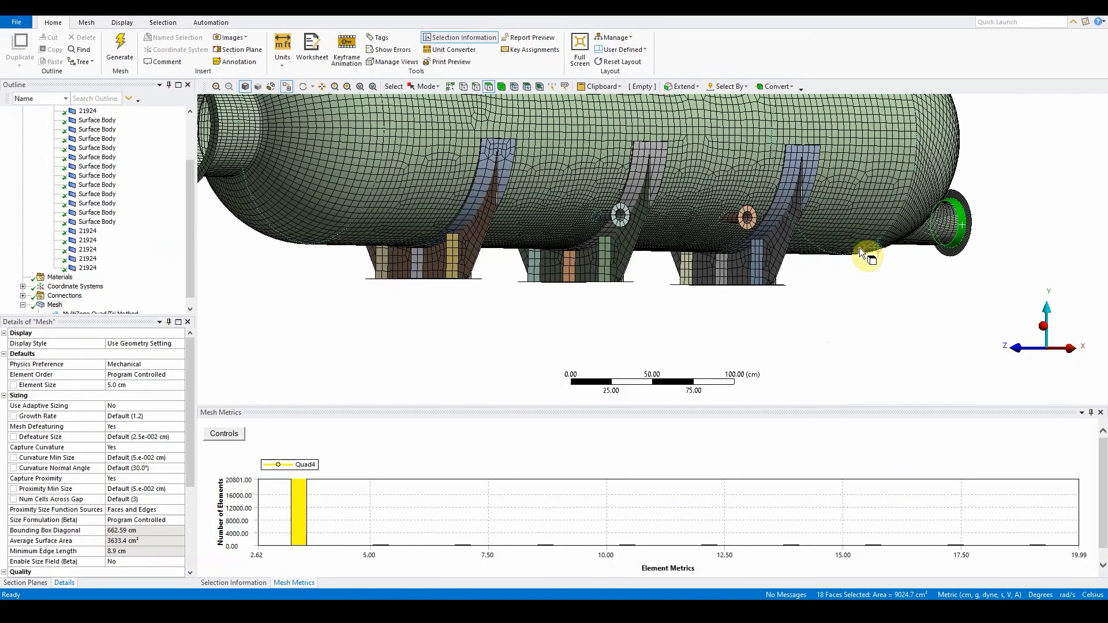
{"action": "left_click", "coordinate": [621, 233]}
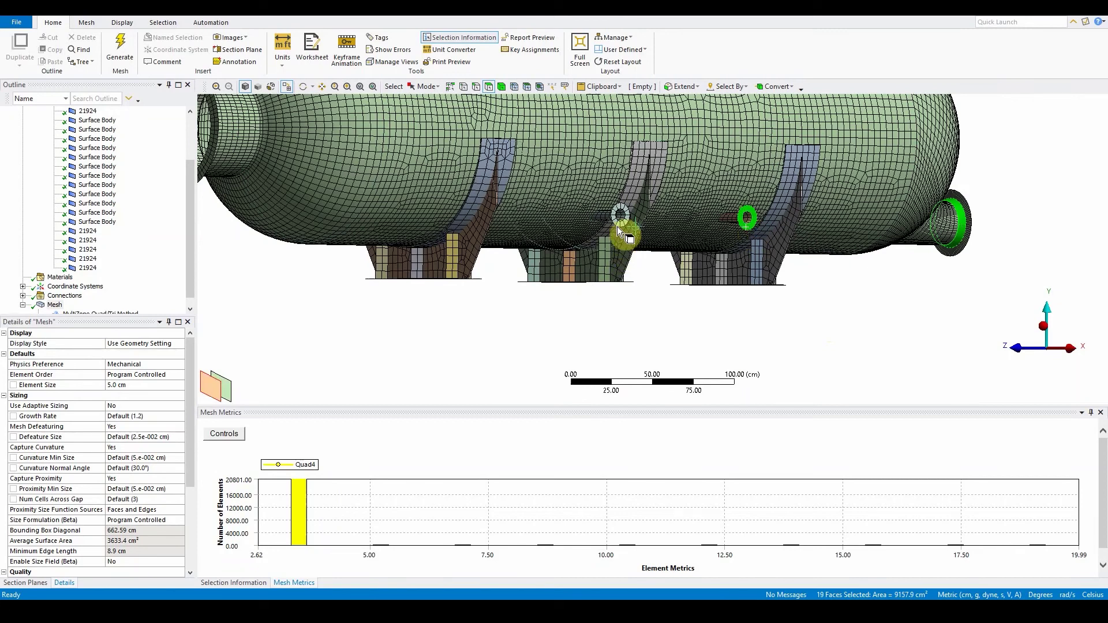
{"action": "left_click", "coordinate": [620, 216]}
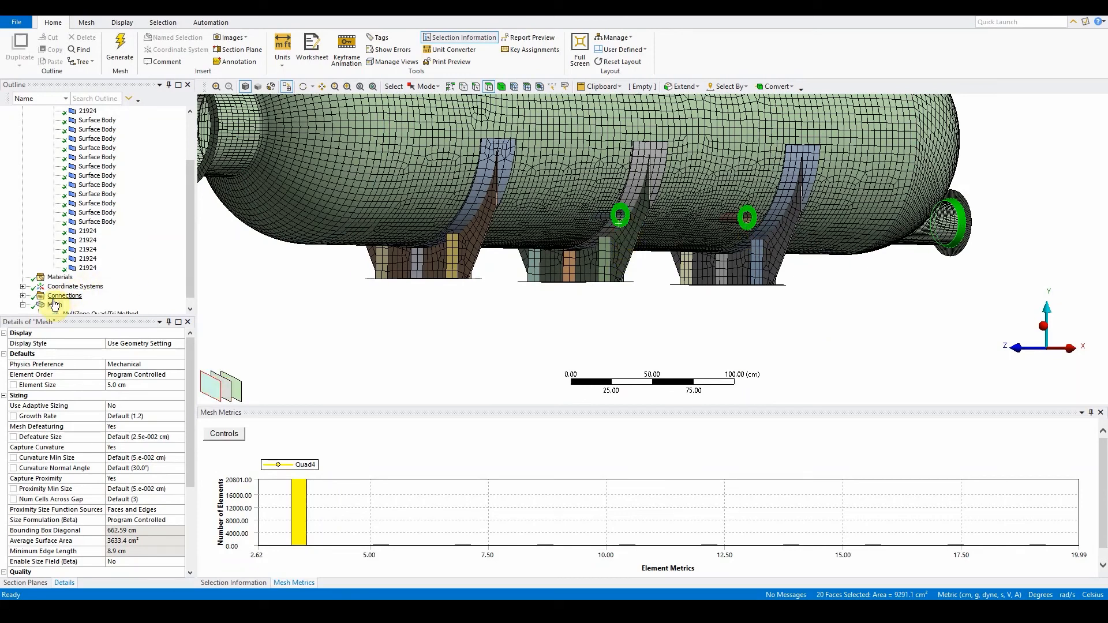
Insert a Face Sizing of 1.5 cm with Hard behaviour on the twenty nozzle faces
{"action": "right_click", "coordinate": [56, 305]}
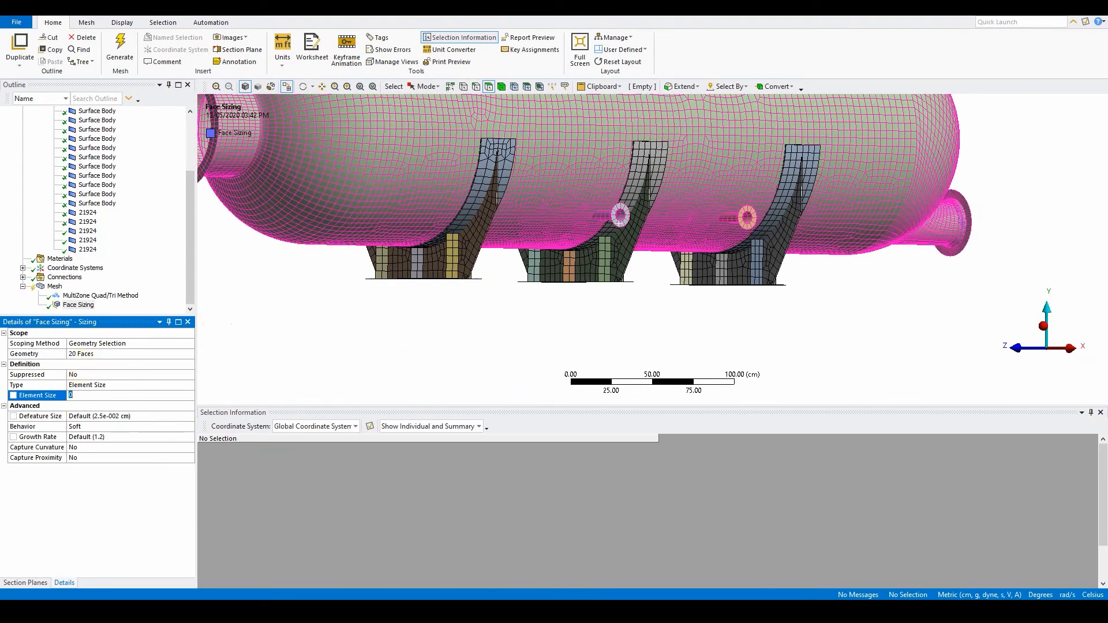
{"action": "mouse_move", "coordinate": [737, 347]}
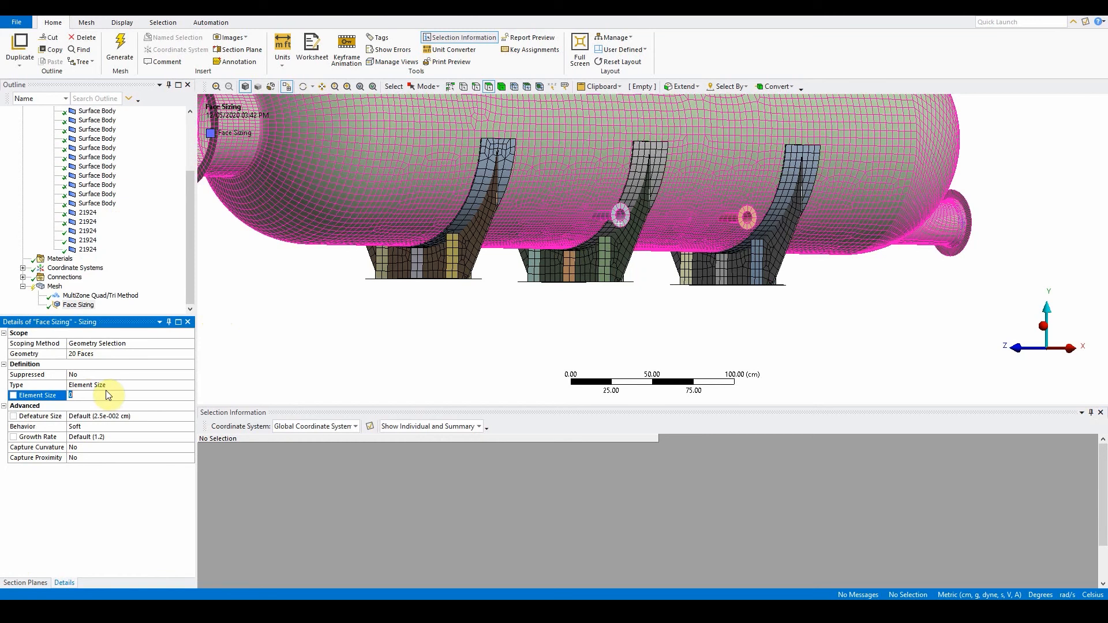
{"action": "type", "text": "1.5 cm"}
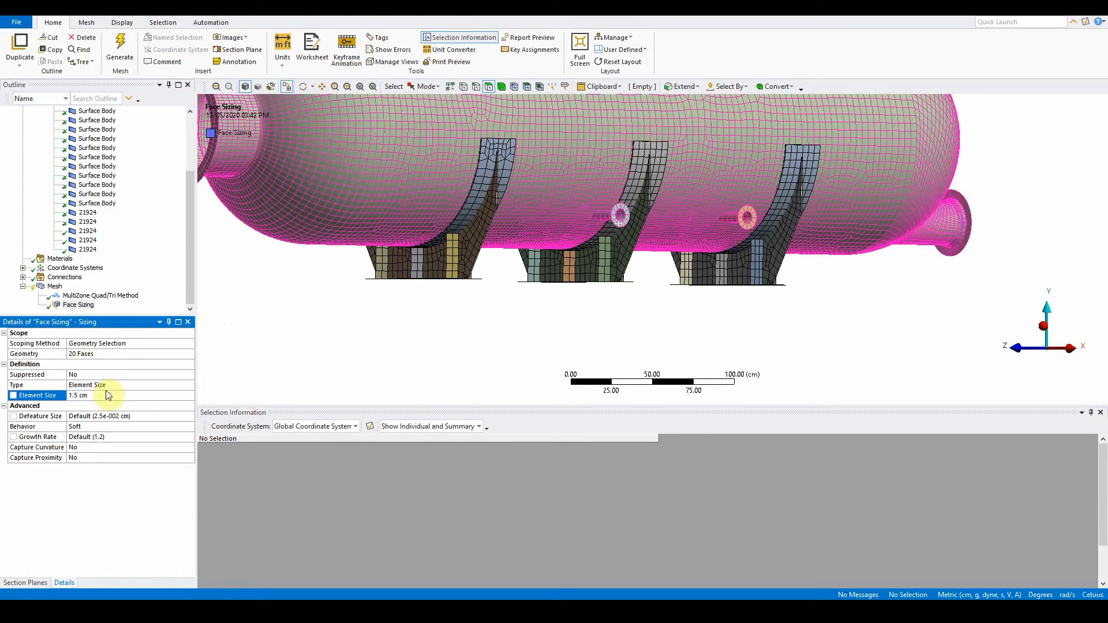
{"action": "left_click", "coordinate": [127, 426]}
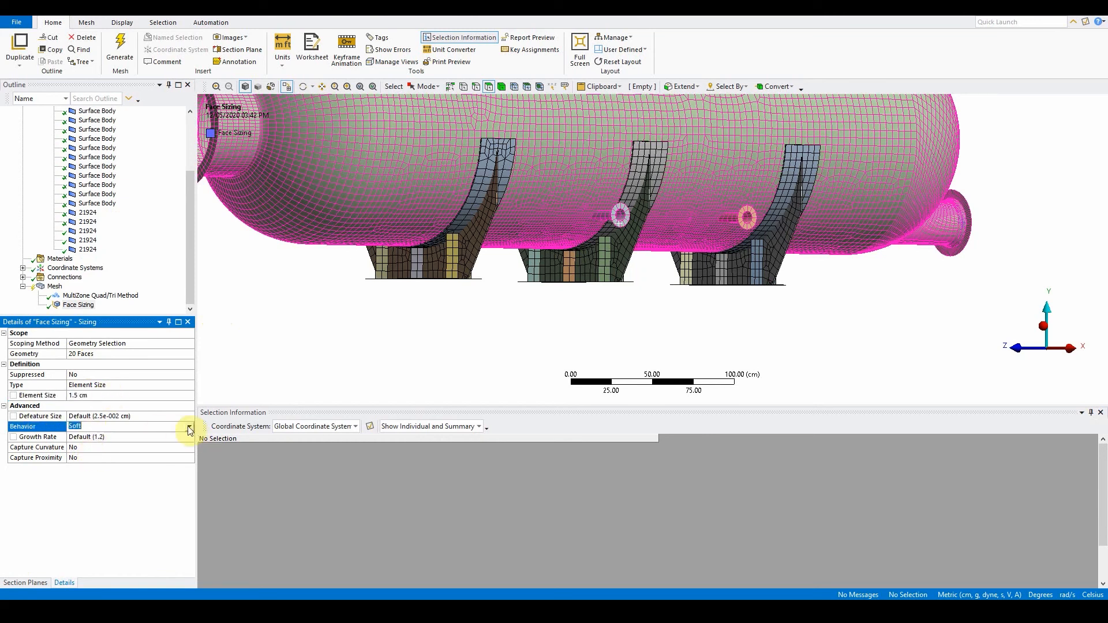
{"action": "left_click", "coordinate": [188, 426]}
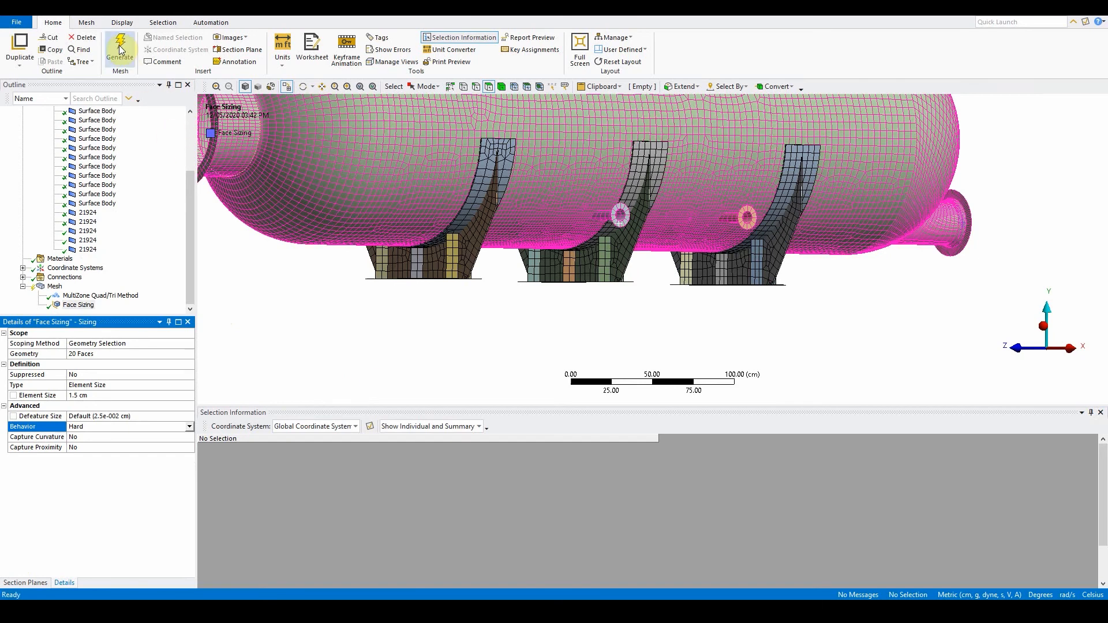
Regenerate the mesh, set Mesh Metric to None and colour the display by Element Quality
{"action": "left_click", "coordinate": [119, 49]}
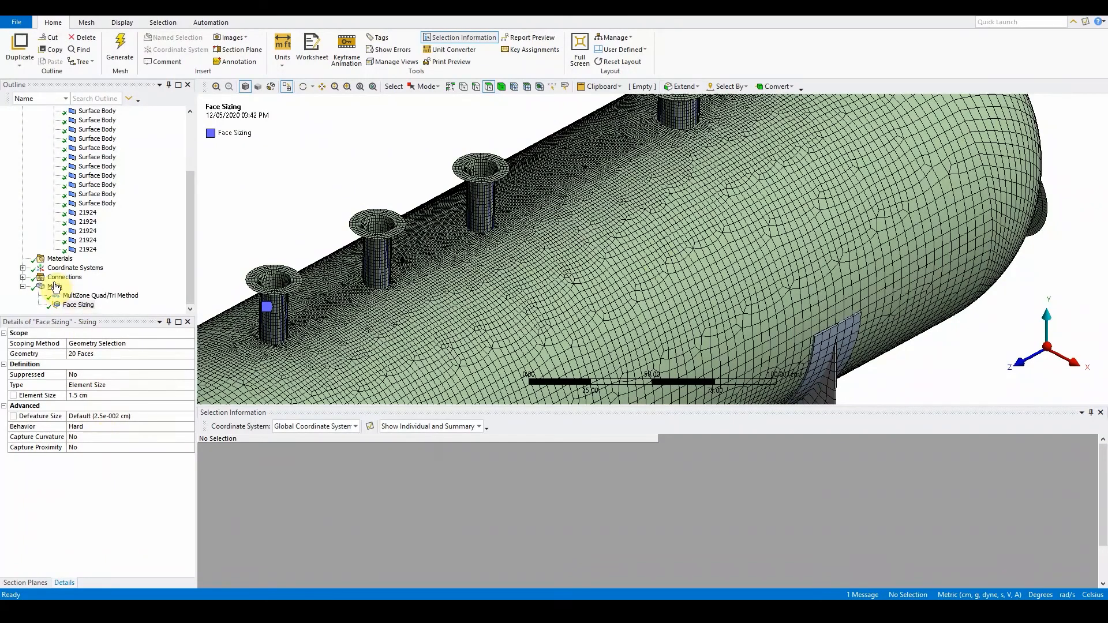
{"action": "left_click", "coordinate": [55, 286]}
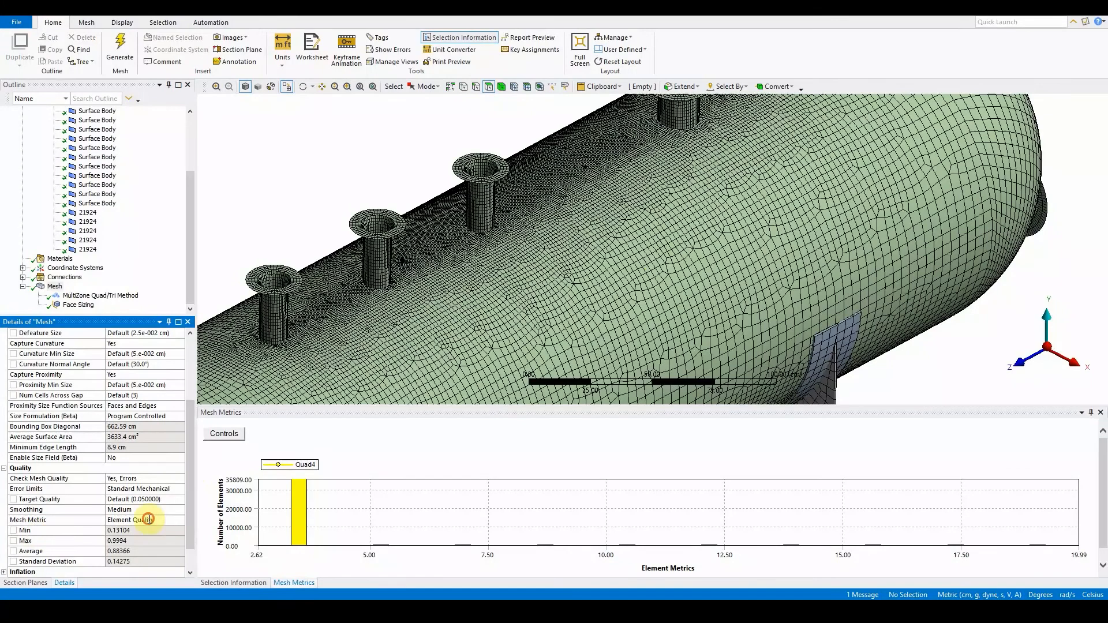
{"action": "left_click", "coordinate": [144, 520]}
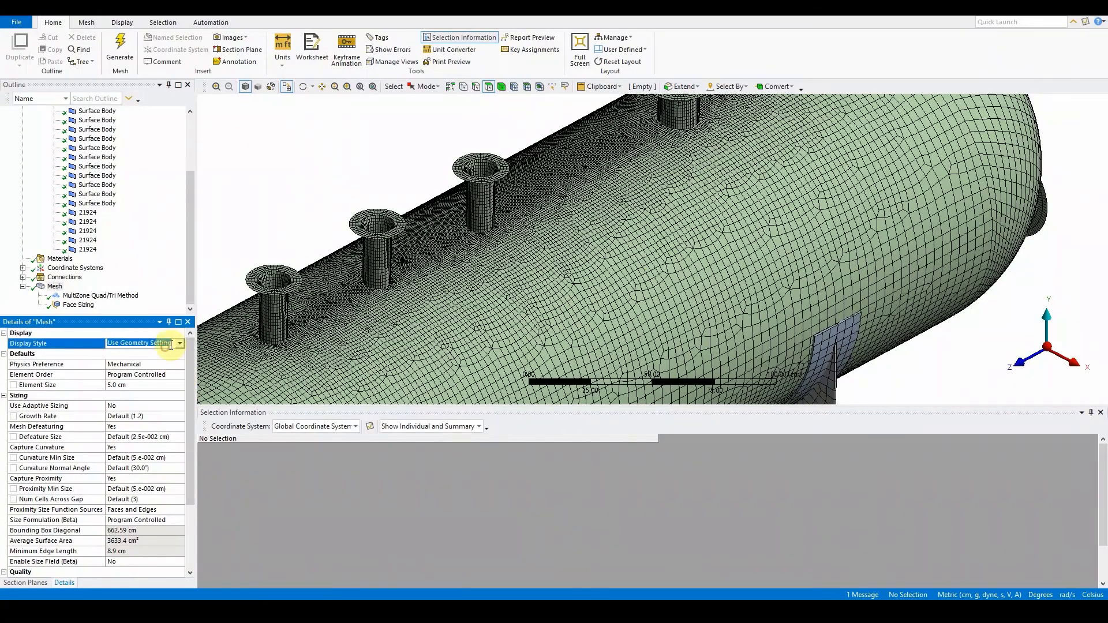
{"action": "left_click", "coordinate": [179, 344]}
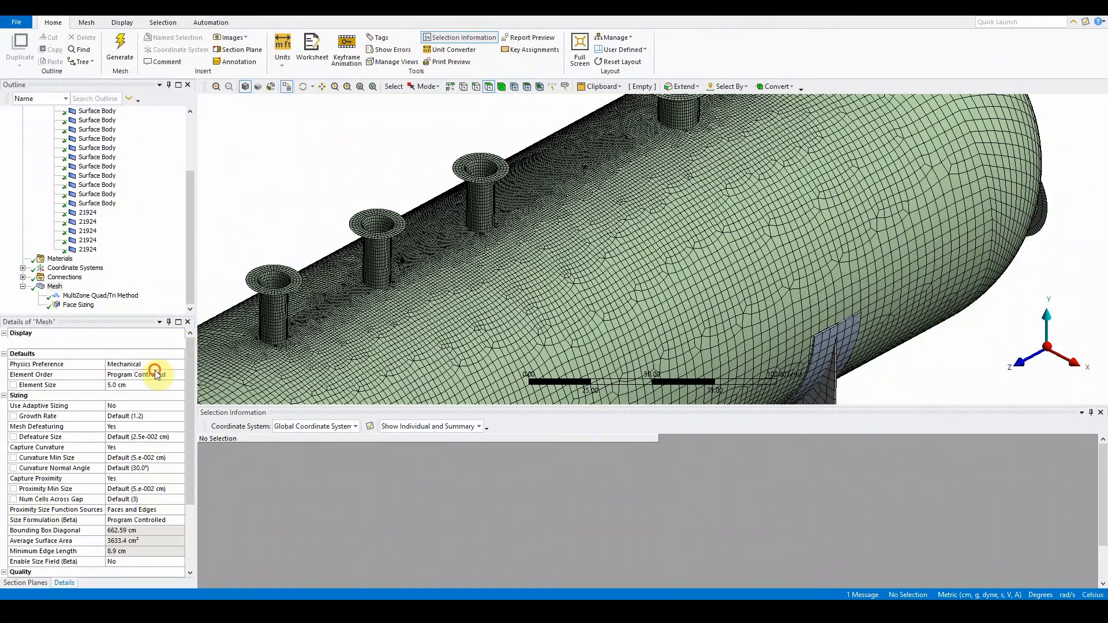
{"action": "left_click", "coordinate": [144, 343]}
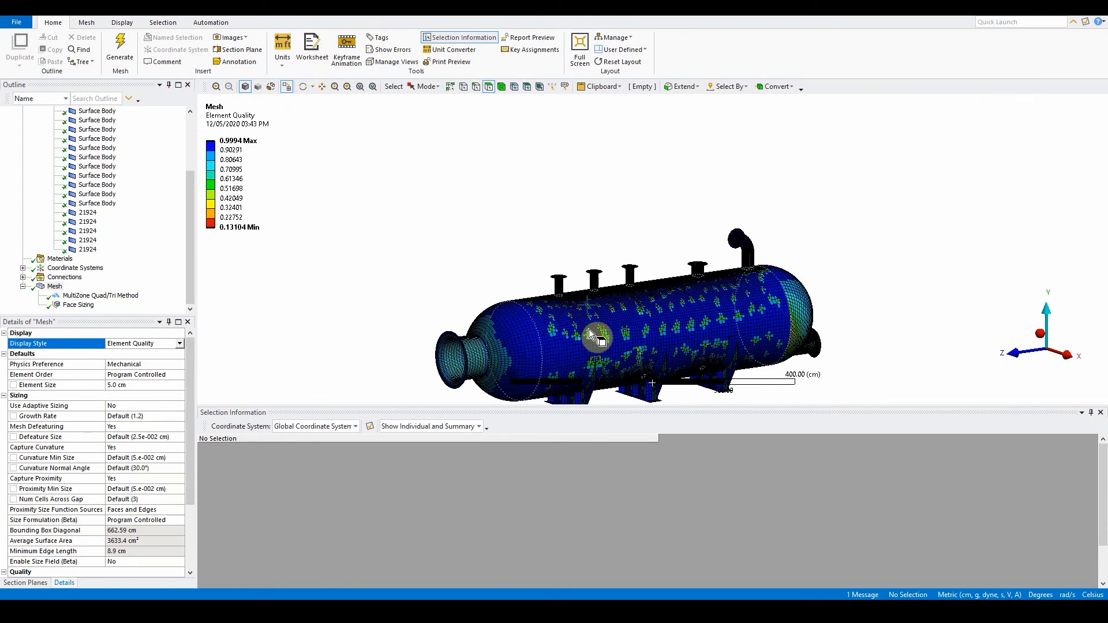
{"action": "mouse_move", "coordinate": [634, 302]}
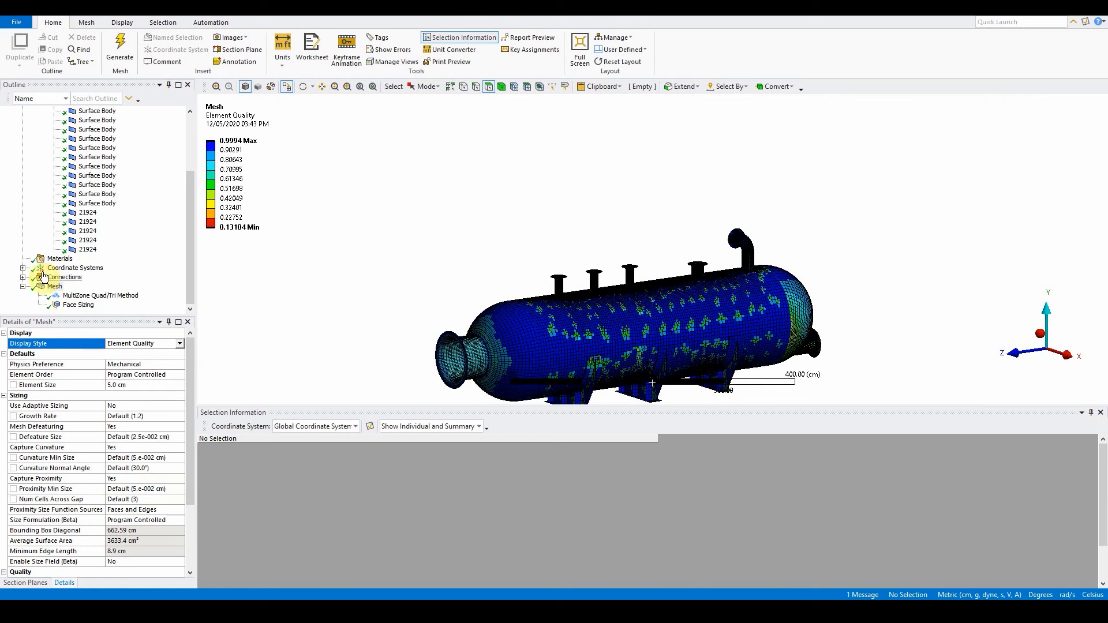
Insert an Inflation control scoped to the cylindrical shell face and activate its Boundary field
{"action": "right_click", "coordinate": [55, 286]}
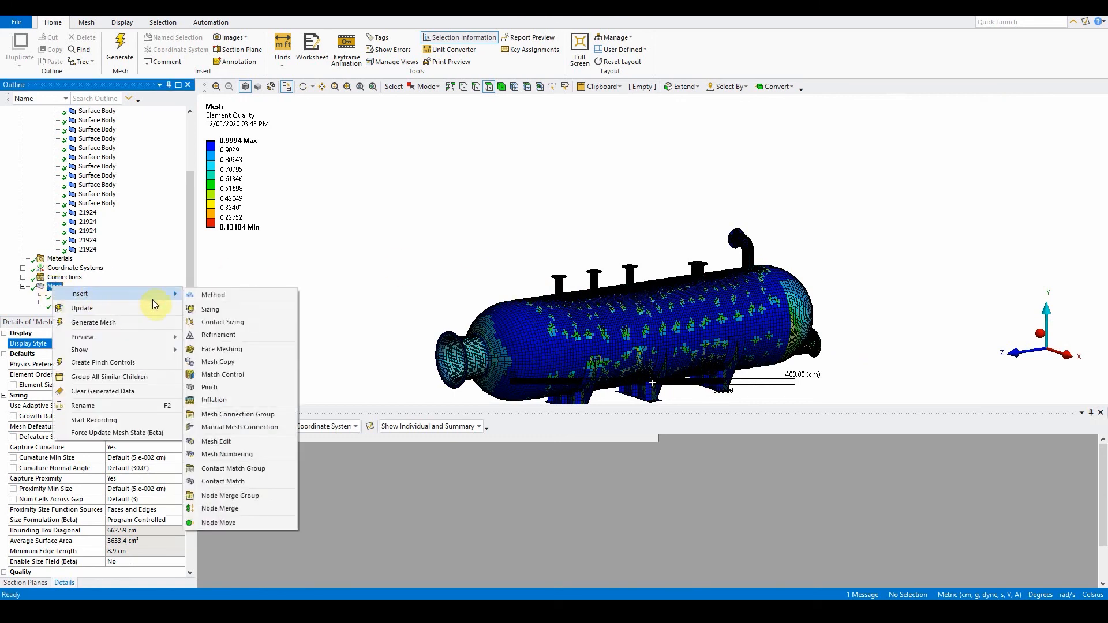
{"action": "left_click", "coordinate": [213, 400]}
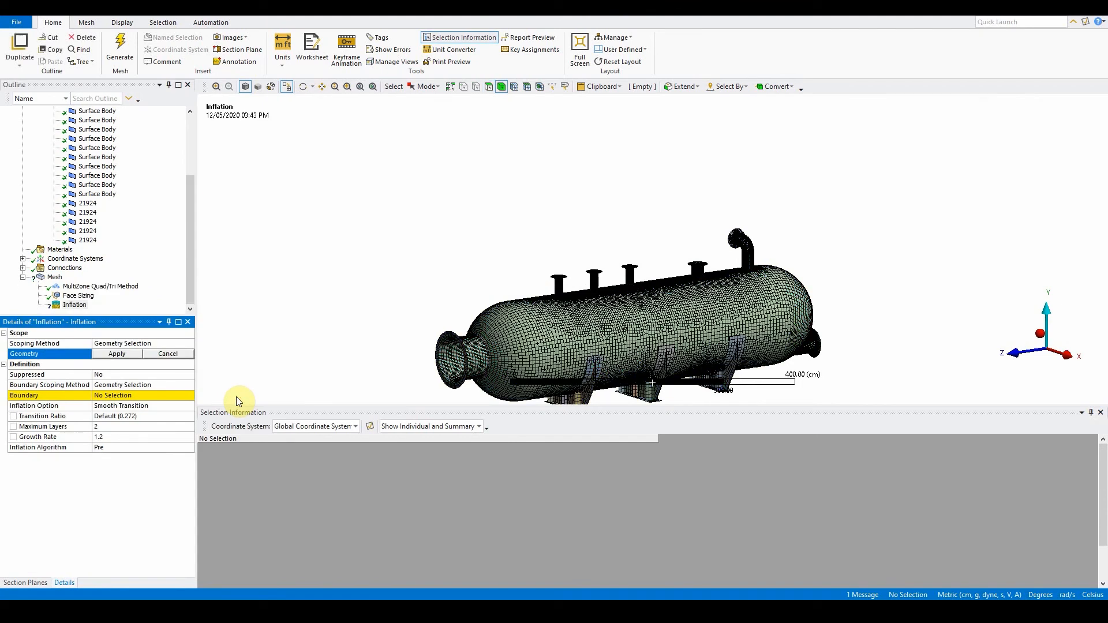
{"action": "mouse_move", "coordinate": [227, 400]}
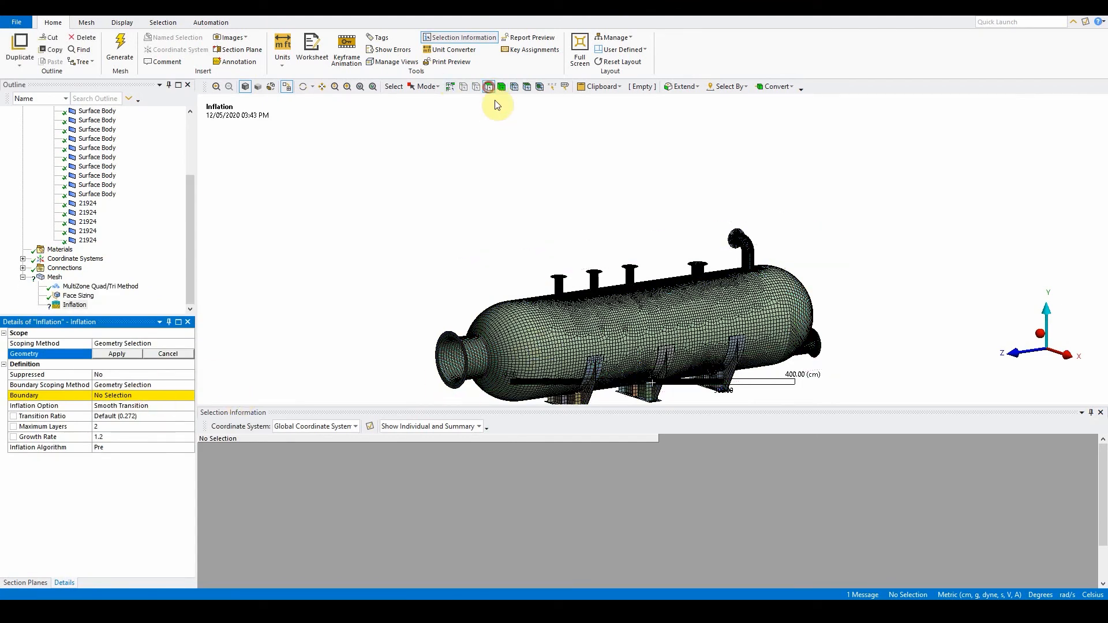
{"action": "left_click", "coordinate": [636, 325]}
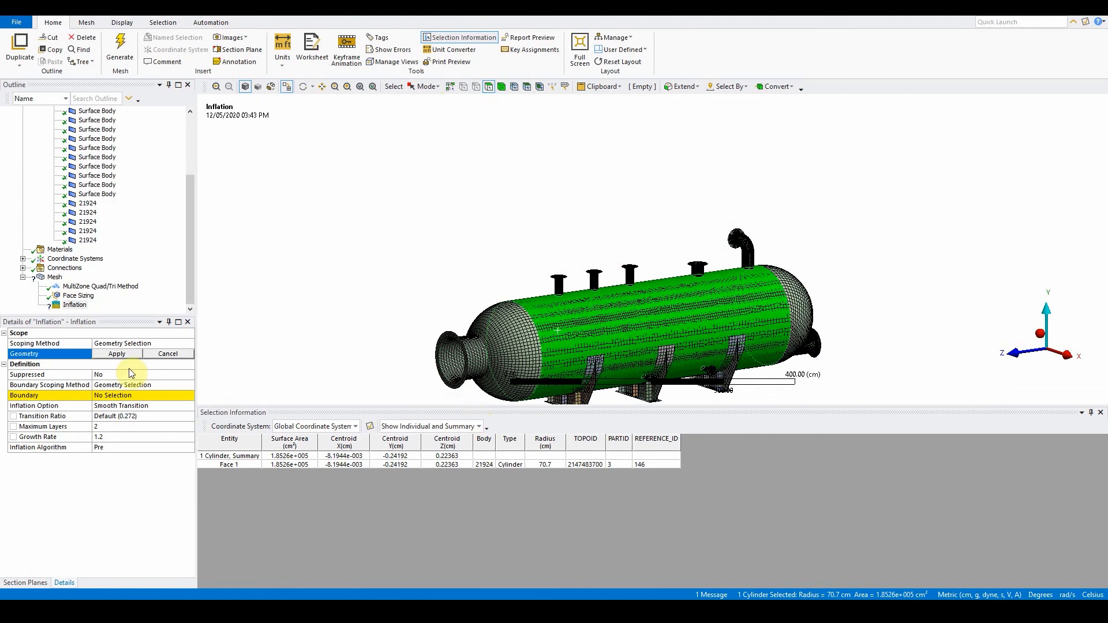
{"action": "left_click", "coordinate": [117, 354]}
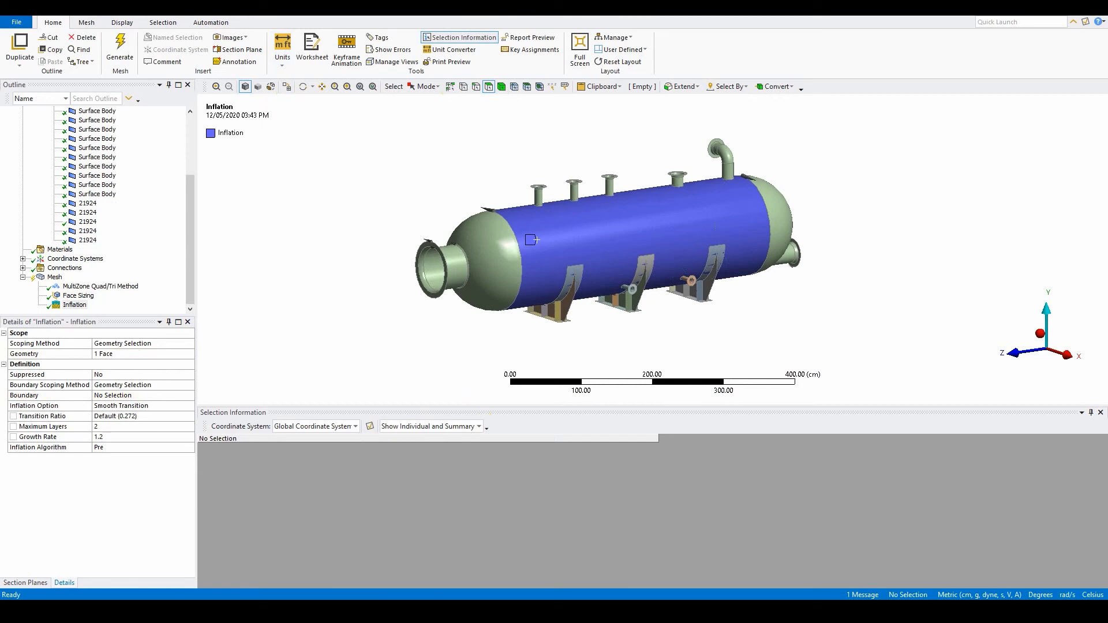
{"action": "left_click", "coordinate": [141, 394]}
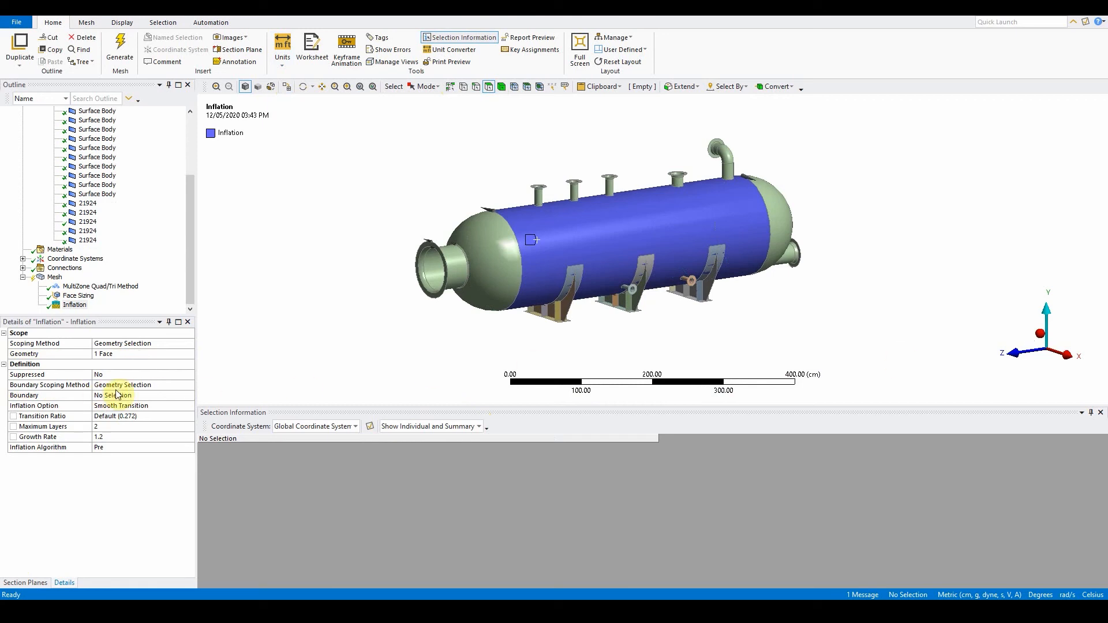
{"action": "left_click", "coordinate": [127, 385]}
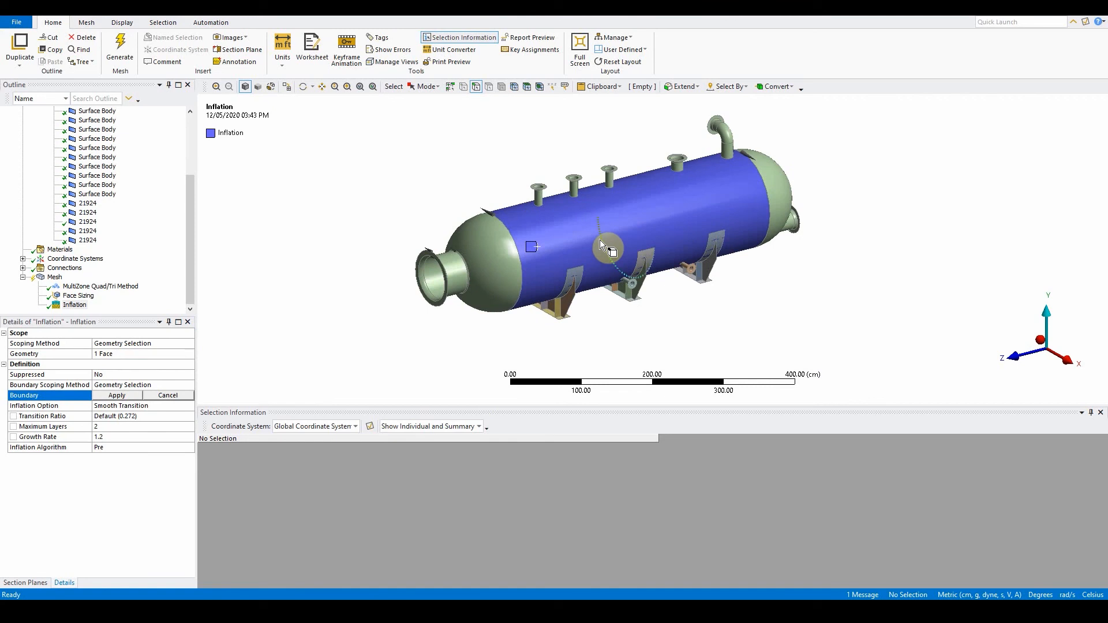
Apply five nozzle-base edges as the inflation boundary with Total Thickness: 5 layers, growth 1.1, 7 cm maximum
{"action": "left_click", "coordinate": [537, 201]}
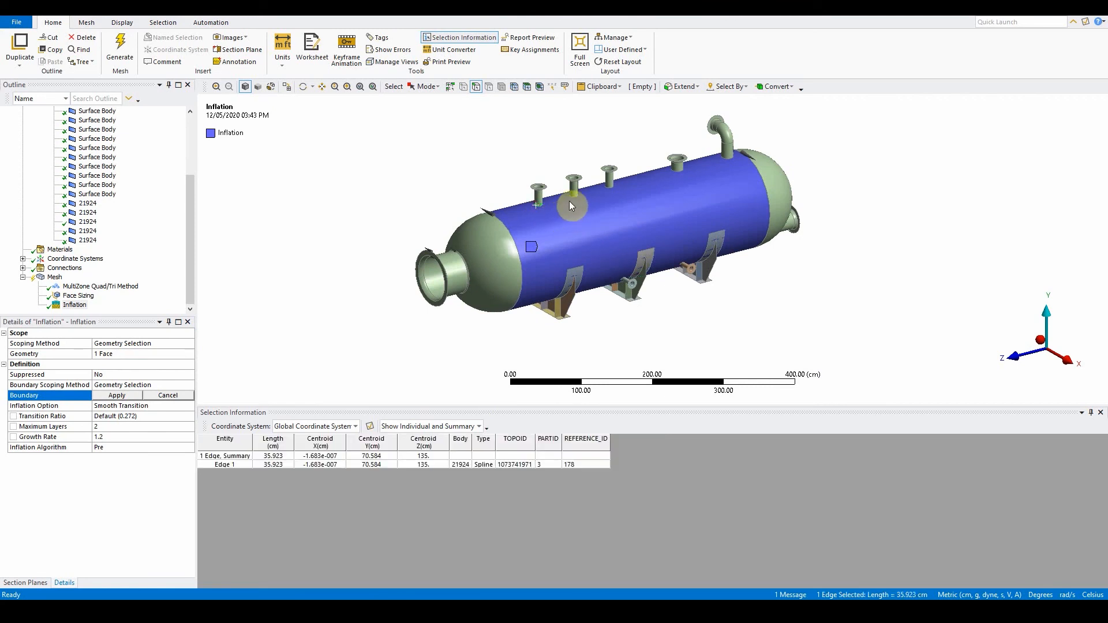
{"action": "left_click", "coordinate": [732, 169]}
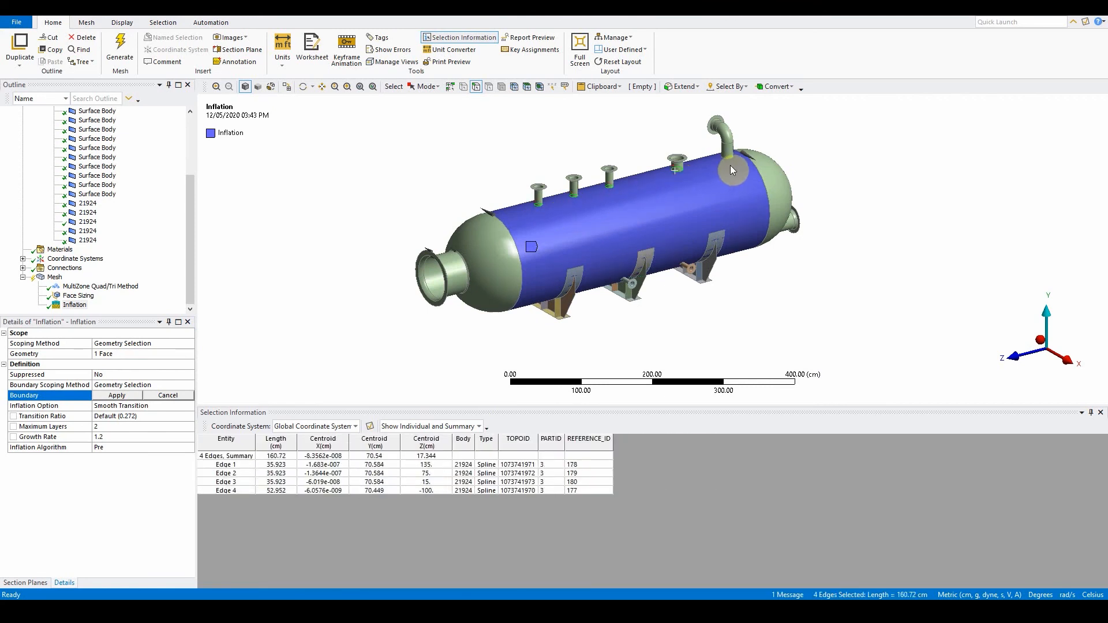
{"action": "left_click", "coordinate": [116, 395]}
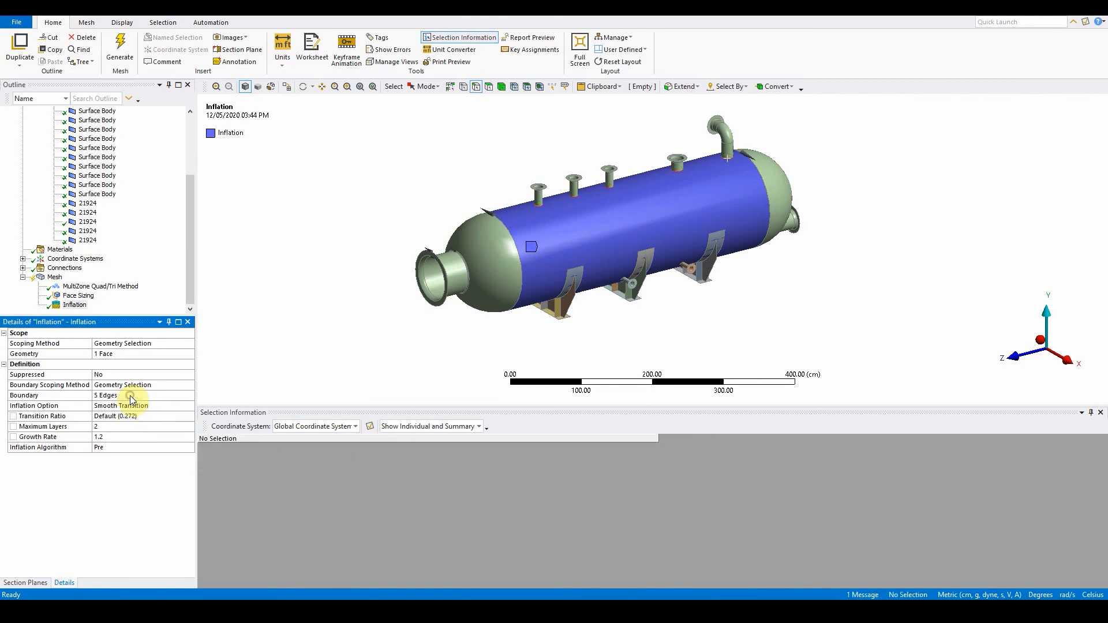
{"action": "left_click", "coordinate": [120, 405]}
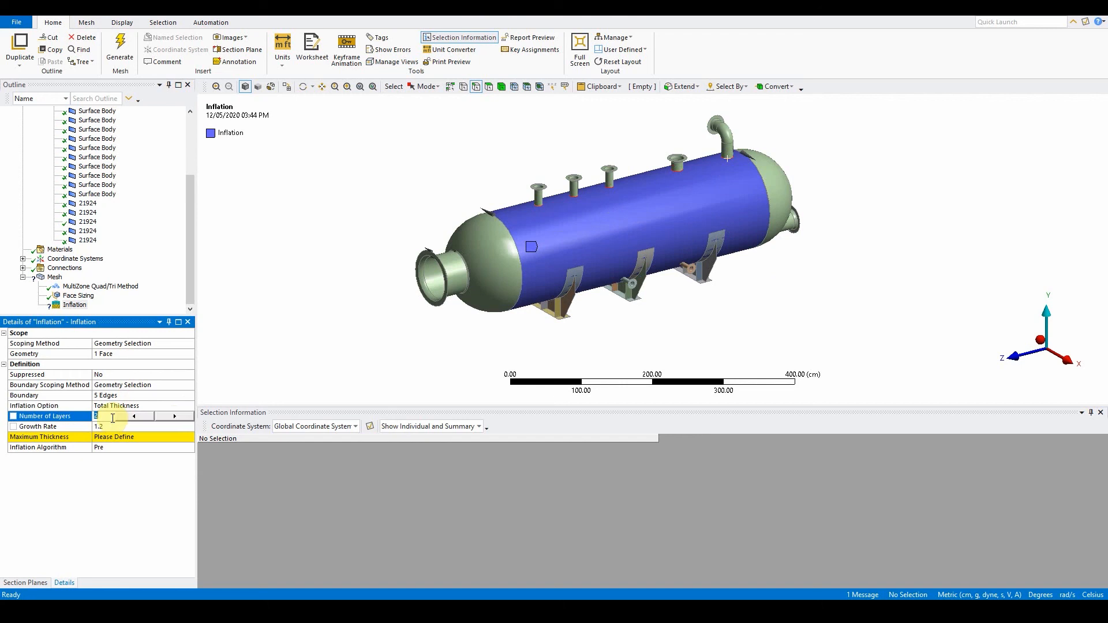
{"action": "left_click", "coordinate": [173, 415]}
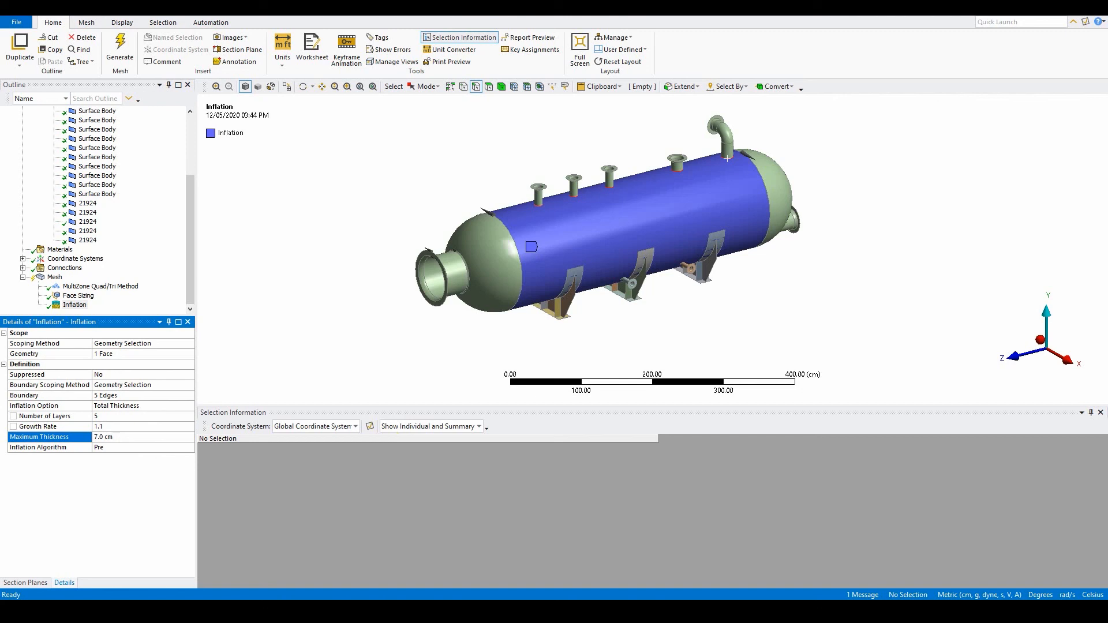
{"action": "mouse_move", "coordinate": [739, 162]}
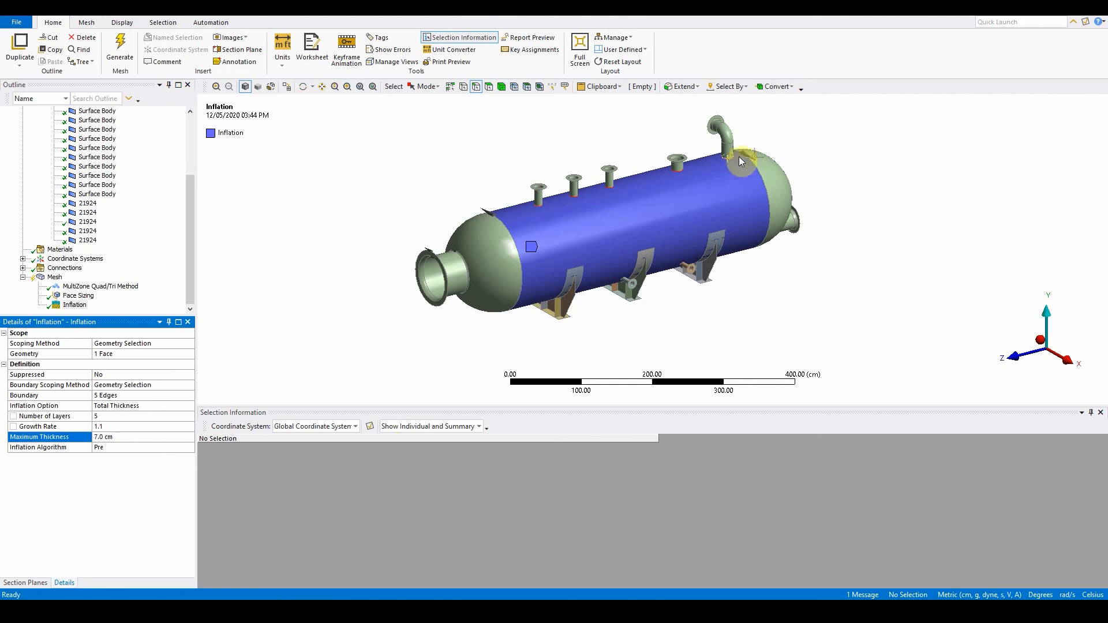
{"action": "mouse_move", "coordinate": [739, 185]}
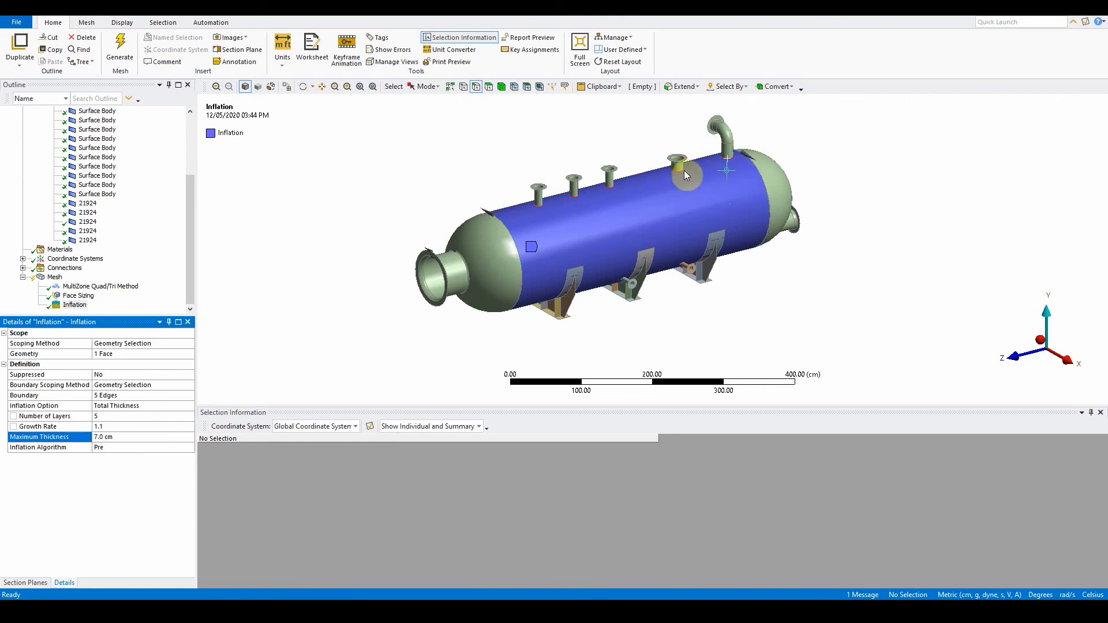
{"action": "mouse_move", "coordinate": [286, 231]}
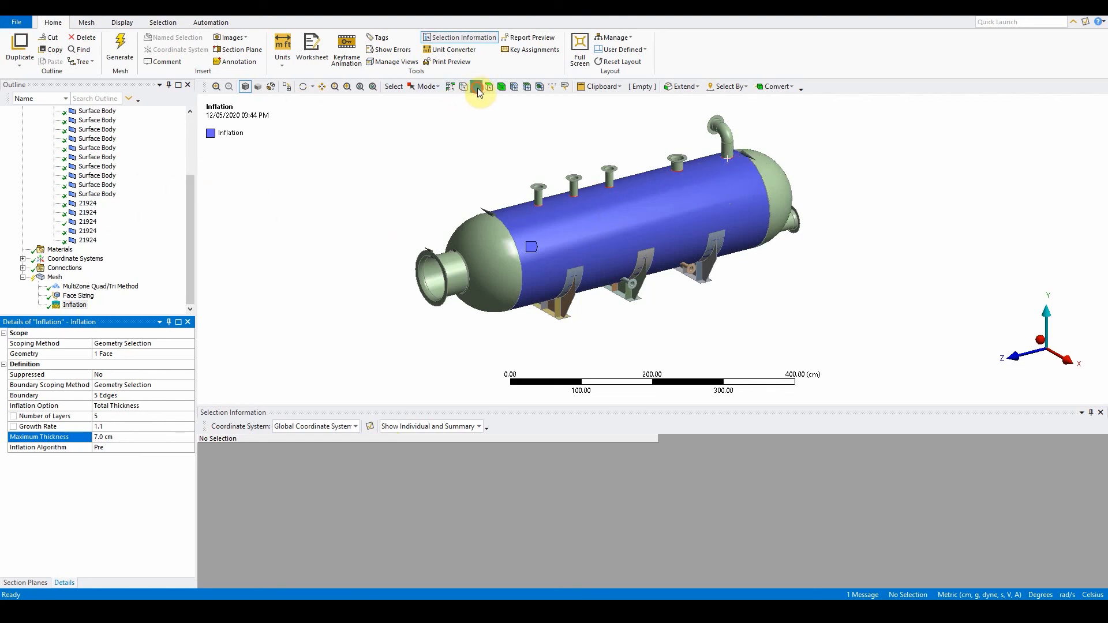
Insert an edge sizing on the two larger nozzle edges with a hard 50 divisions
{"action": "left_click", "coordinate": [720, 172]}
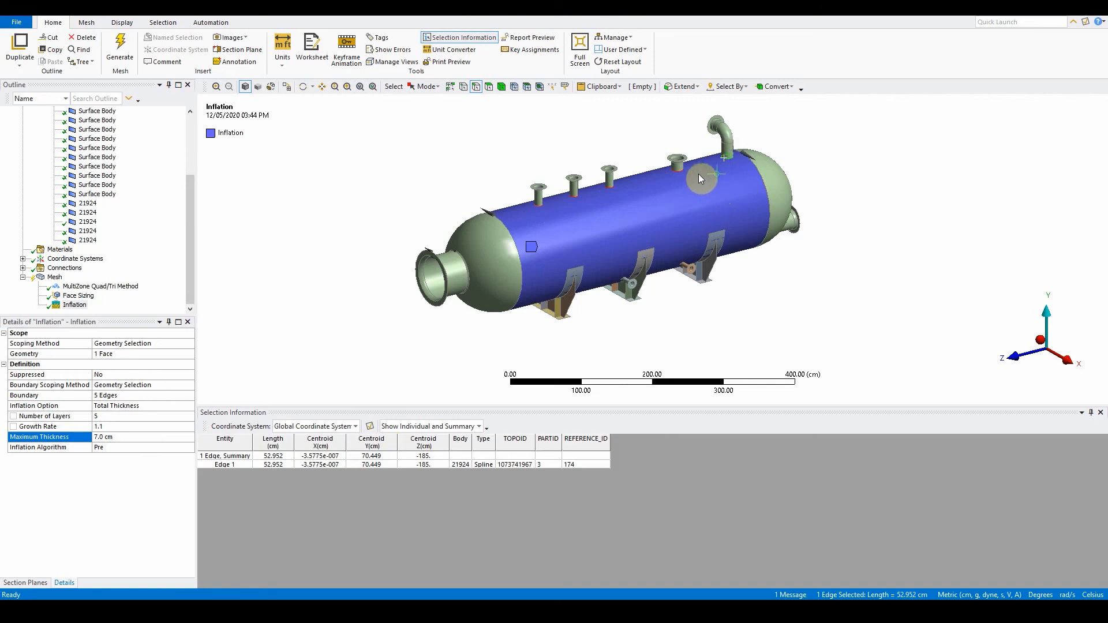
{"action": "right_click", "coordinate": [699, 178]}
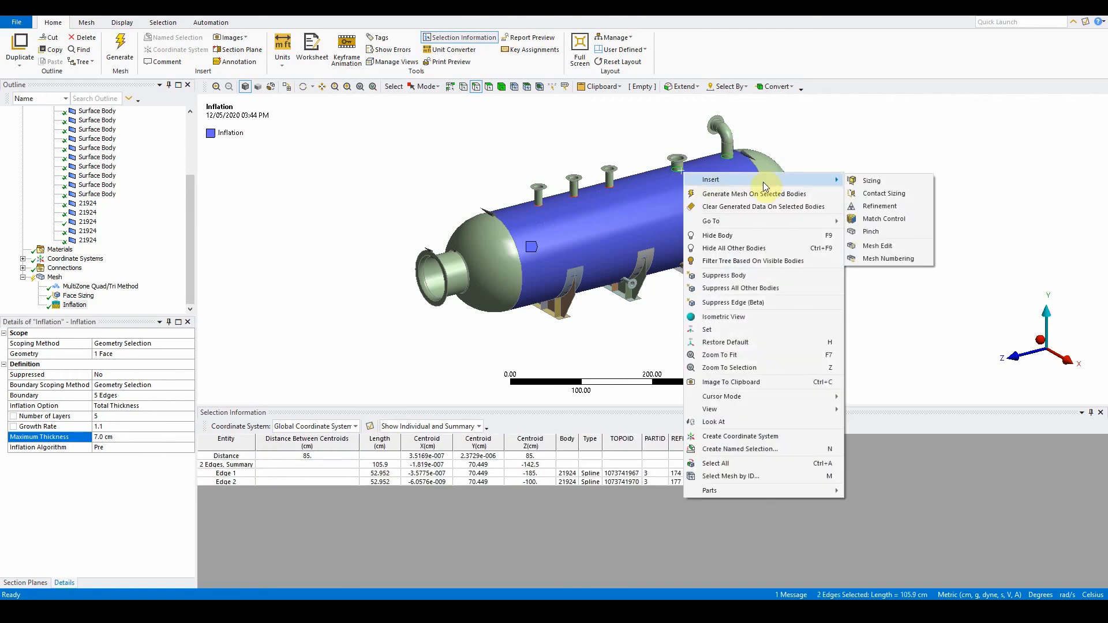
{"action": "left_click", "coordinate": [872, 180]}
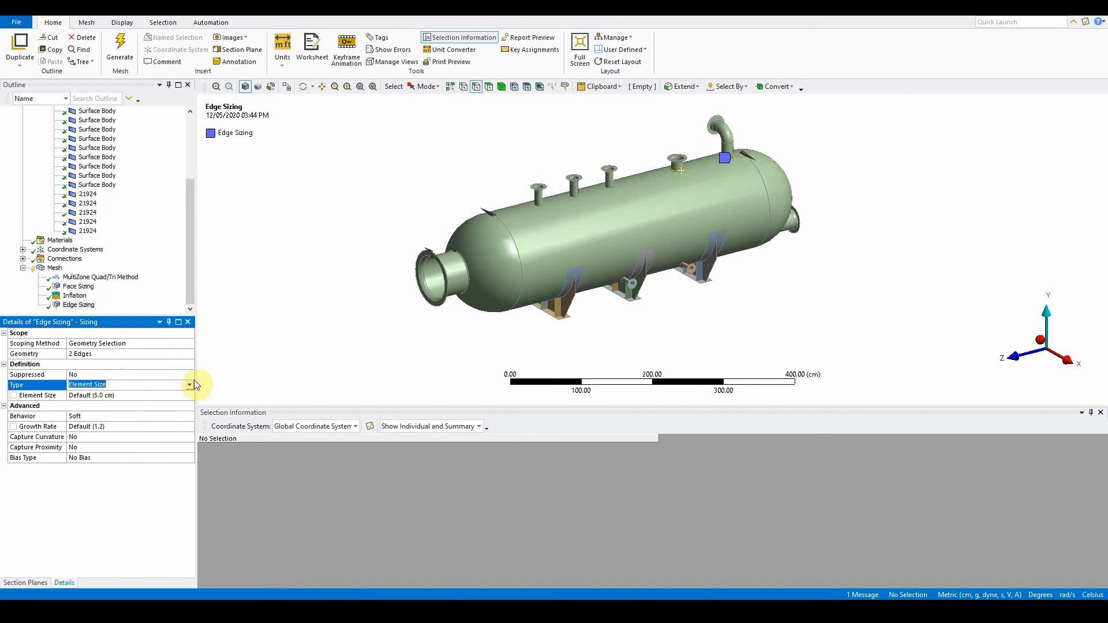
{"action": "left_click", "coordinate": [187, 385]}
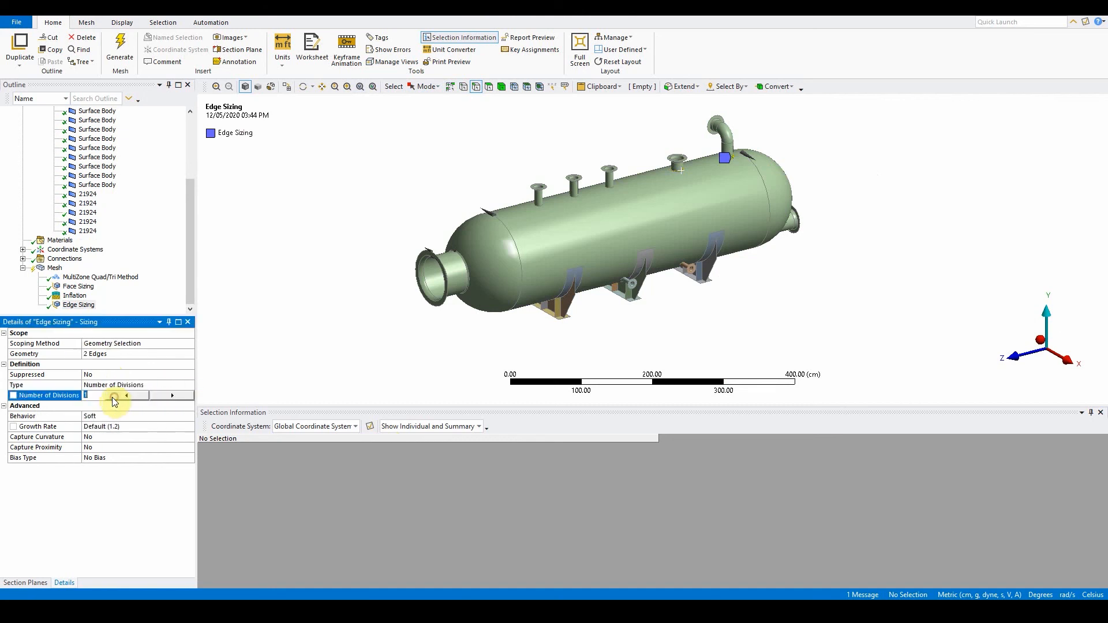
{"action": "type", "text": "50"}
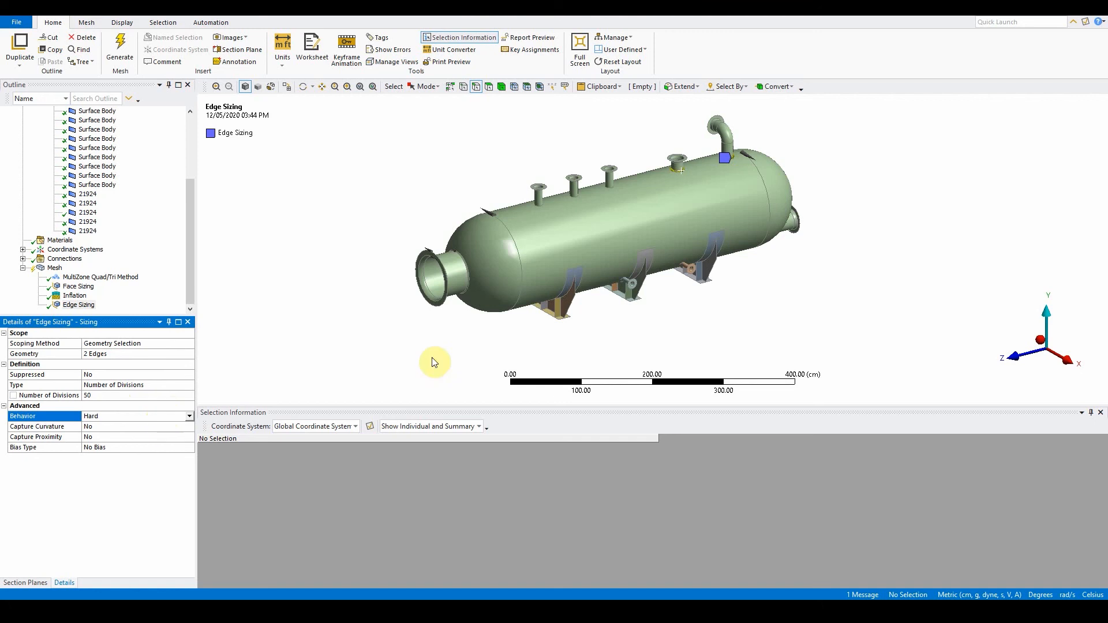
{"action": "left_click", "coordinate": [581, 205]}
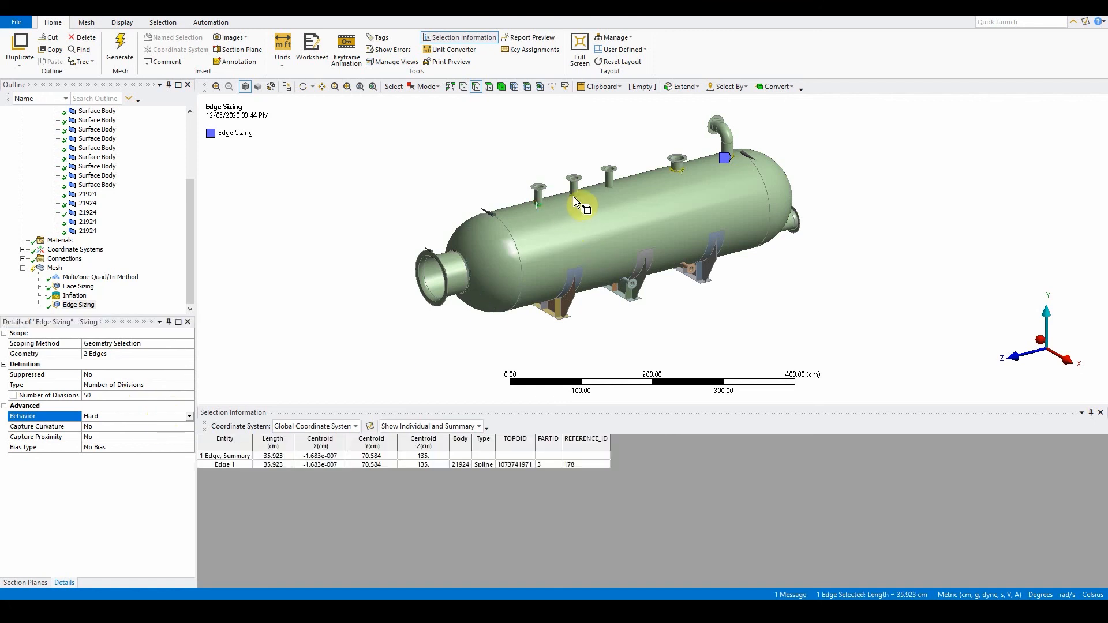
Insert another edge sizing on three smaller nozzle edges with a hard 35 divisions
{"action": "right_click", "coordinate": [580, 205]}
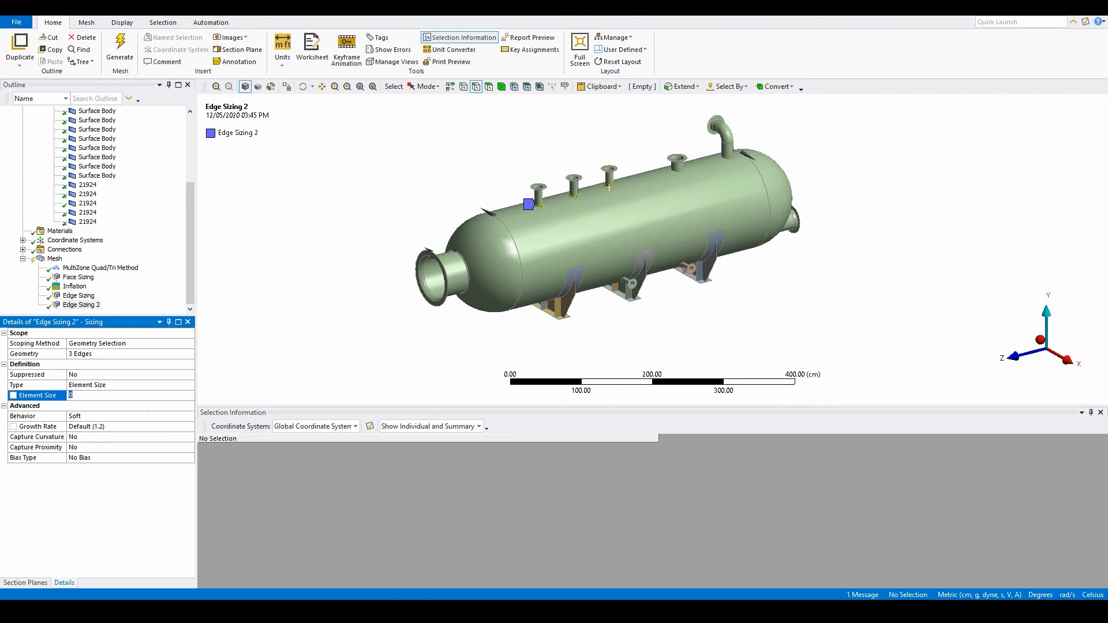
{"action": "left_click", "coordinate": [113, 384]}
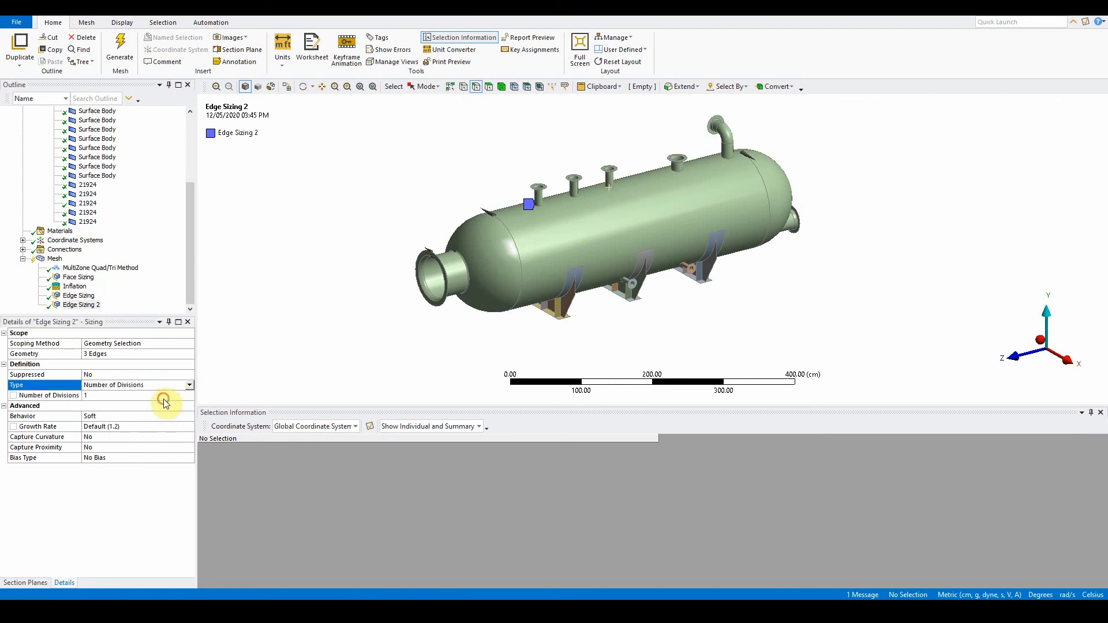
{"action": "left_click", "coordinate": [46, 394]}
{"action": "type", "text": "35"}
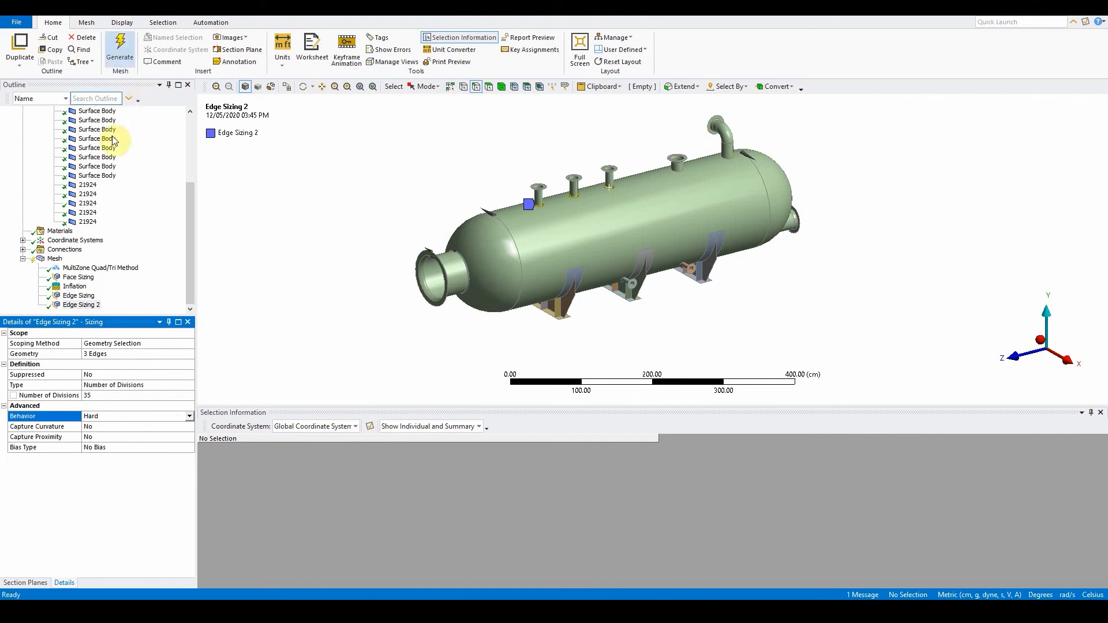
Generate the vessel mesh and set its Display Style to Use Geometry Setting
{"action": "right_click", "coordinate": [54, 259]}
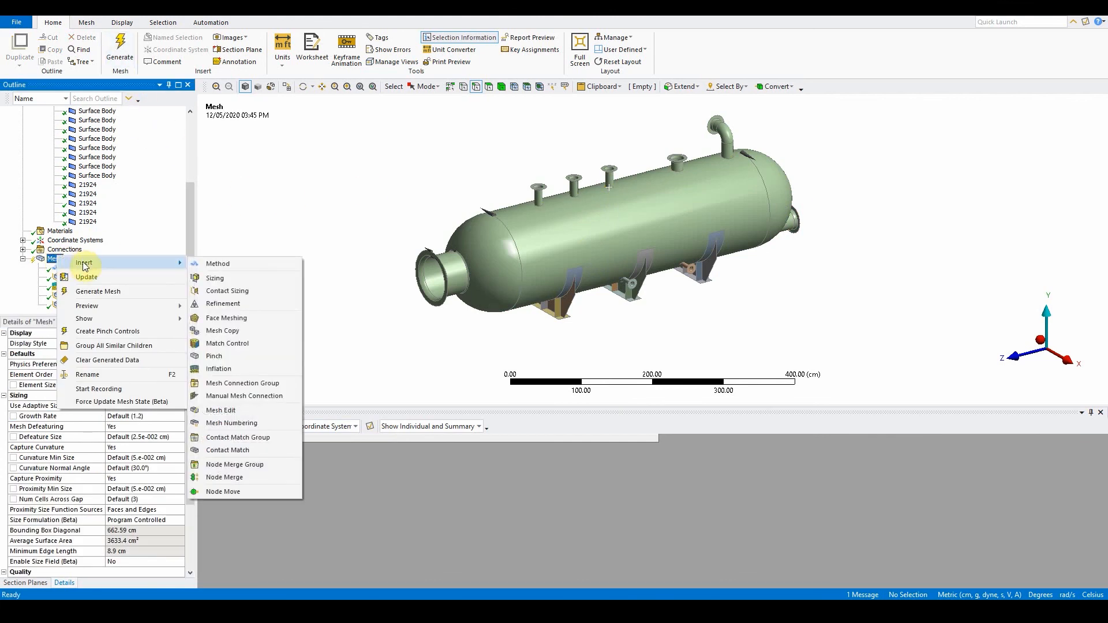
{"action": "left_click", "coordinate": [97, 291]}
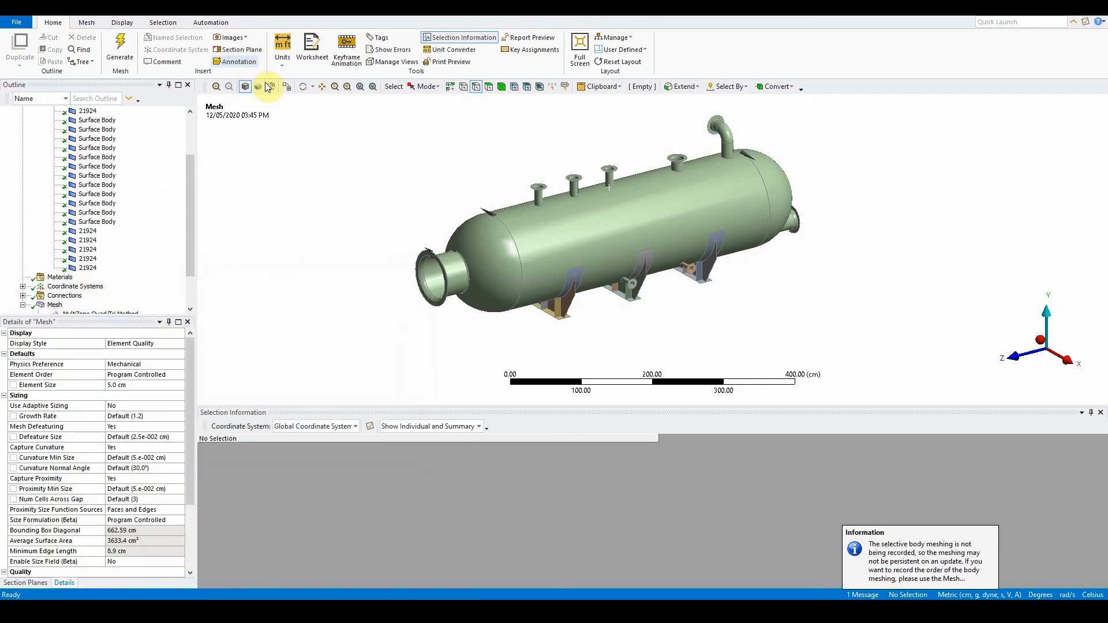
{"action": "left_click", "coordinate": [244, 87]}
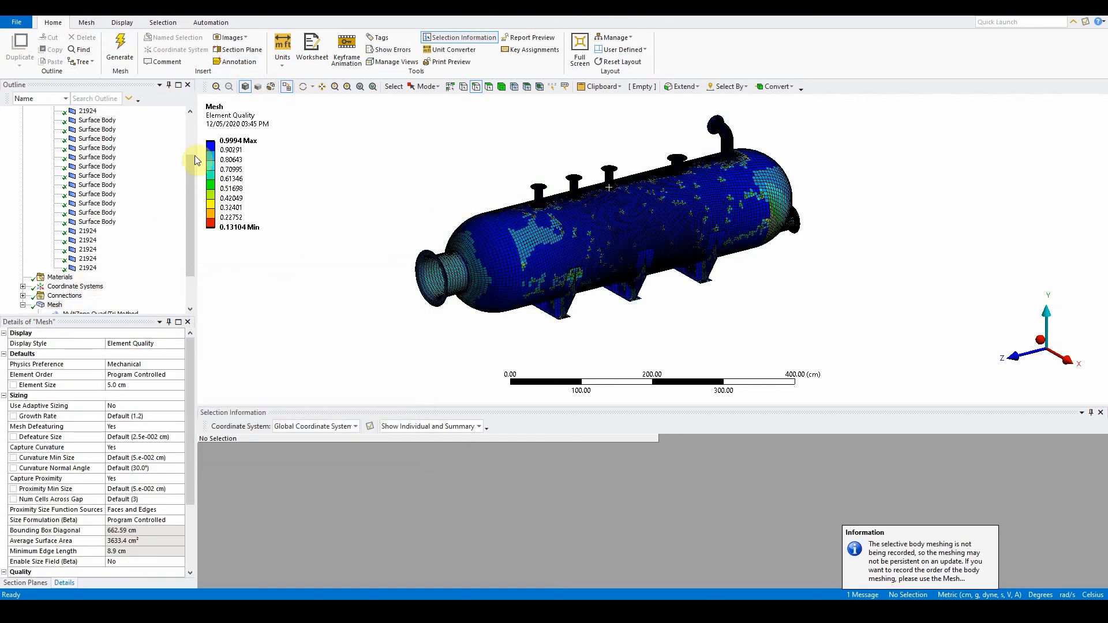
{"action": "left_click", "coordinate": [179, 344]}
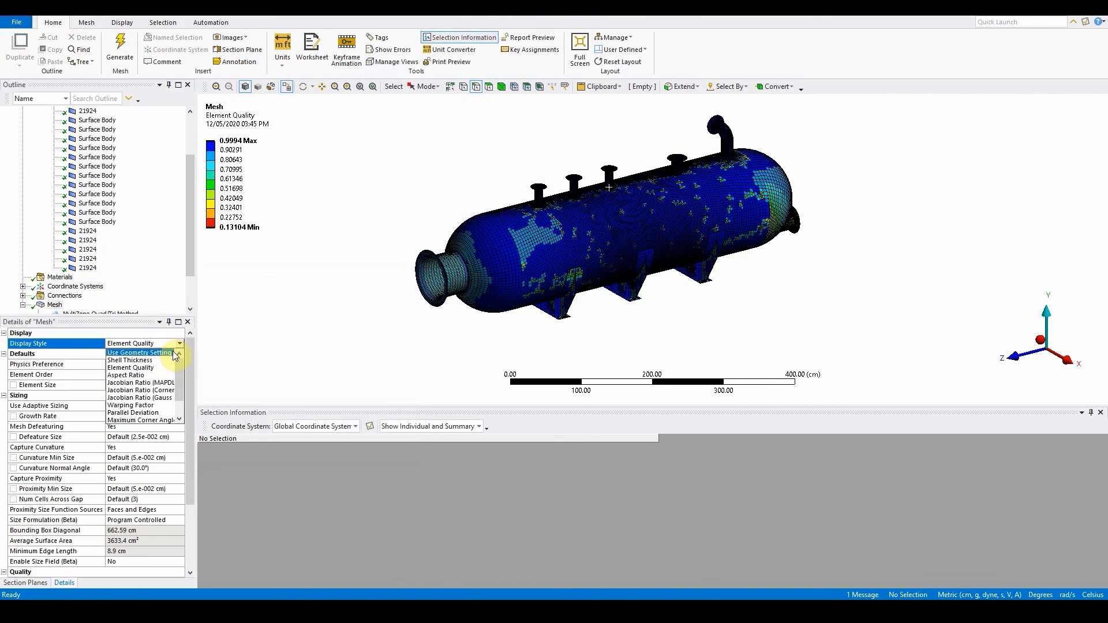
{"action": "left_click", "coordinate": [140, 352]}
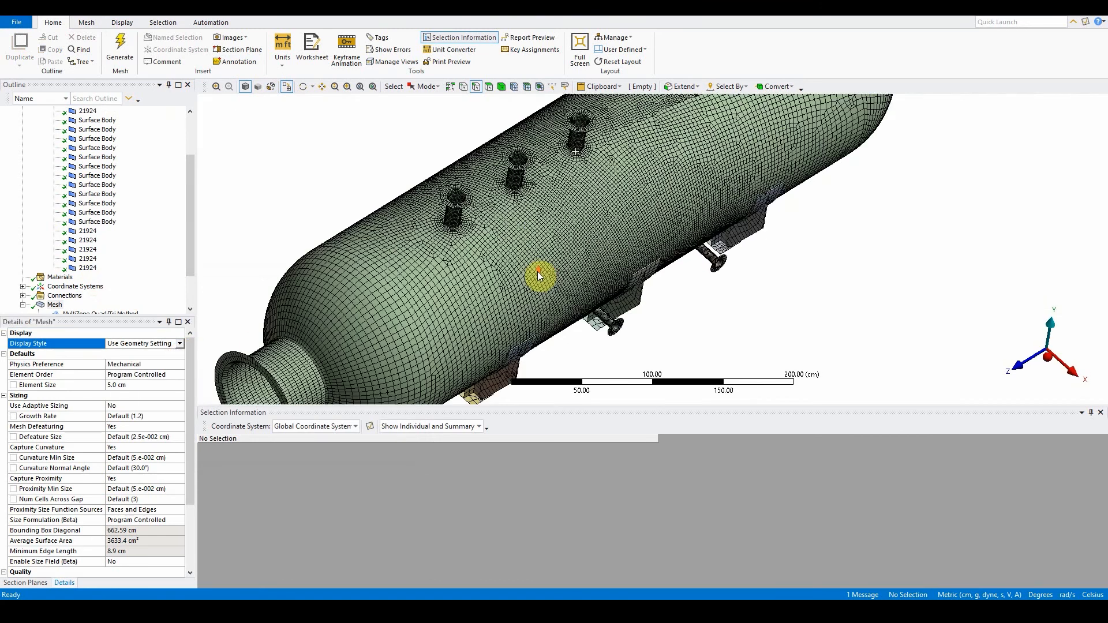